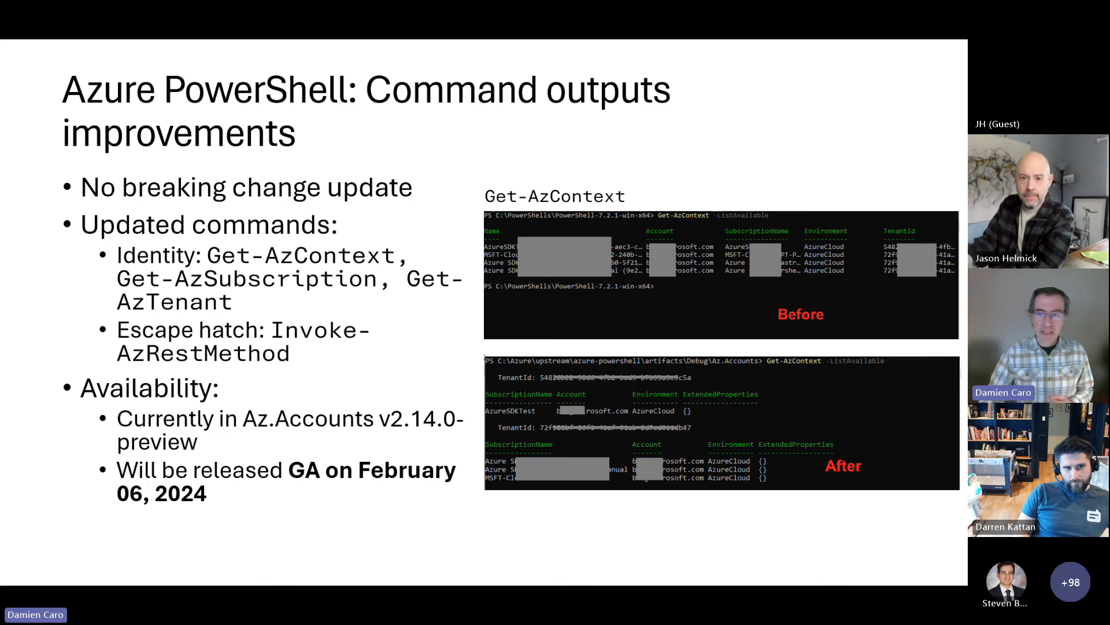
Scroll the DSC 3.0 changelog to the v3.0.0-alpha.4 Changed entries and highlight one
key(Right)
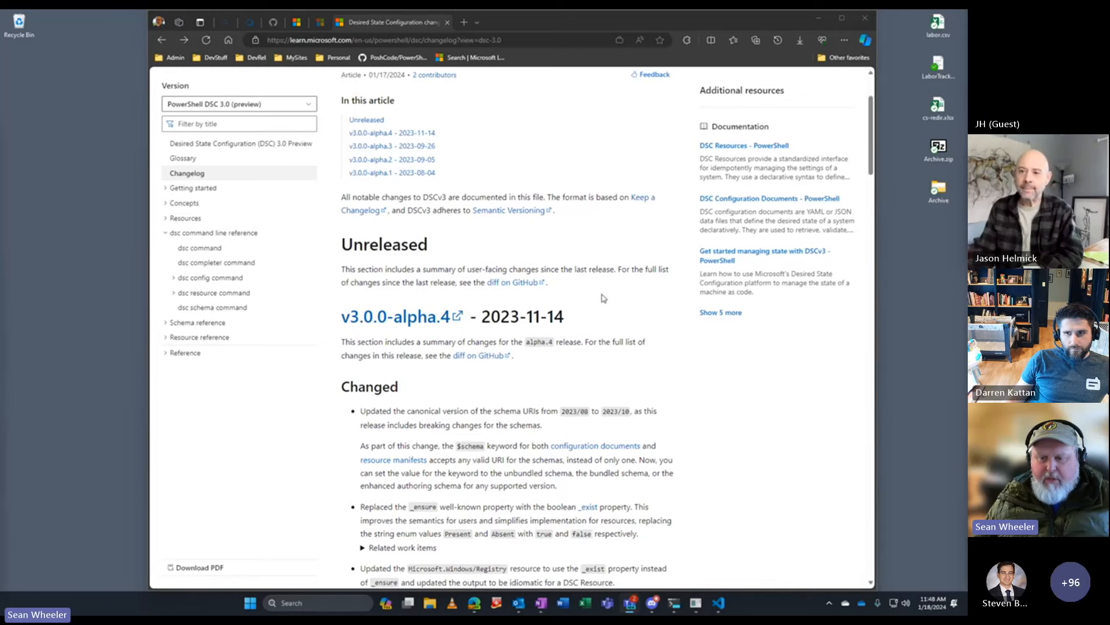
scroll(down, 3)
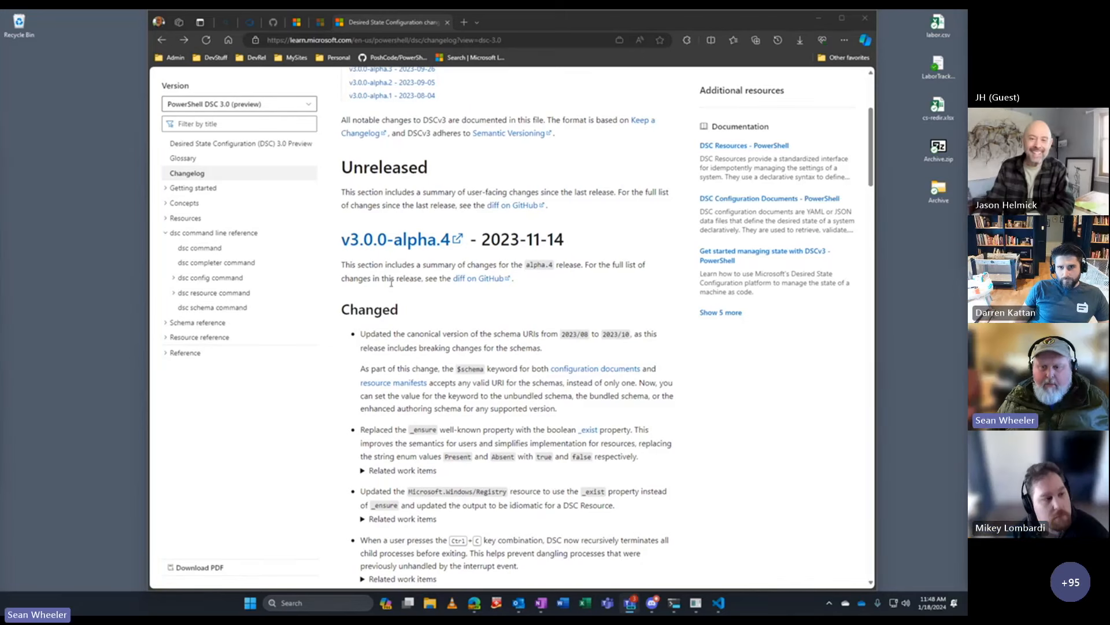
mouse_move(216, 263)
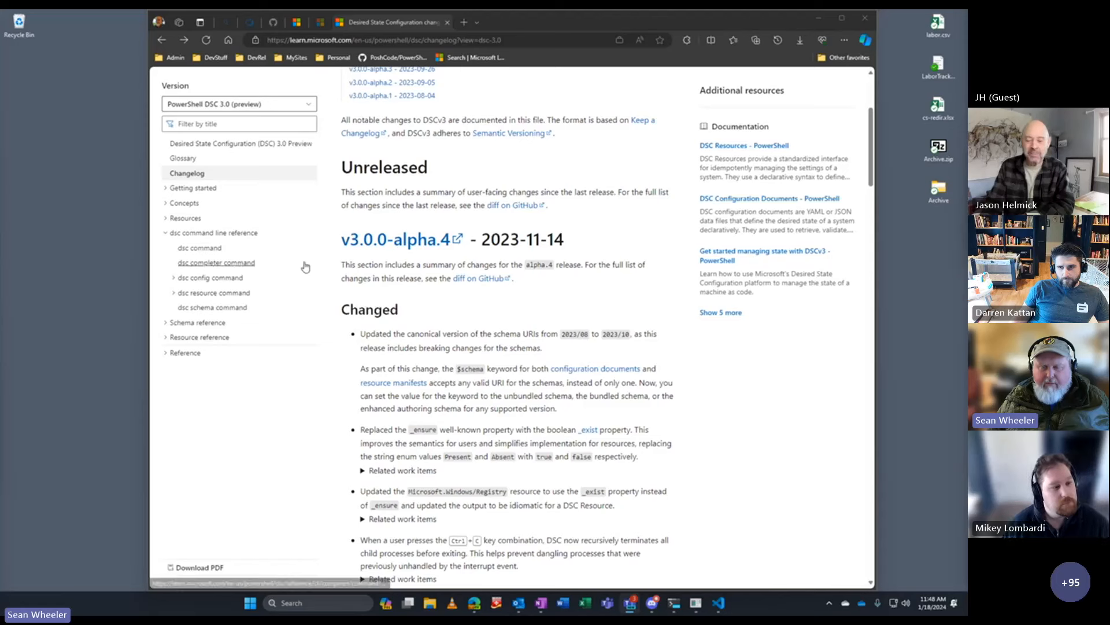
mouse_move(418, 300)
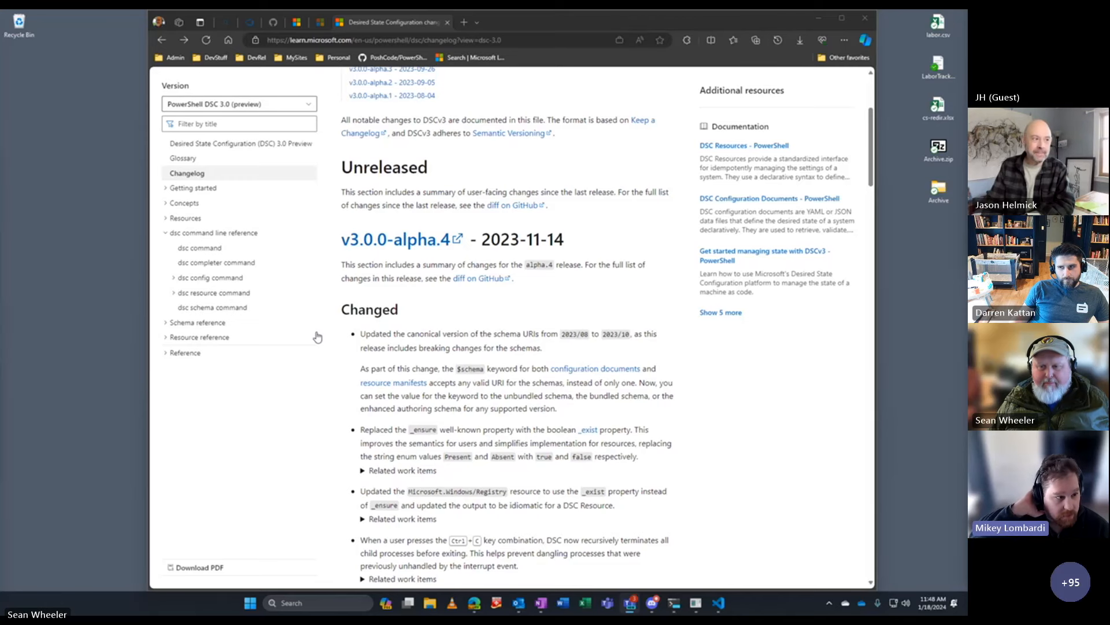
scroll(down, 3)
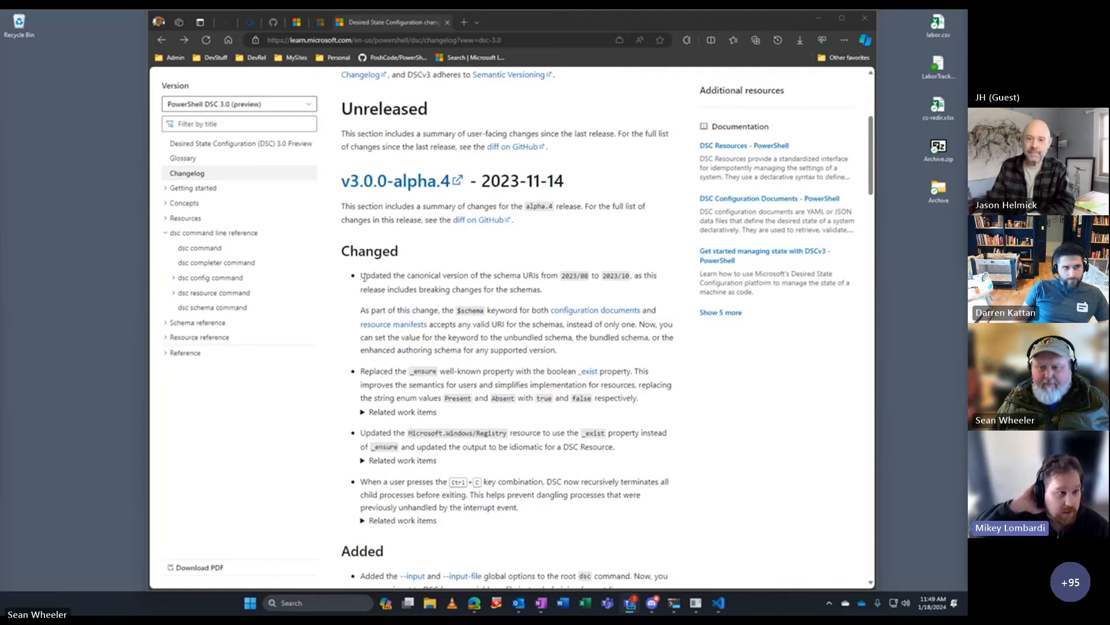
drag(361, 276, 541, 289)
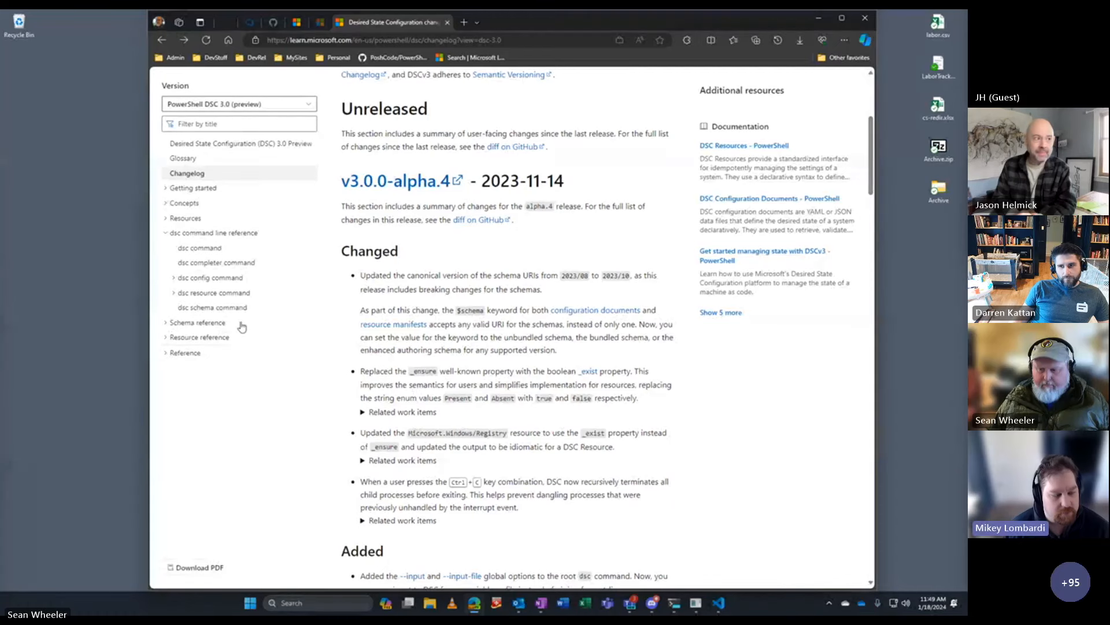
Scroll further to the v3.0.0-alpha.4 Added entries for input options and completer command
scroll(down, 3)
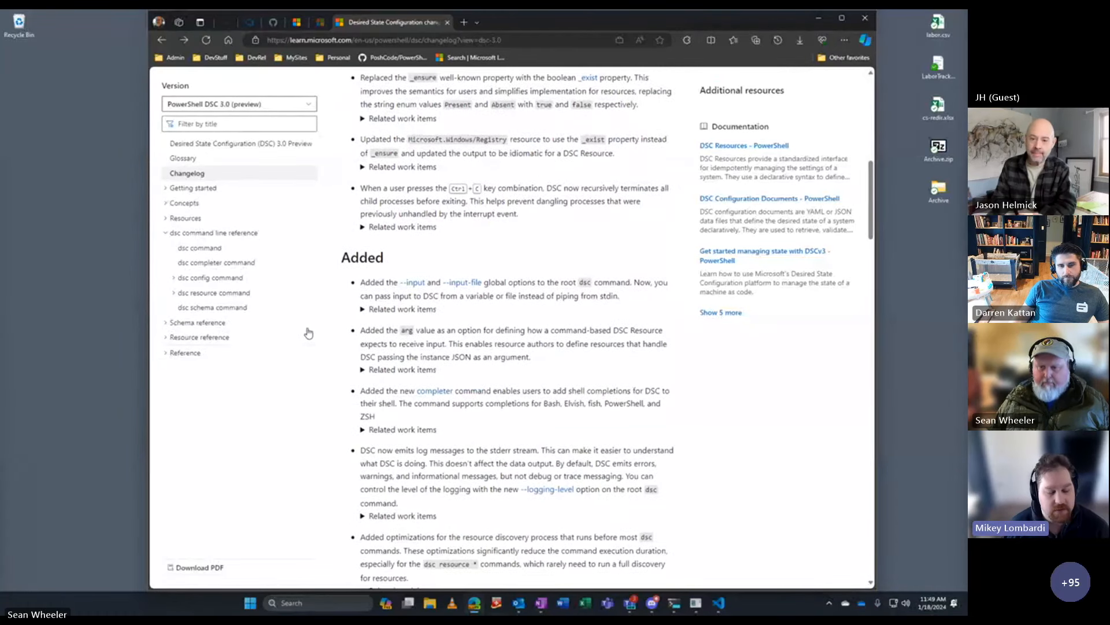
scroll(down, 3)
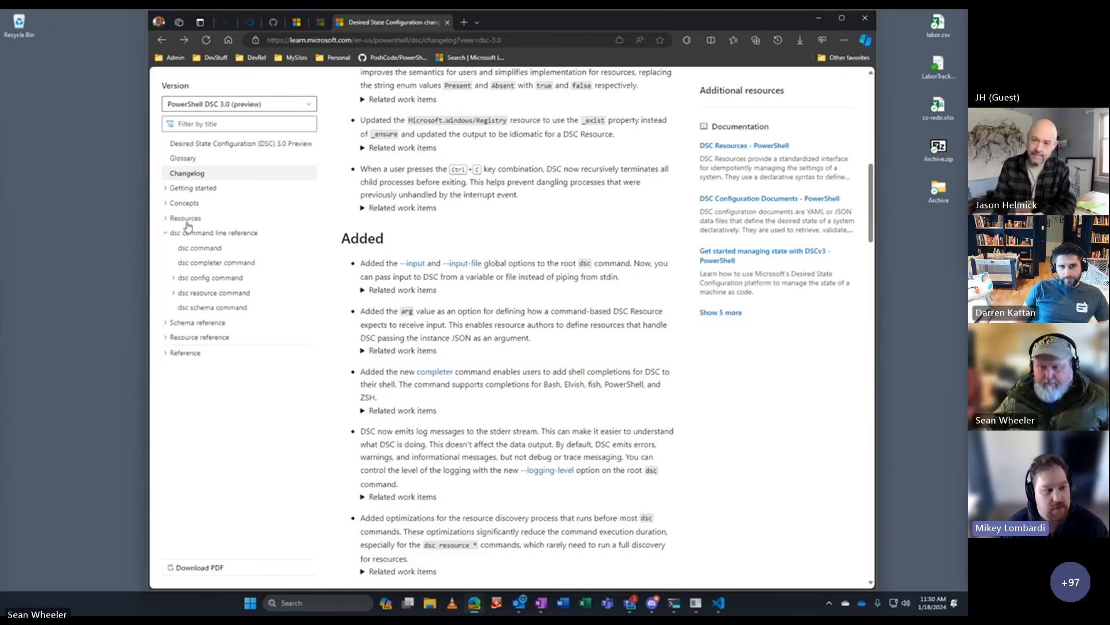
mouse_move(273, 353)
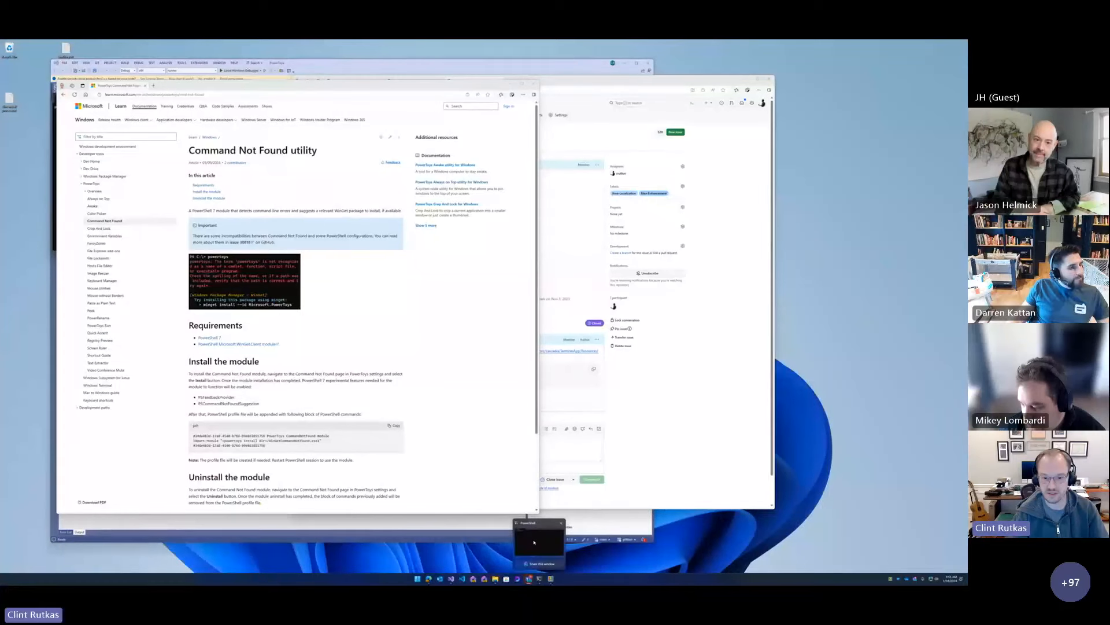
Bring PowerShell forward and enter 'winget install --id vim.vim.nightly' after the vim suggestions
click(538, 542)
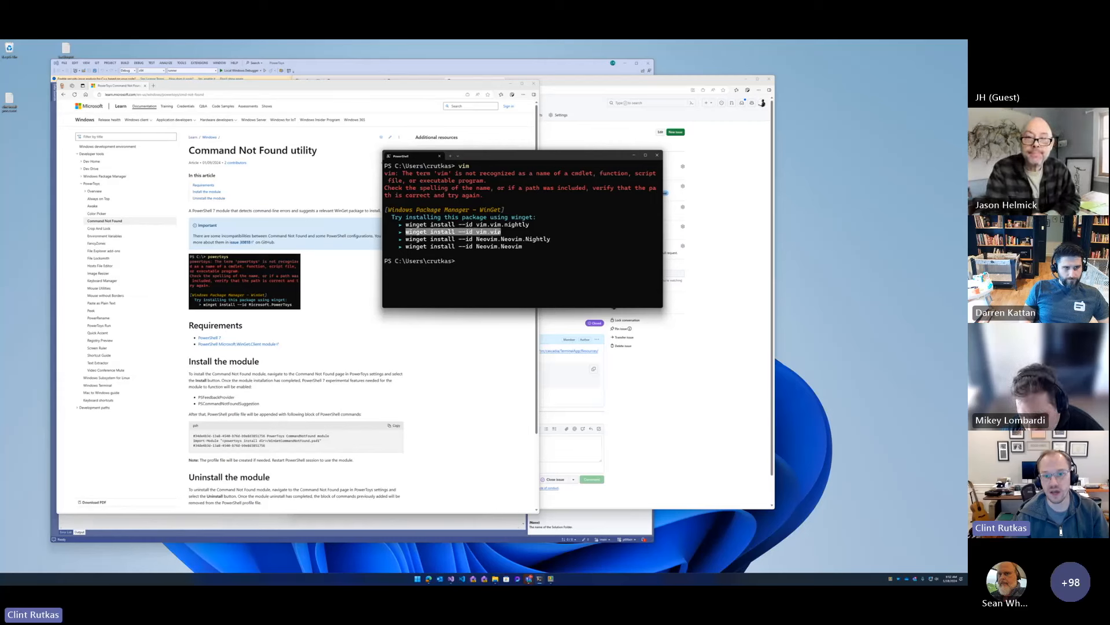
text(winget install --id vim.vim.nightly)
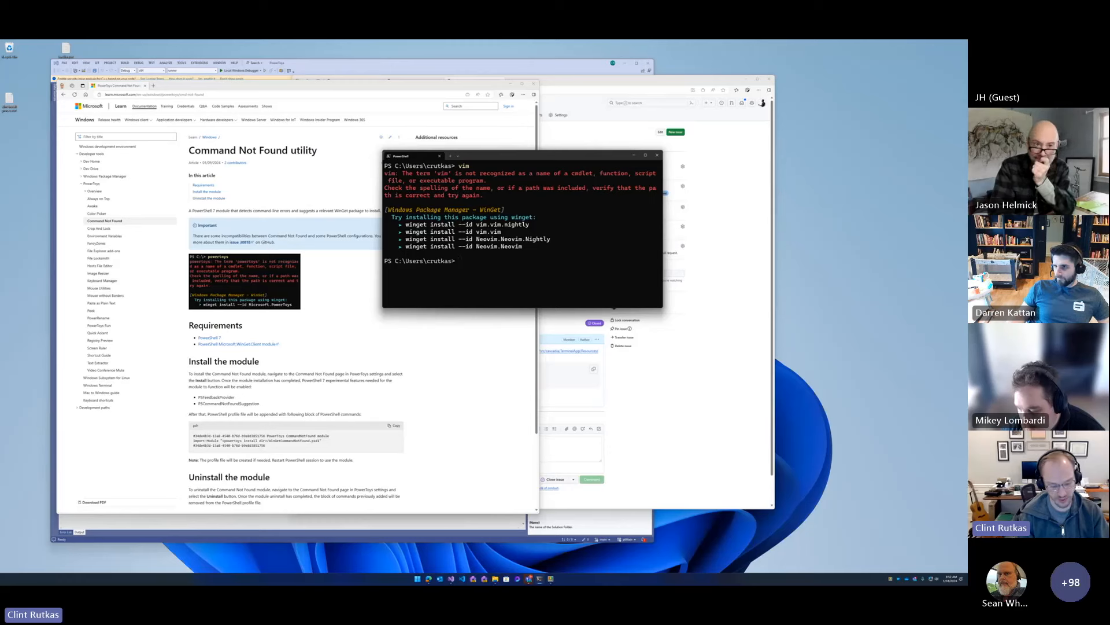
Run 'atom' to list GitHub.Atom winget suggestions, then enter 'code'
text(atom)
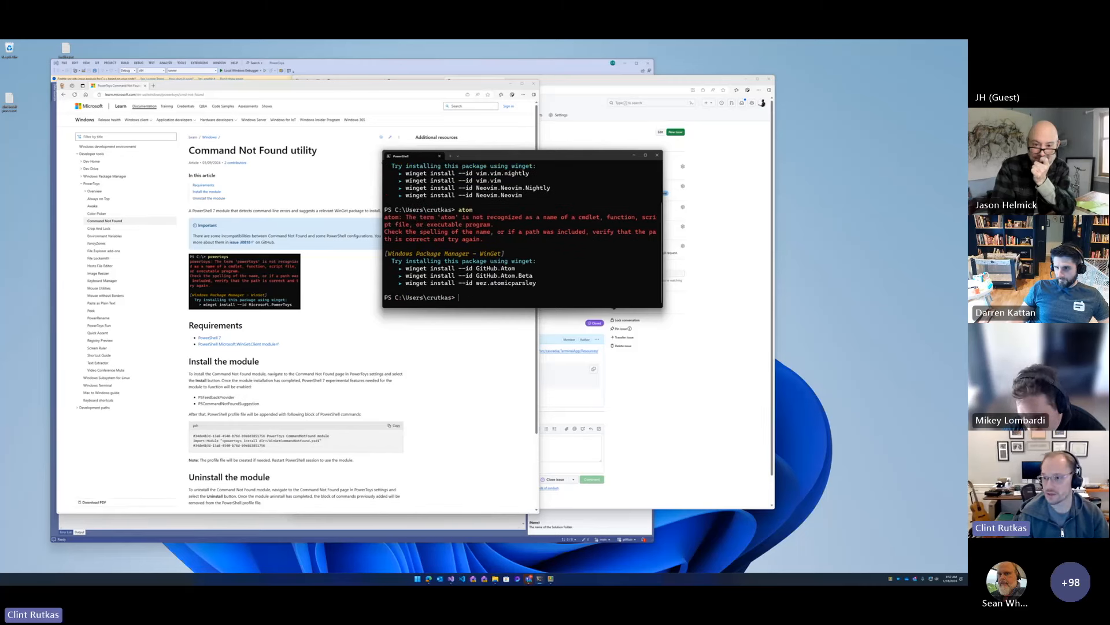
text(code)
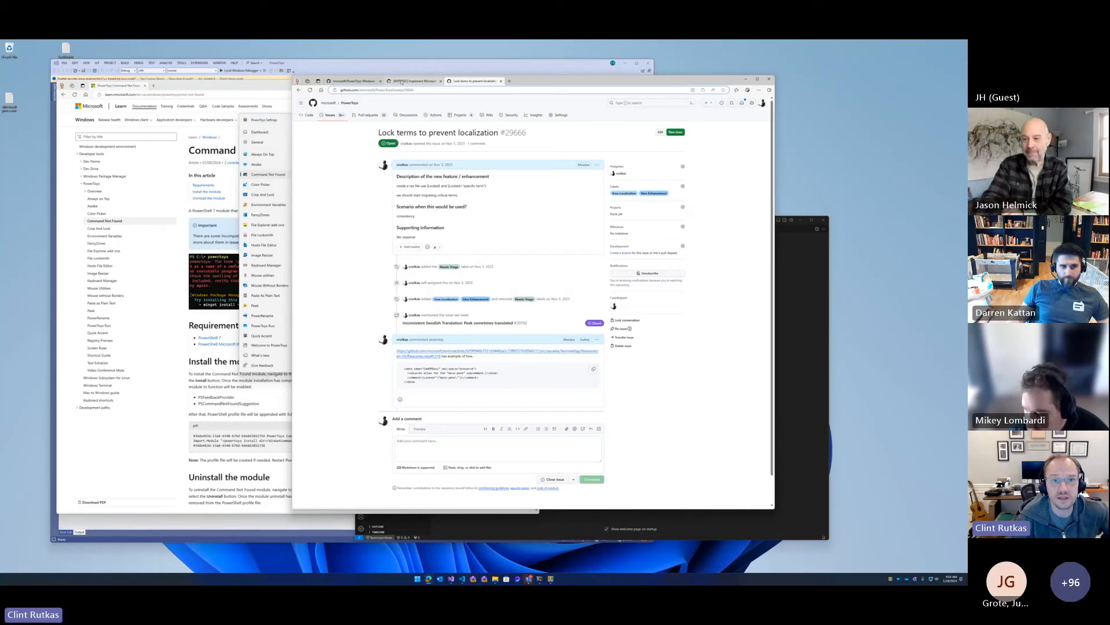
click(416, 81)
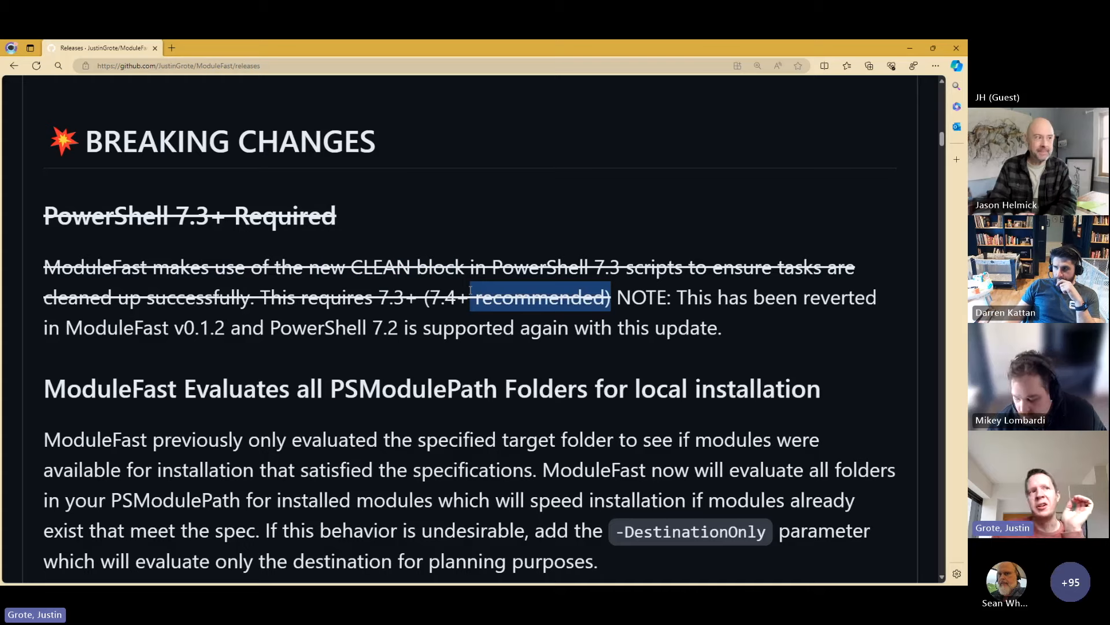
Highlight '7.2' in the ModuleFast Breaking Changes note and move toward New Features
double_click(384, 327)
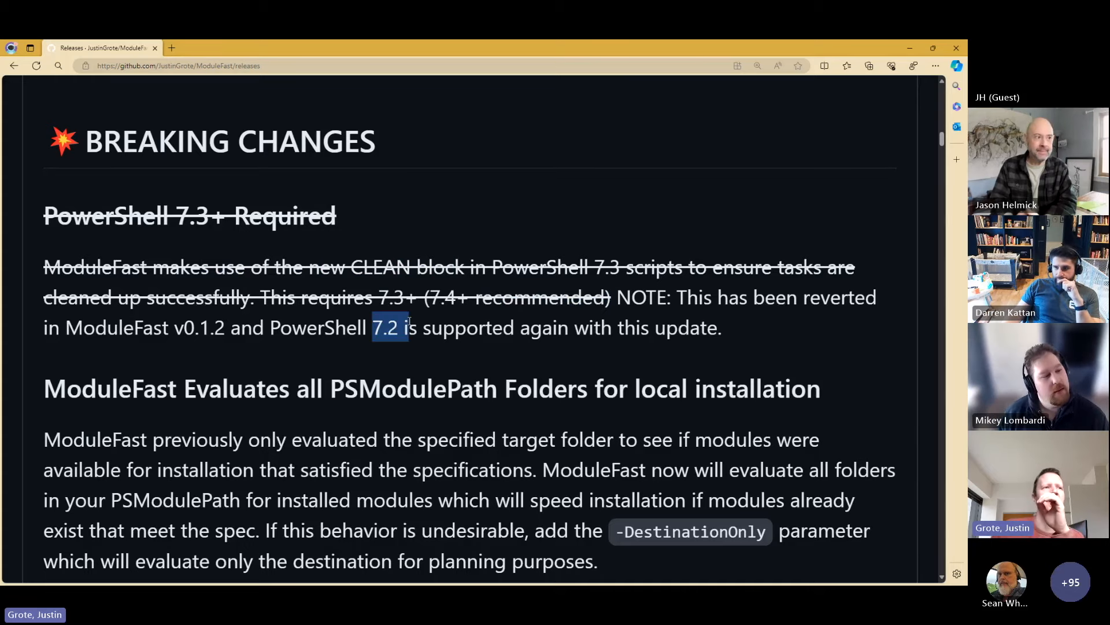
scroll(down, 3)
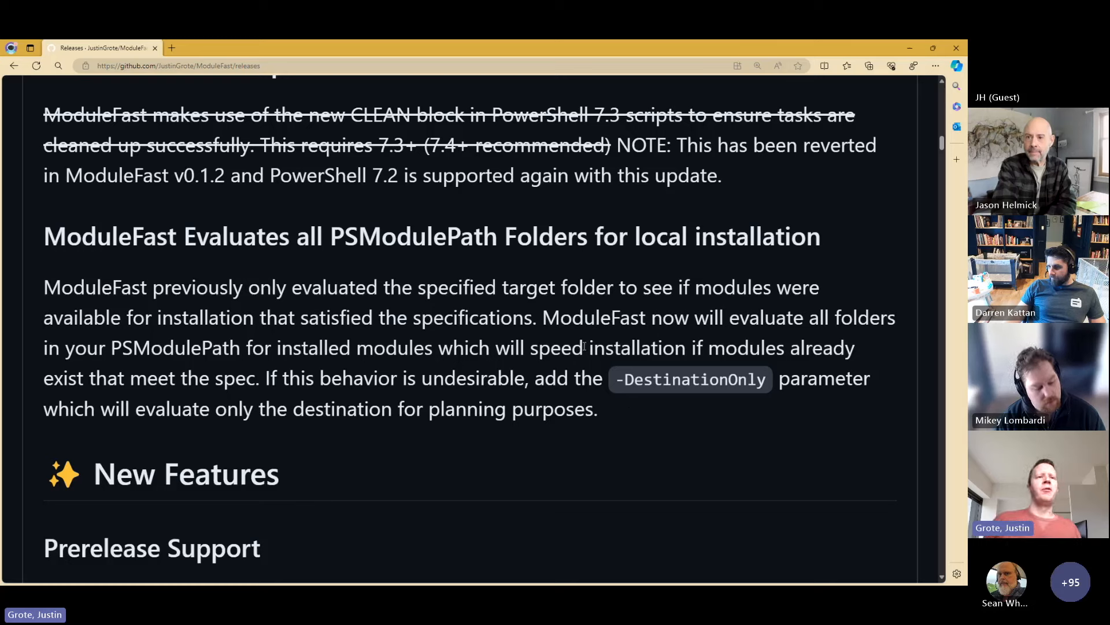
Reach Prerelease Support and play, pause and resume its demo video
scroll(down, 3)
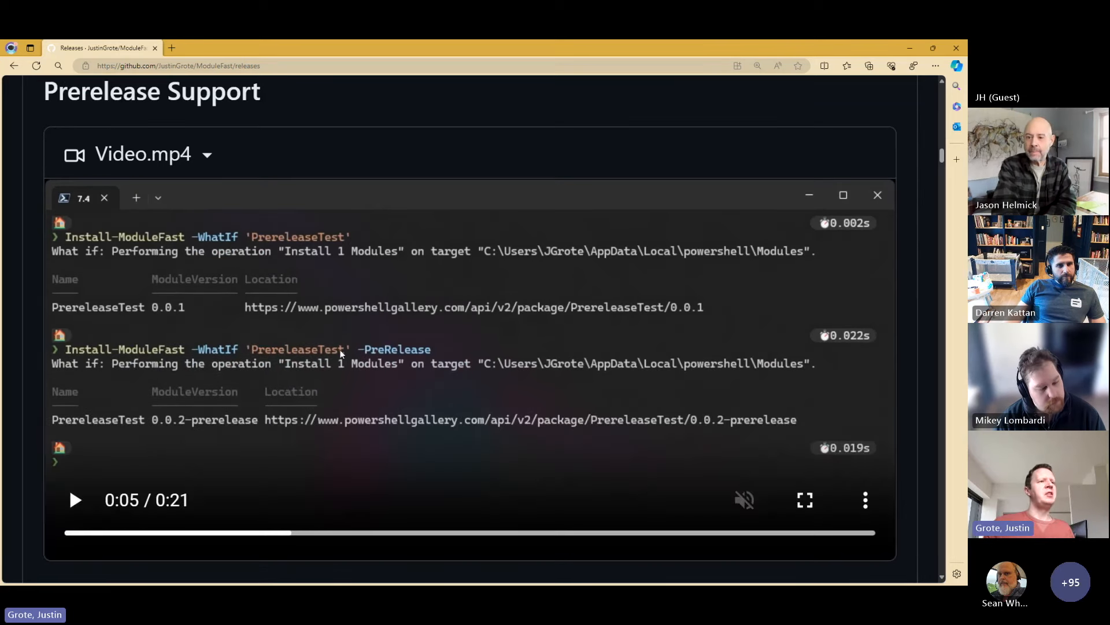
scroll(down, 3)
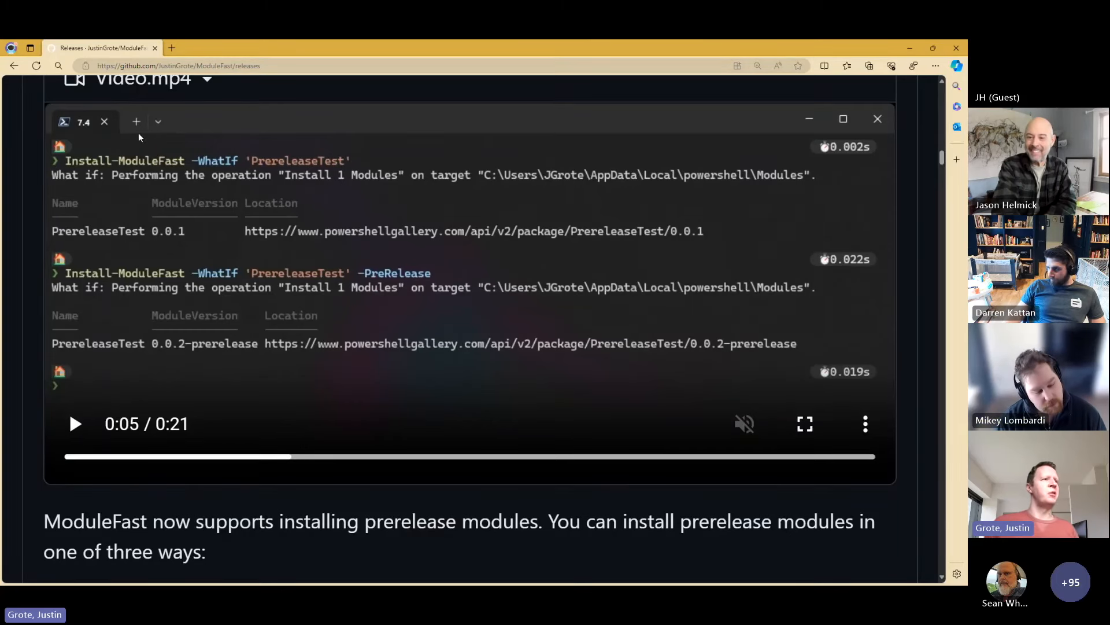
click(74, 423)
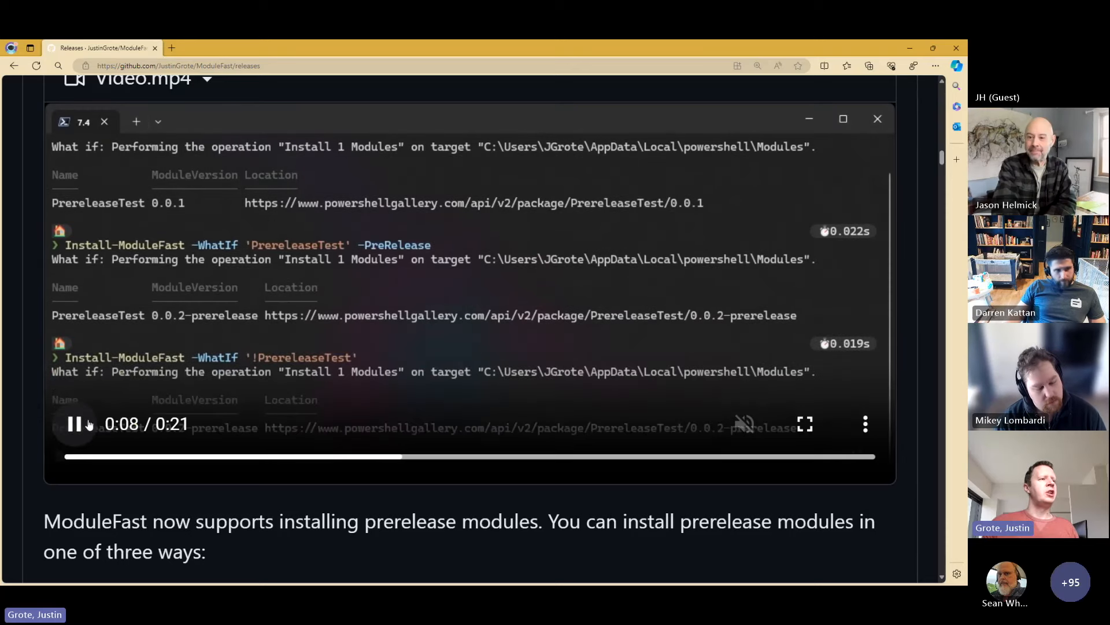
click(74, 423)
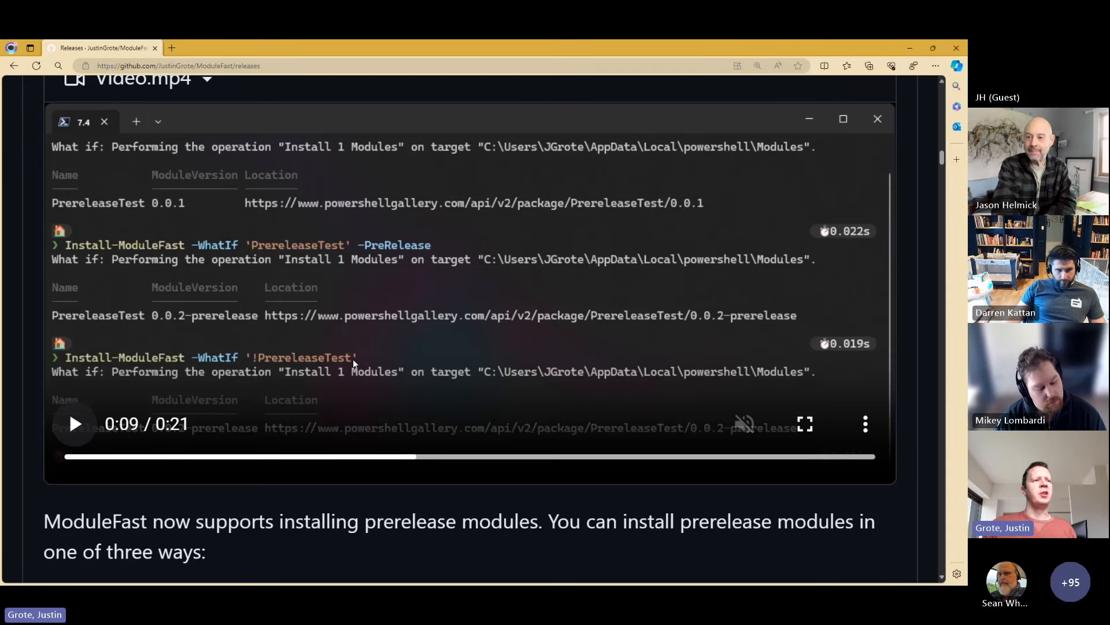
click(74, 423)
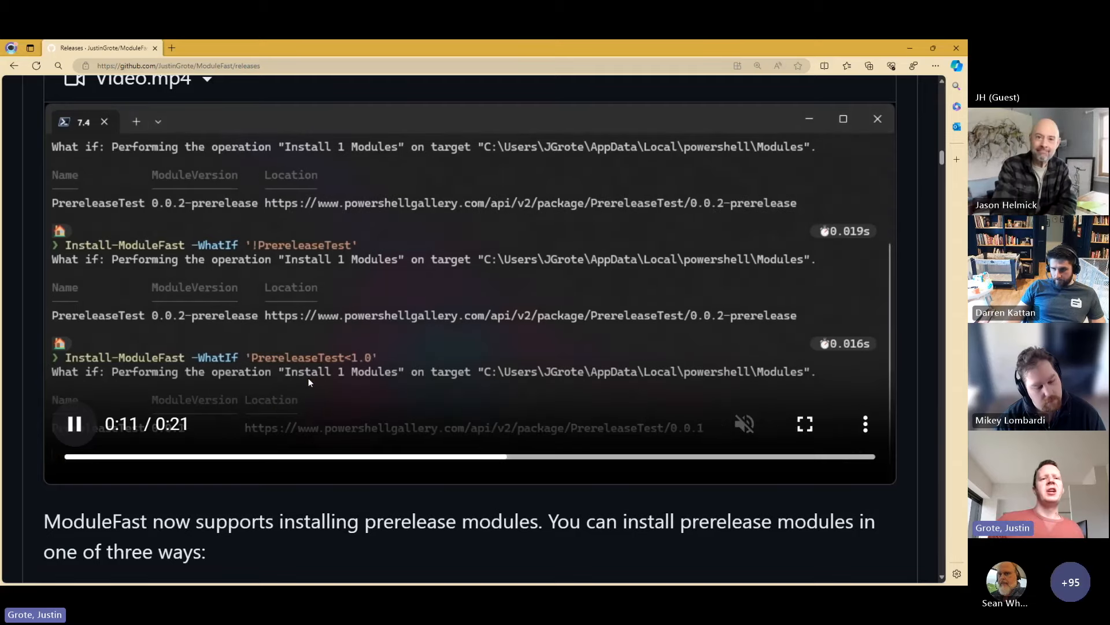
Scroll on to the Shorthand String Syntax section with its demo video
scroll(down, 3)
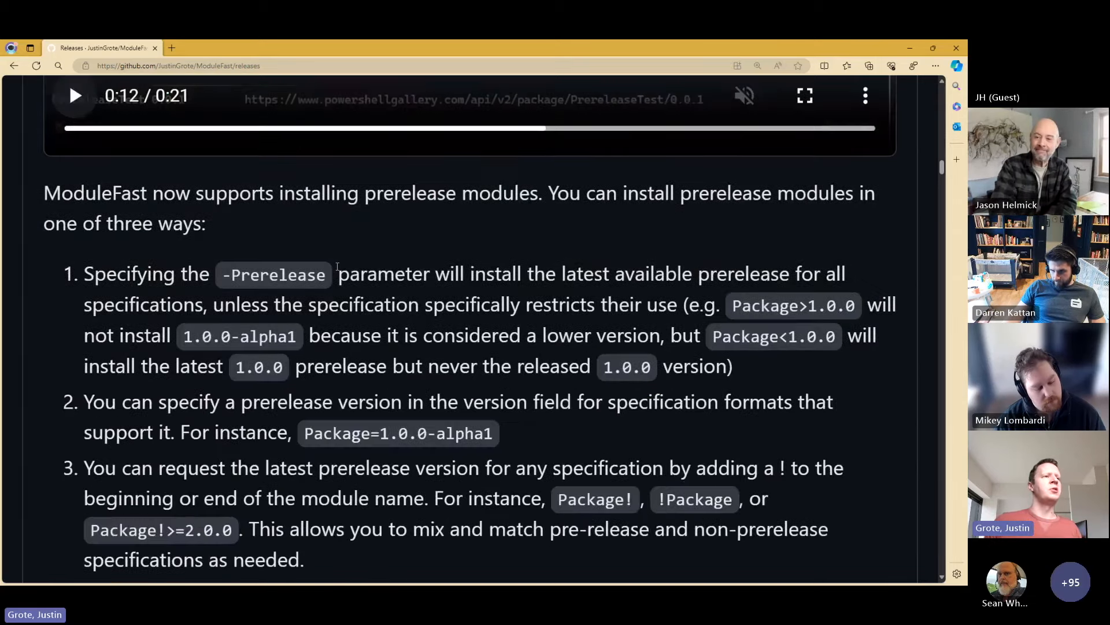
scroll(down, 3)
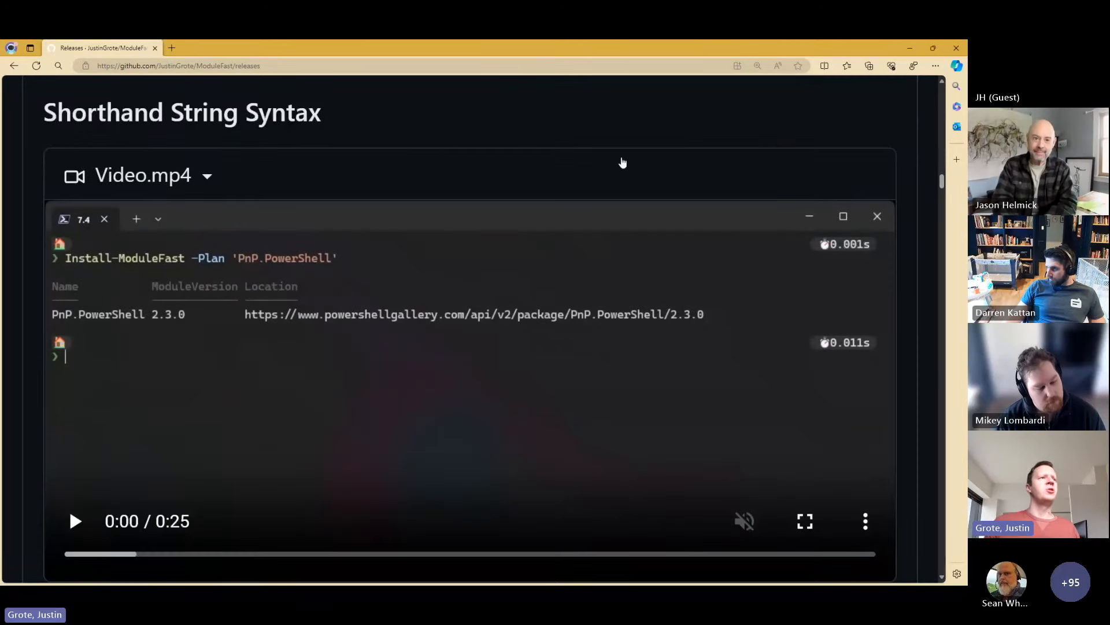
scroll(down, 3)
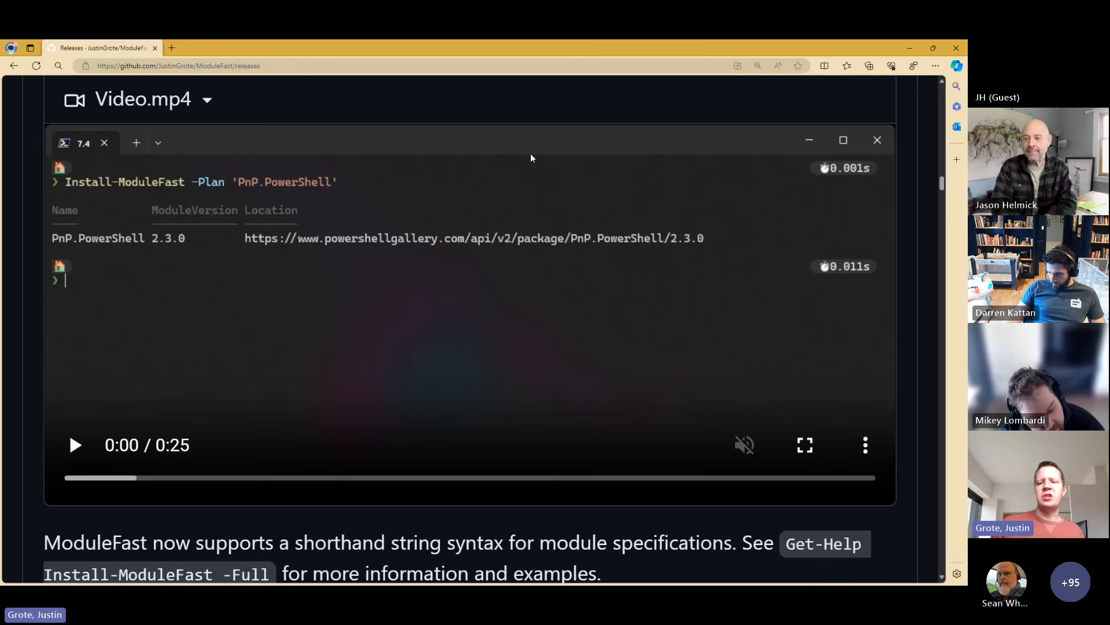
Toggle the shorthand syntax demo video a few times, then rewind it to the beginning
click(74, 445)
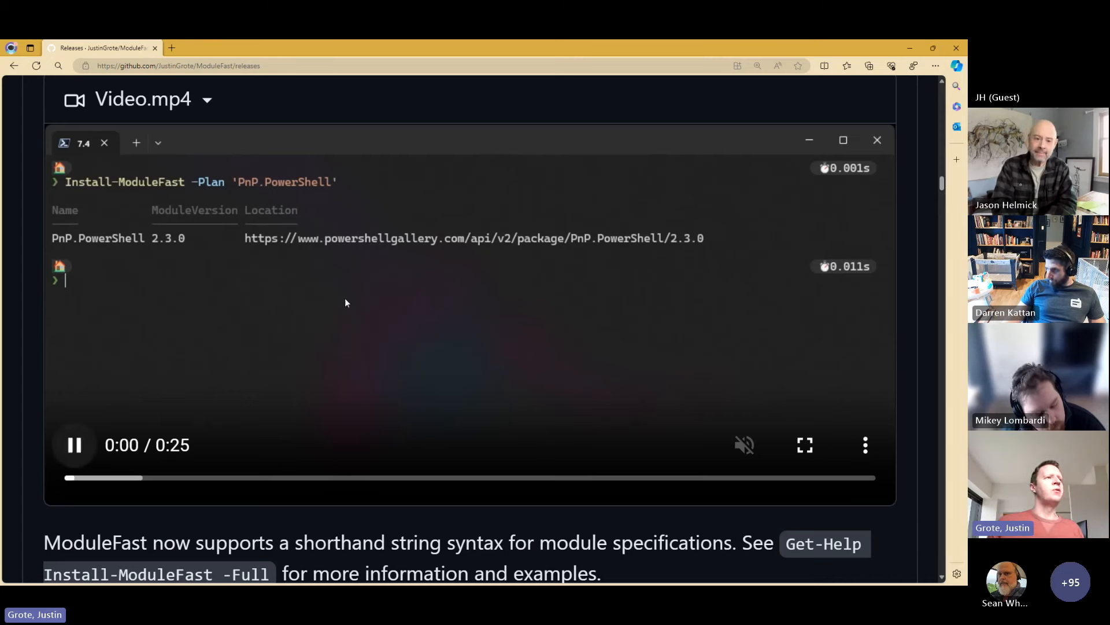
click(74, 444)
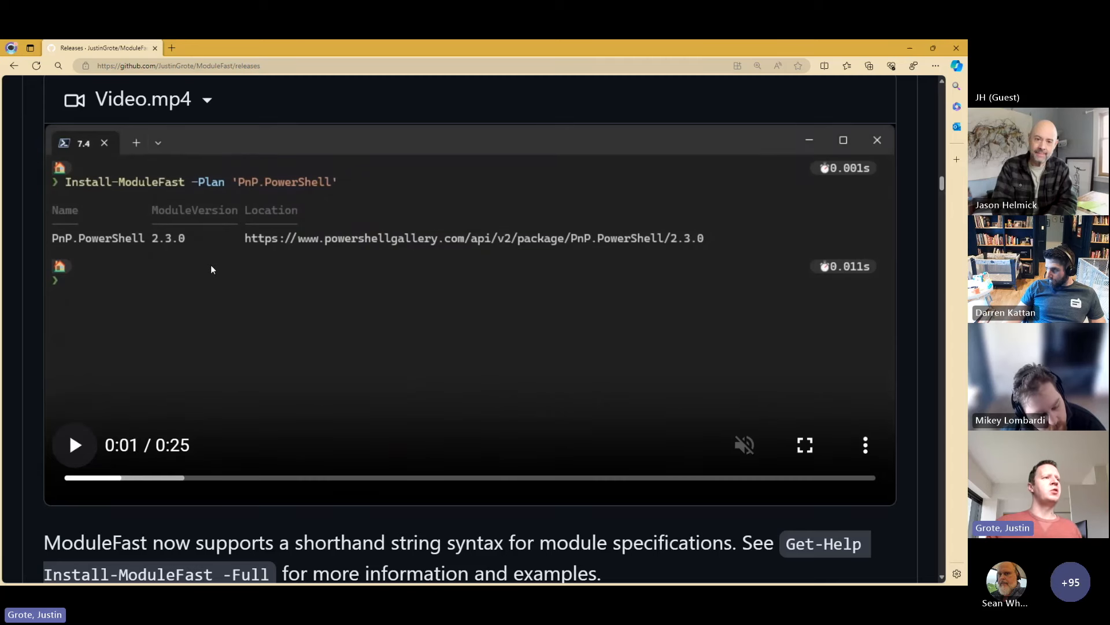
click(75, 445)
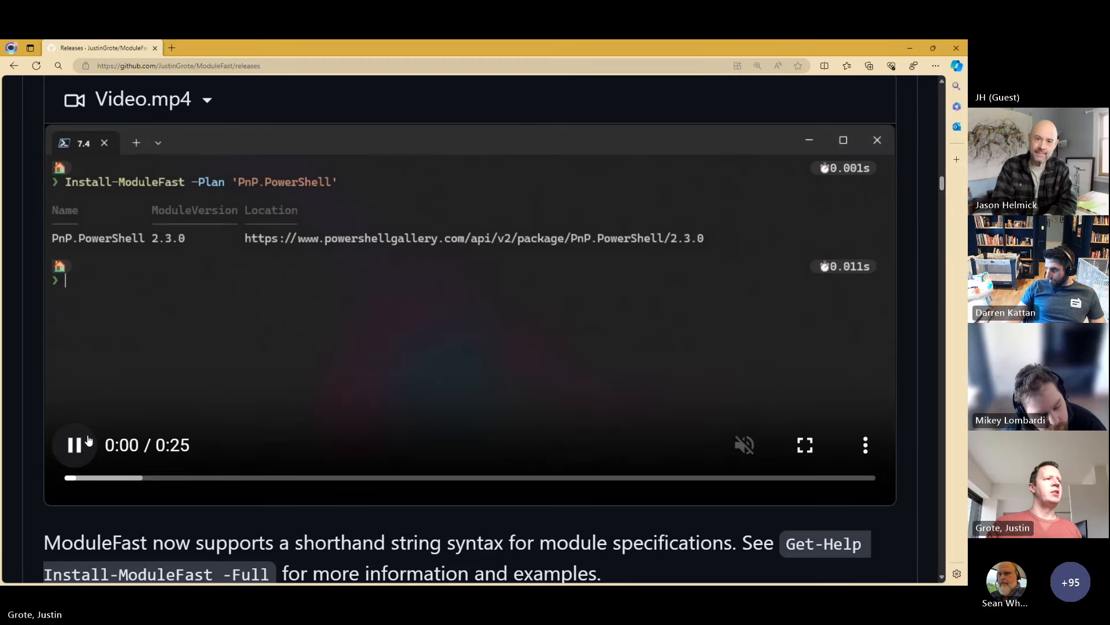
click(74, 444)
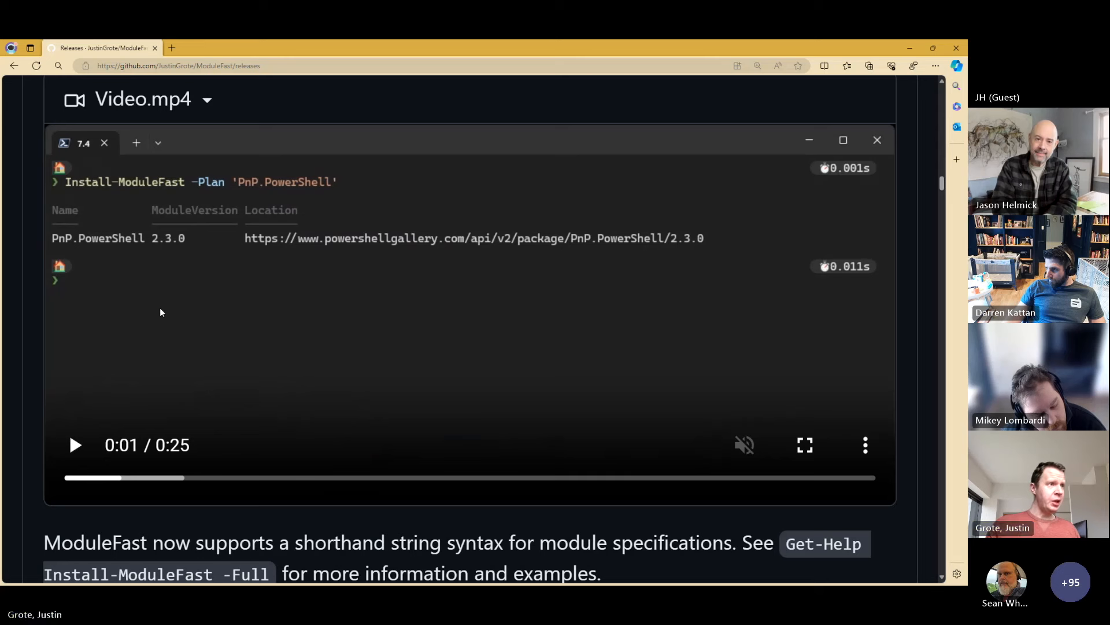
click(75, 444)
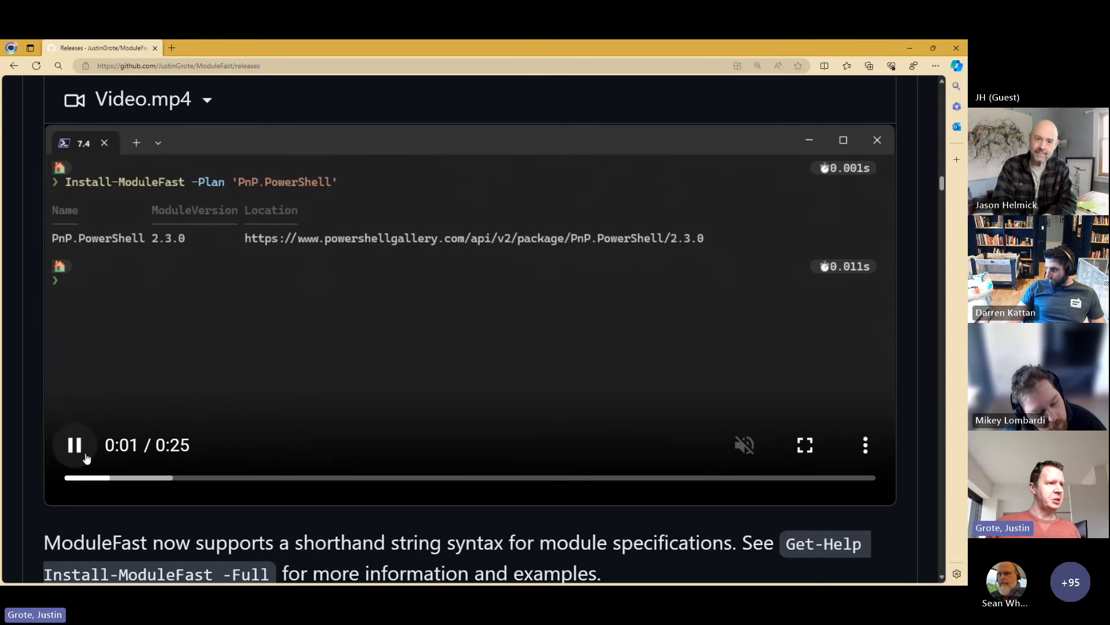
drag(92, 476, 418, 476)
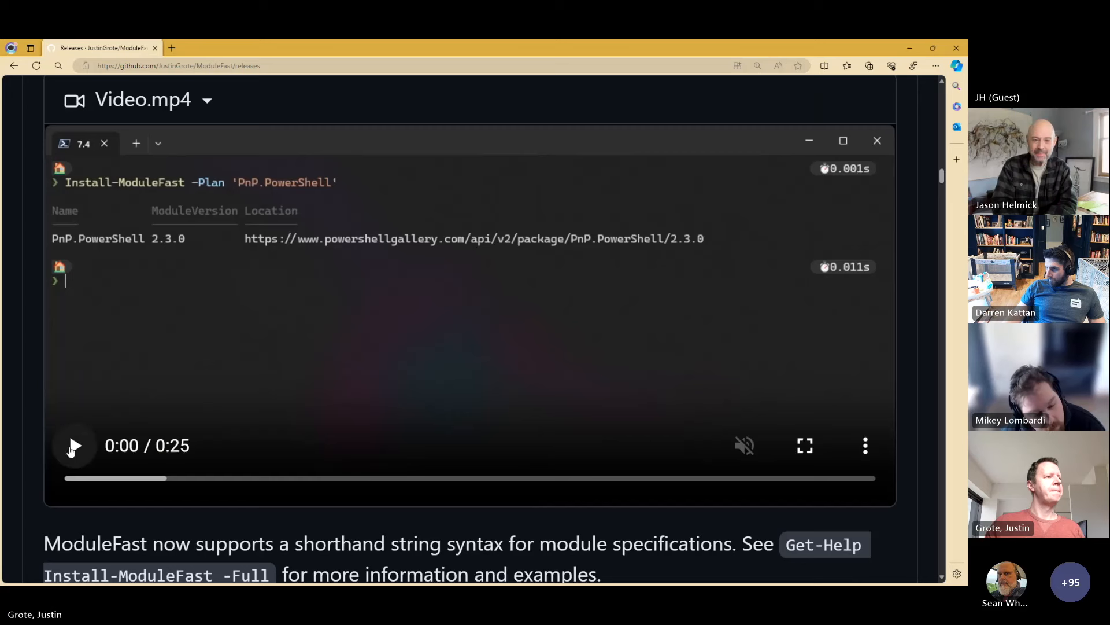
Replay the demo from the start, pausing on the PnP.PowerShell<2 plan, through 0:19
click(74, 444)
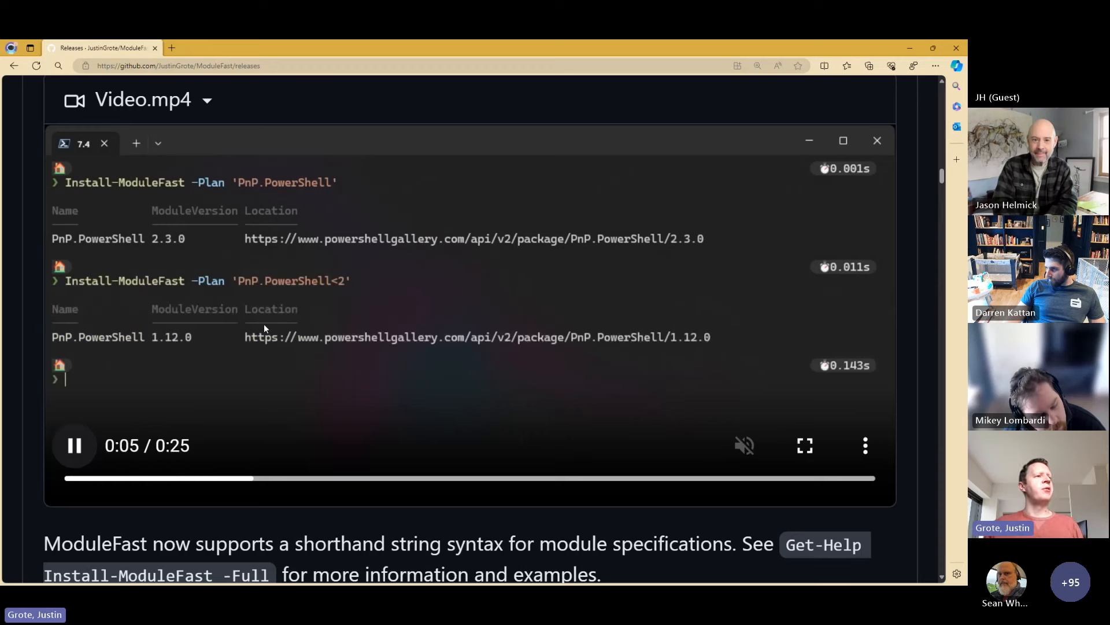
click(74, 445)
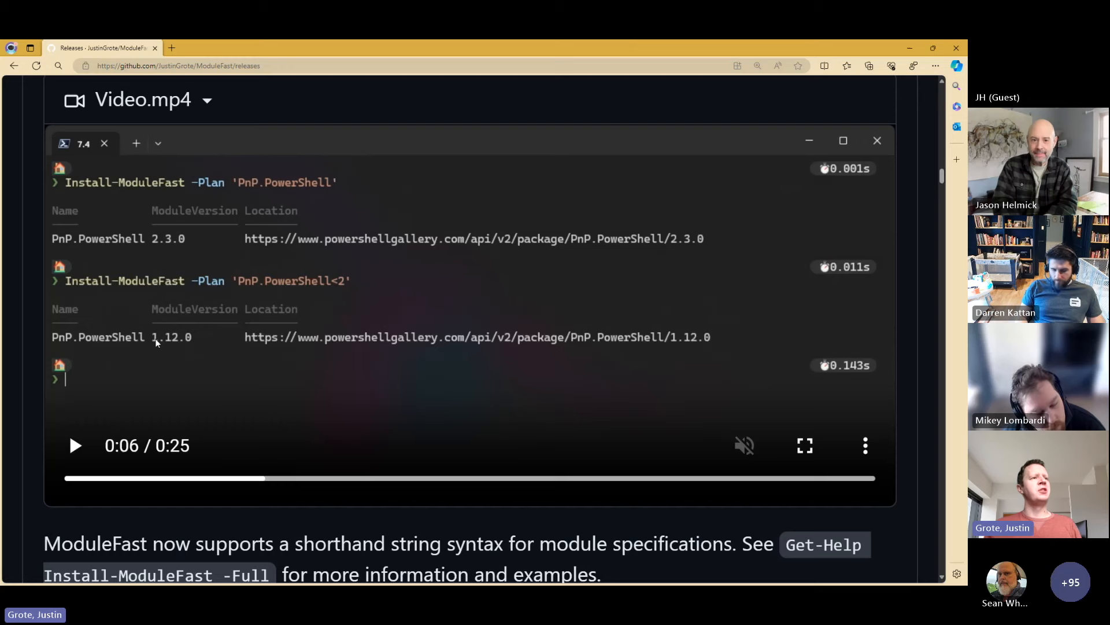
click(74, 446)
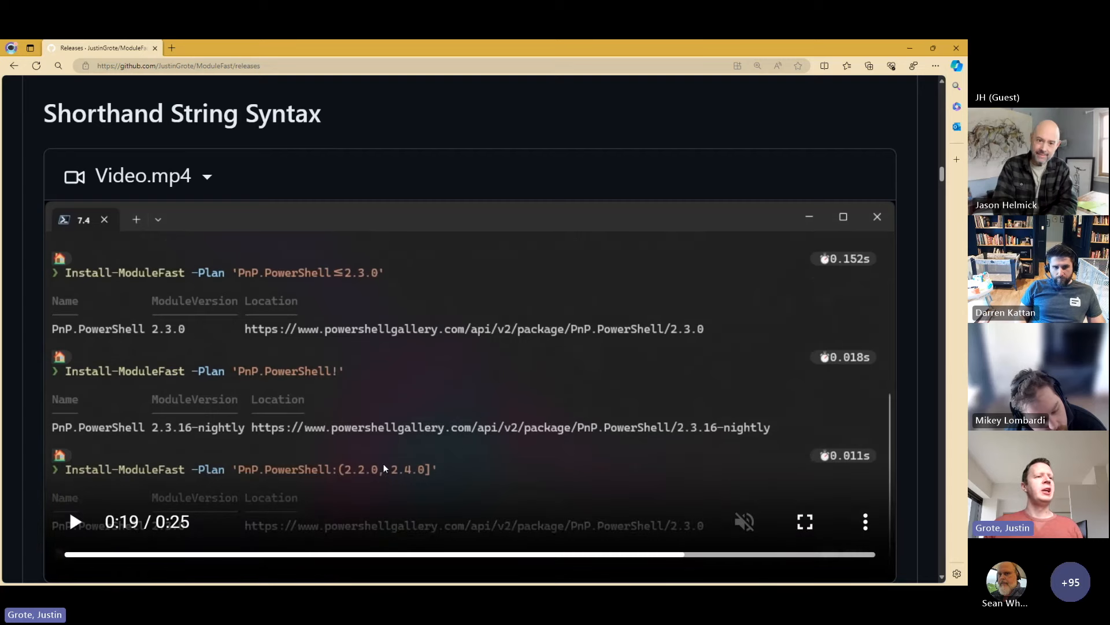
mouse_move(379, 481)
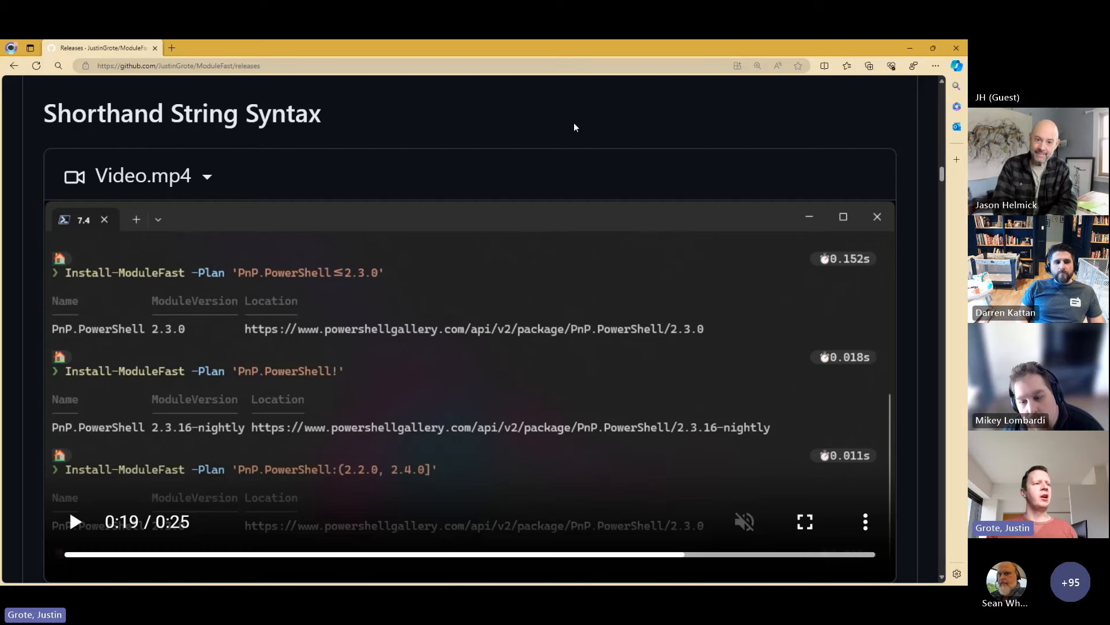
Scroll past the SpecFiles psd1 install plan to the LockFile Support heading
scroll(down, 3)
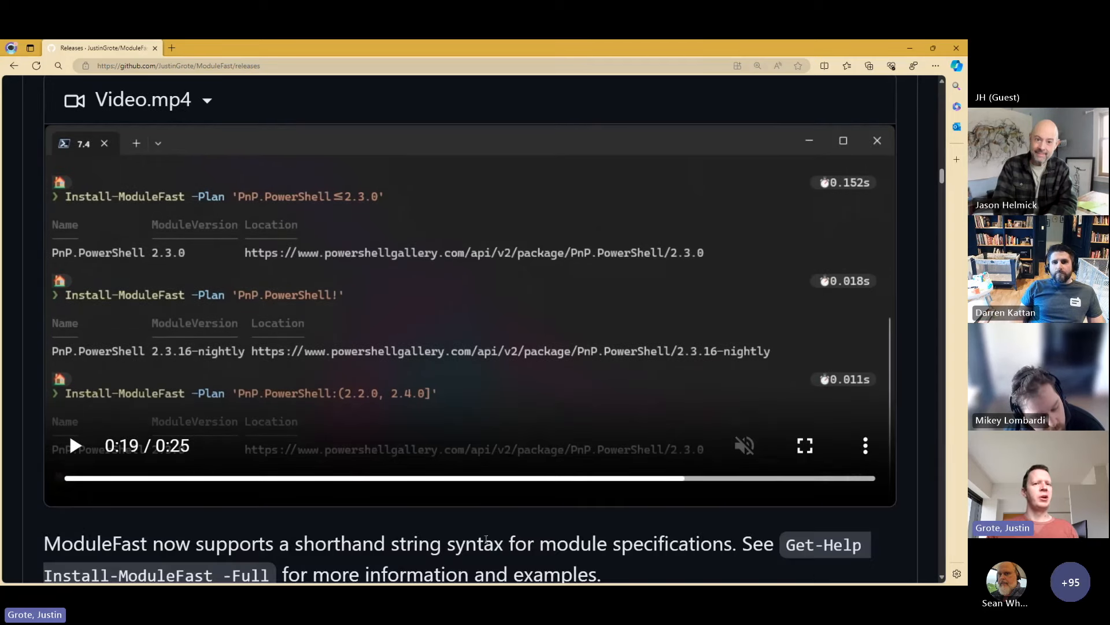
scroll(down, 3)
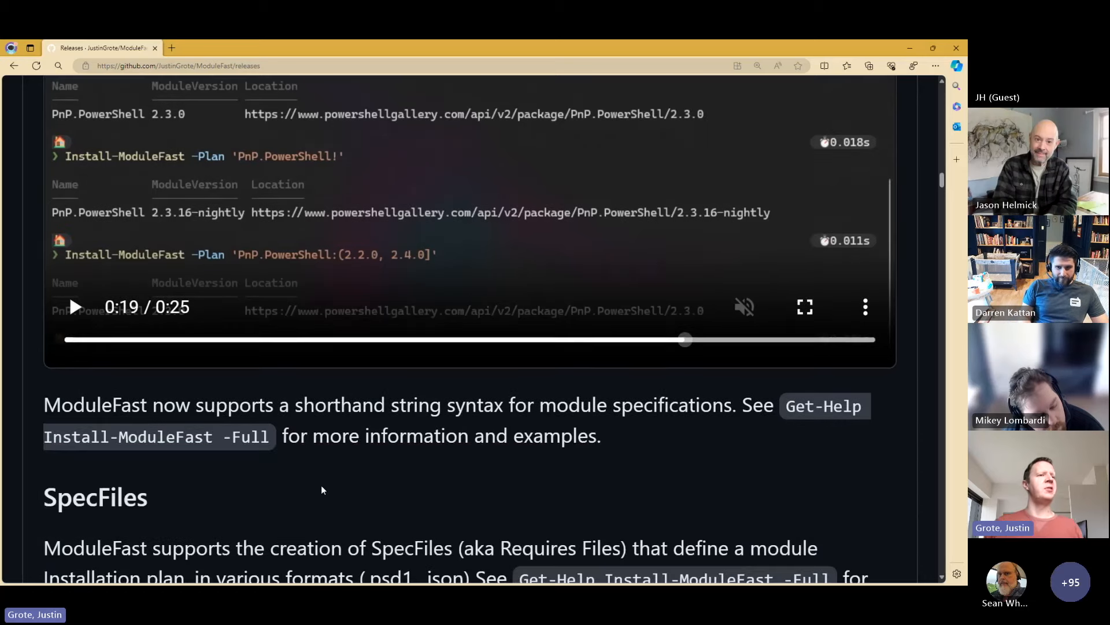
scroll(down, 3)
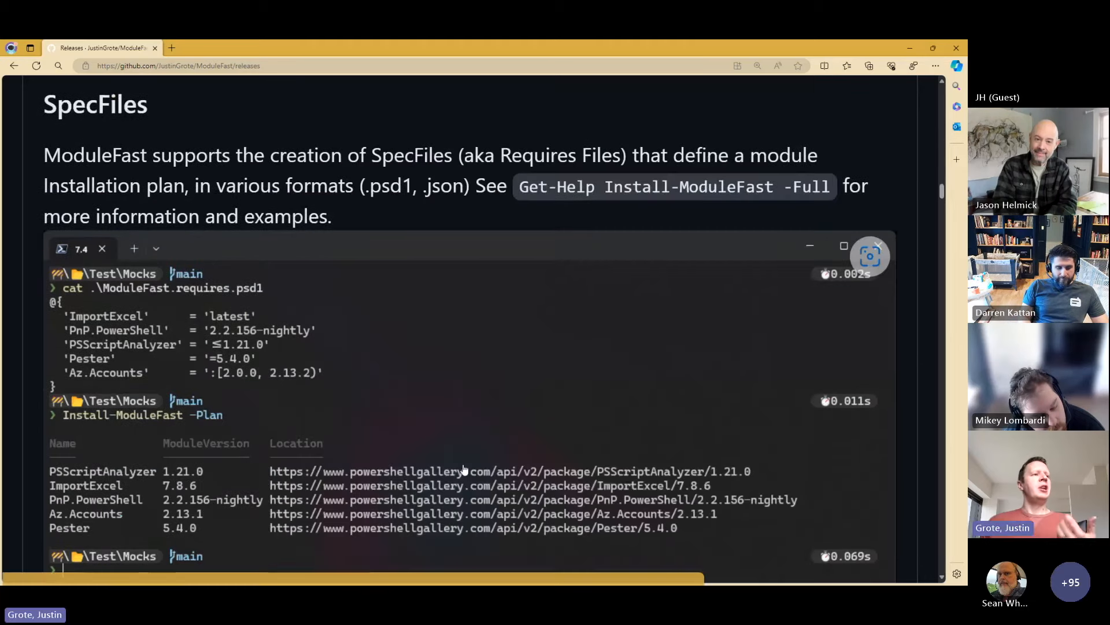
scroll(down, 3)
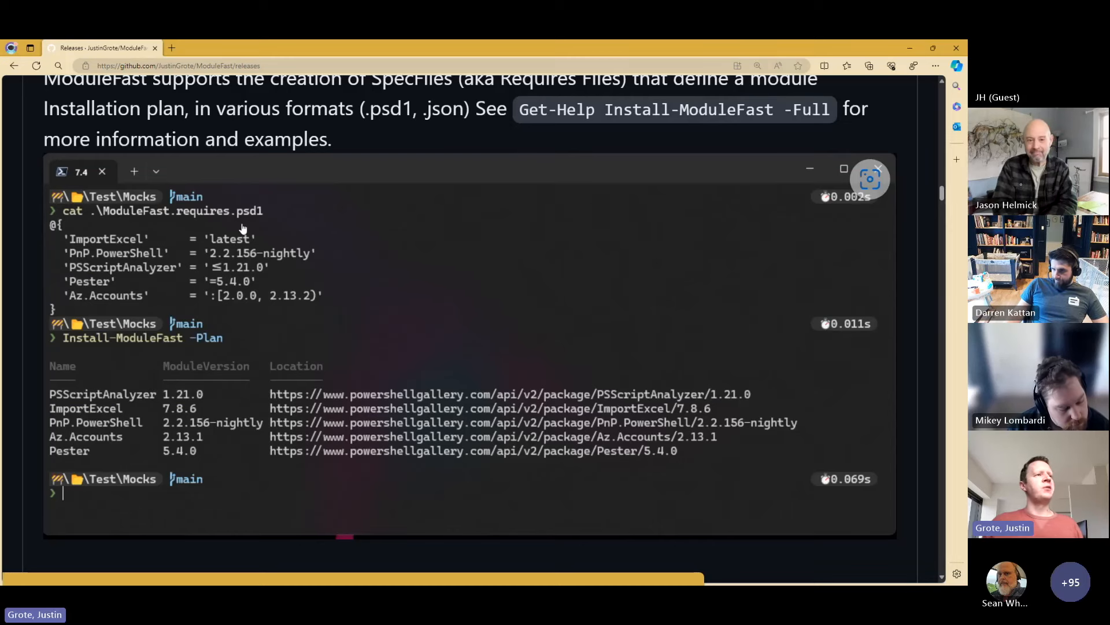
mouse_move(178, 229)
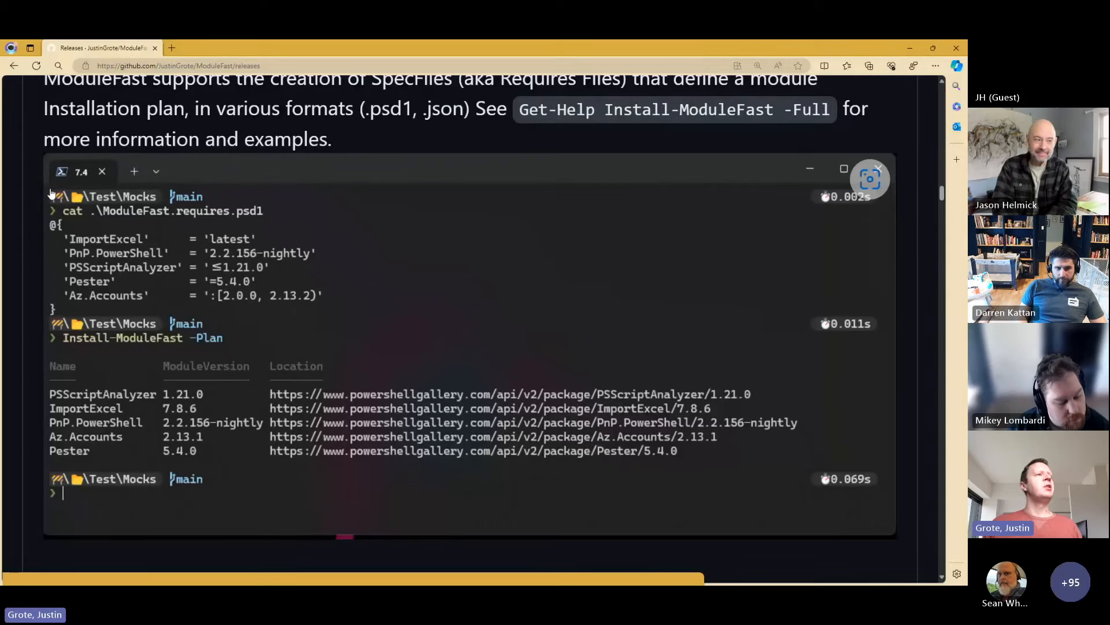
mouse_move(110, 227)
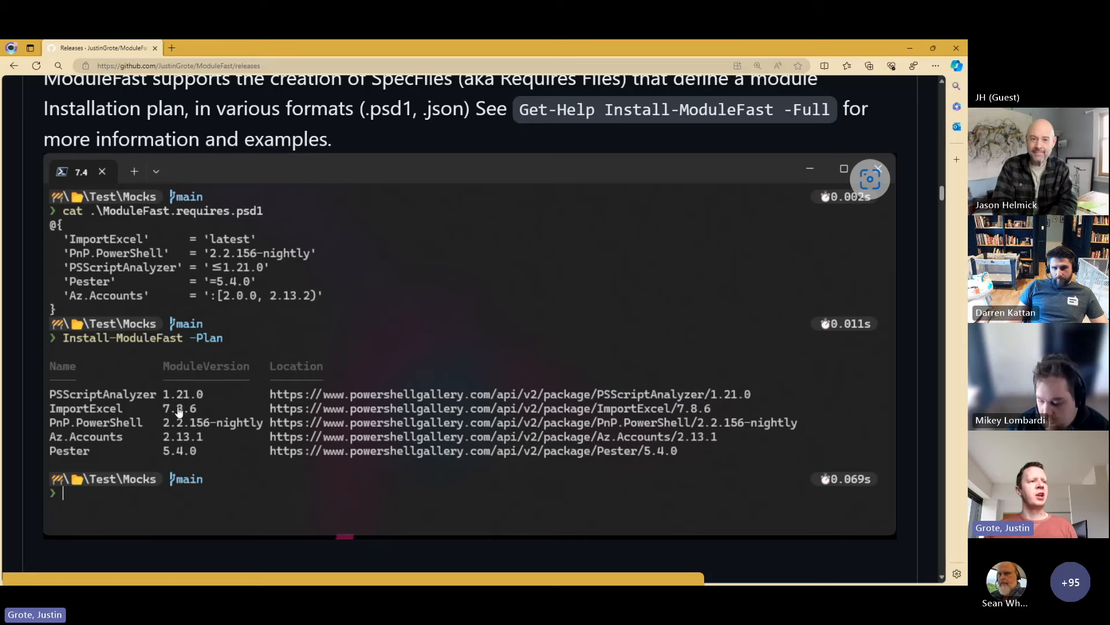
scroll(down, 3)
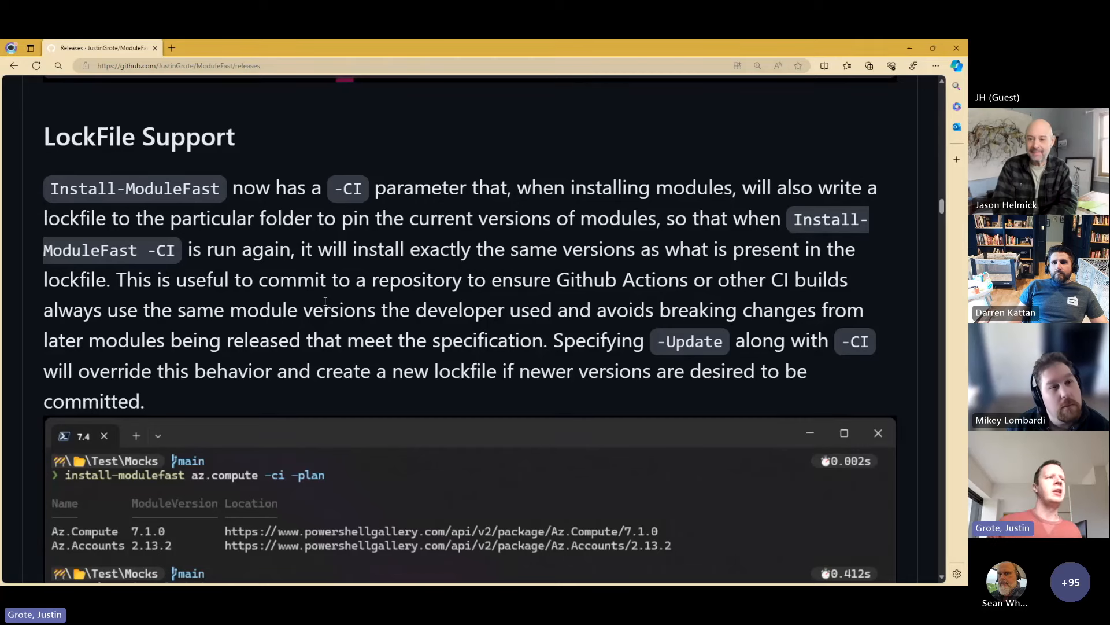
Scroll to the requires.lock.json demo pinning Az.Compute 7.1.0 and Az.Accounts 2.13.2
scroll(down, 3)
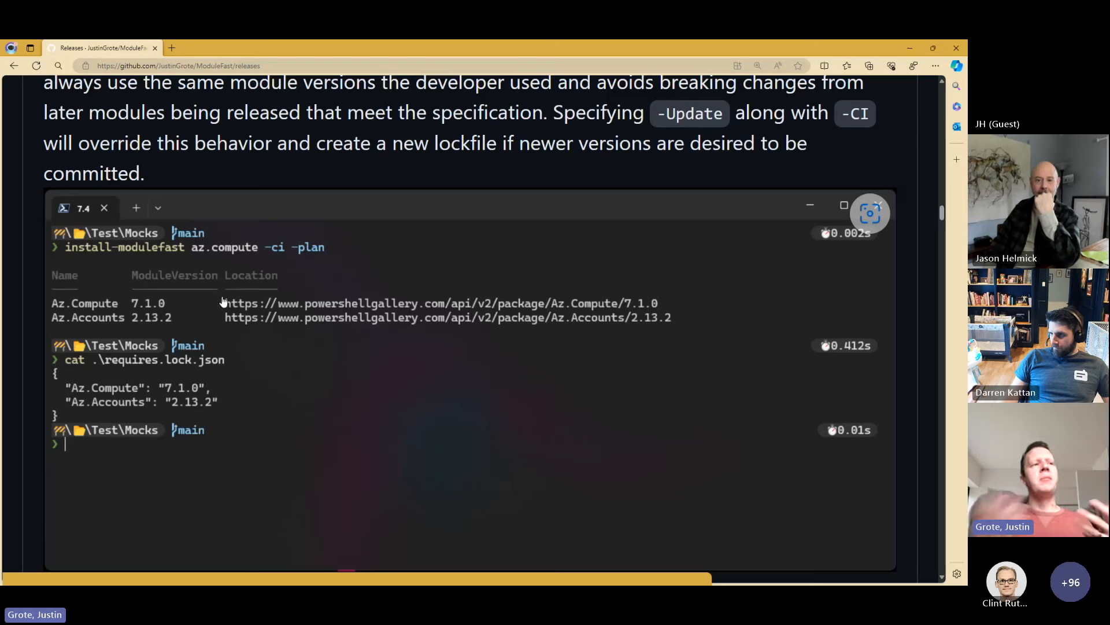
mouse_move(96, 407)
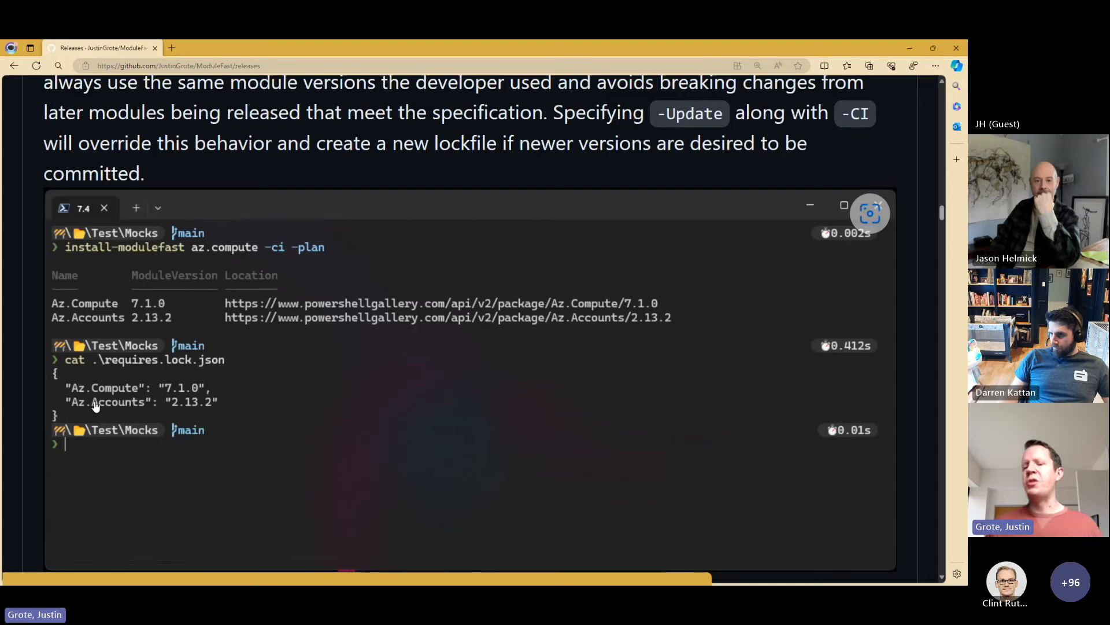
scroll(down, 3)
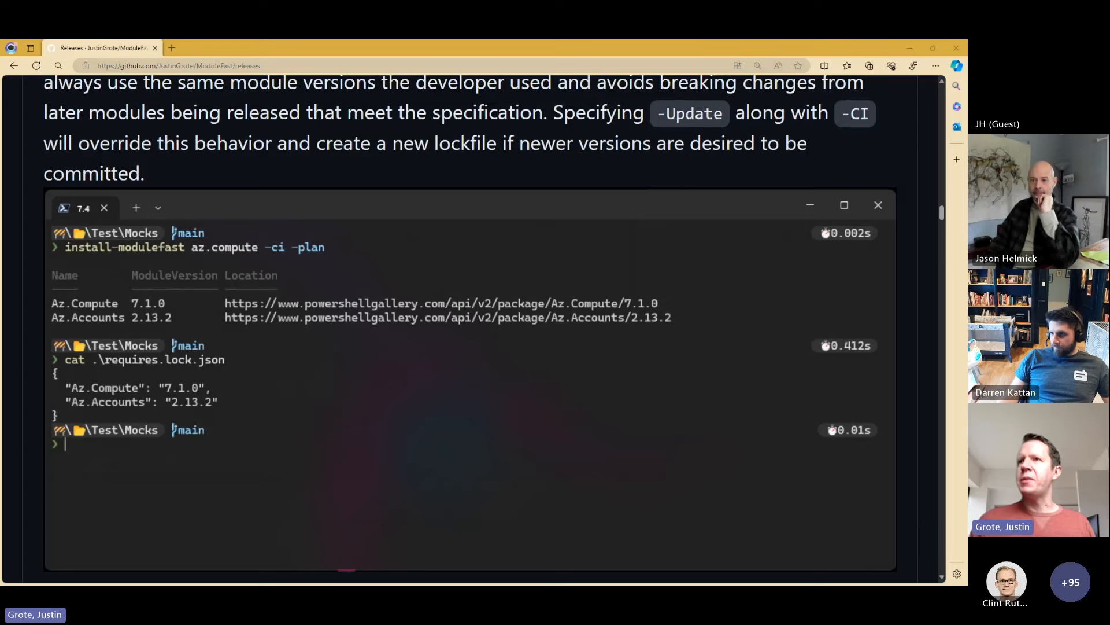
scroll(down, 3)
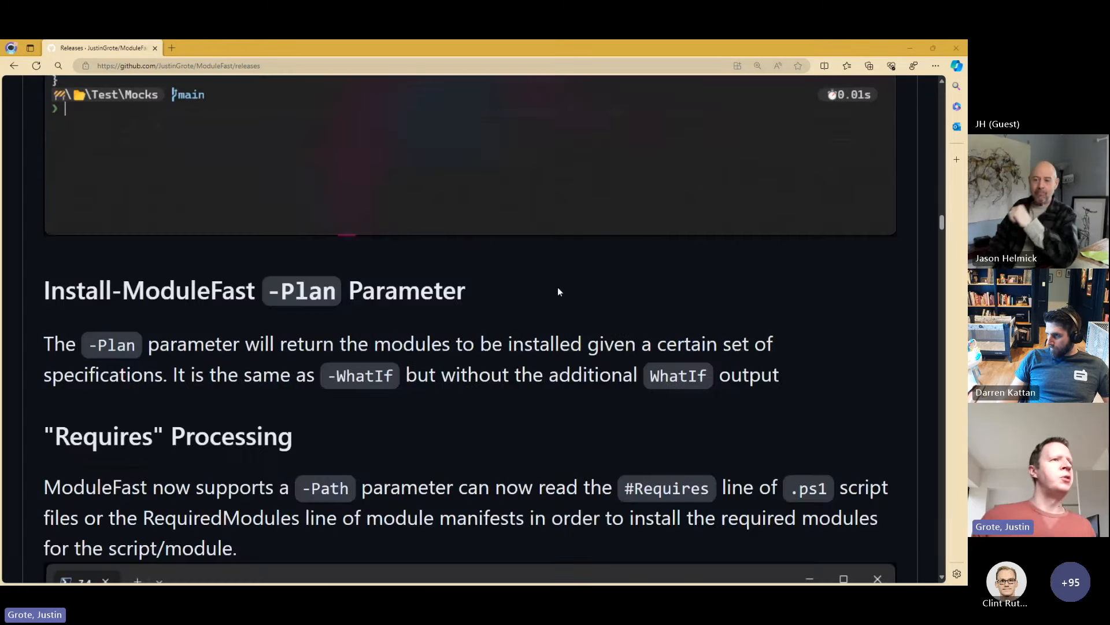
scroll(down, 3)
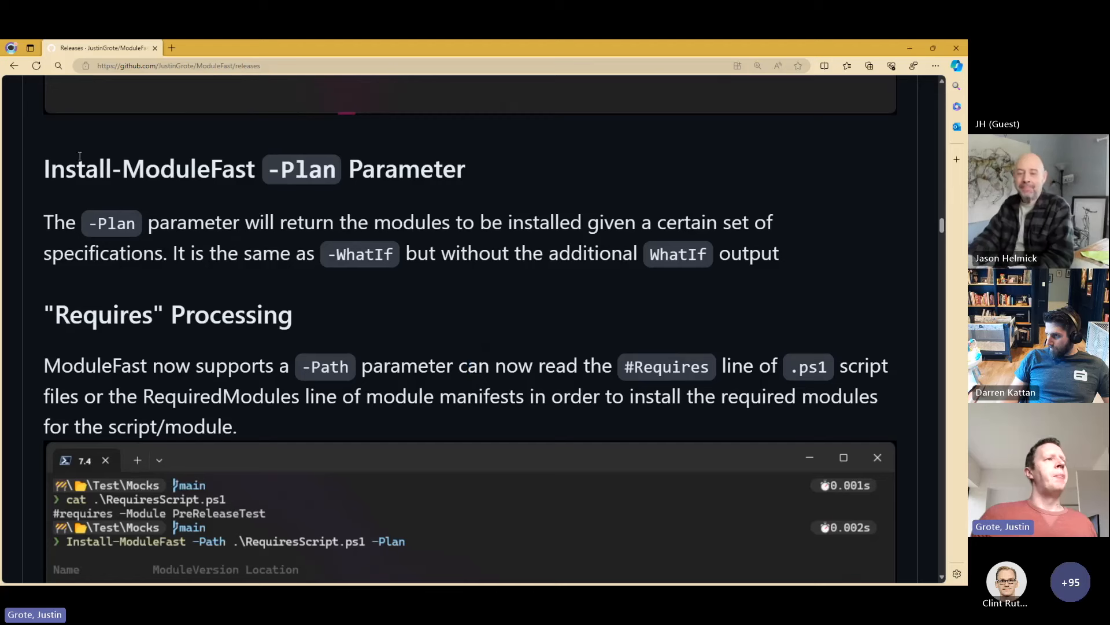
scroll(down, 3)
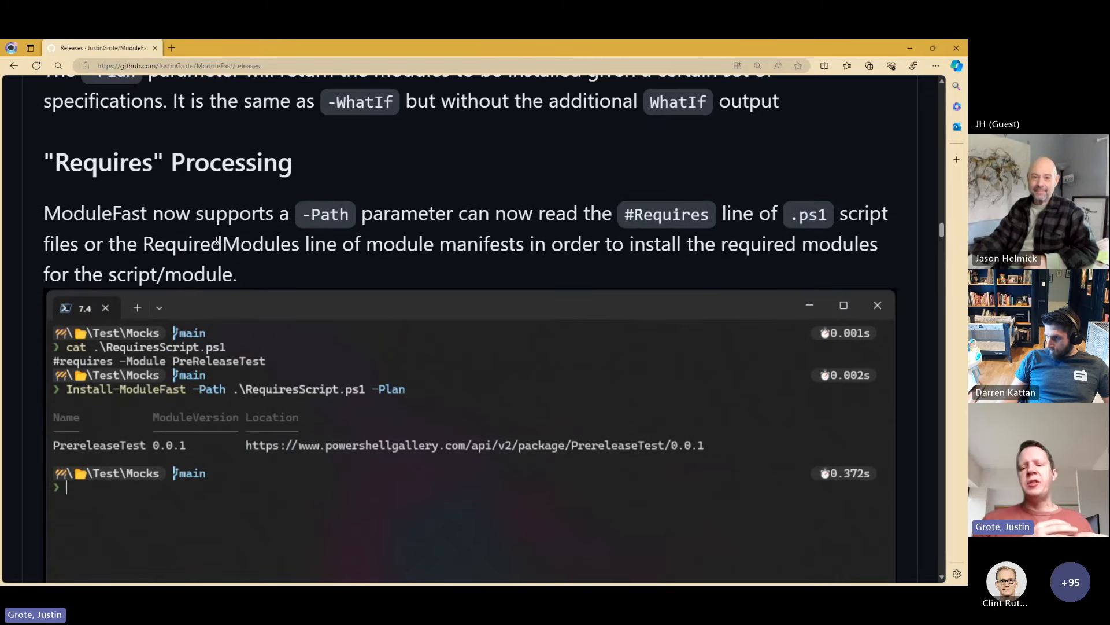
scroll(down, 3)
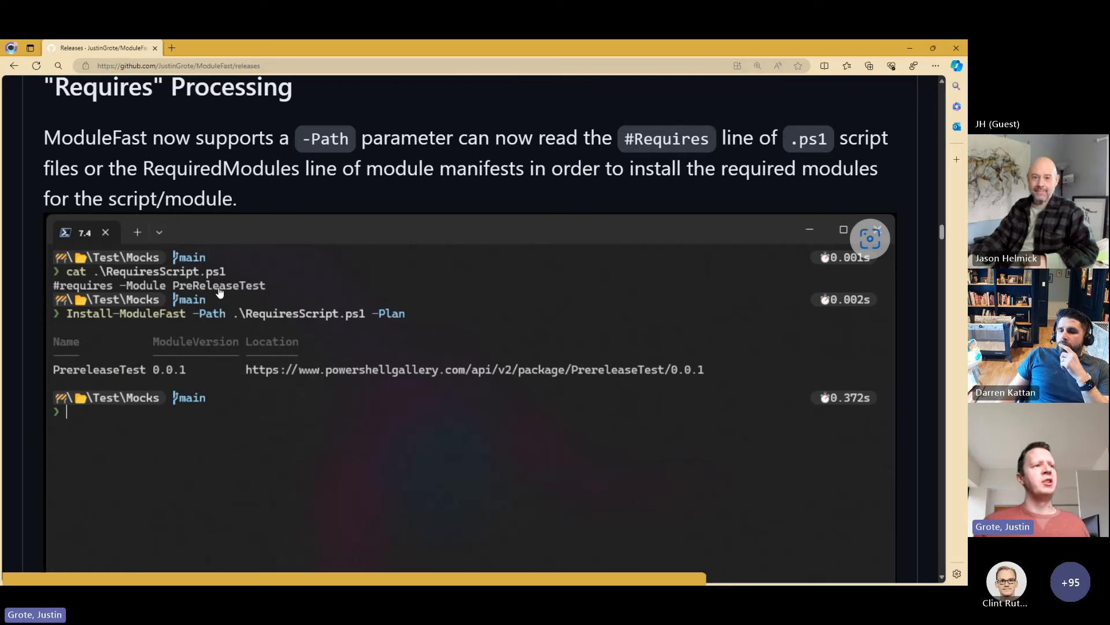
mouse_move(160, 377)
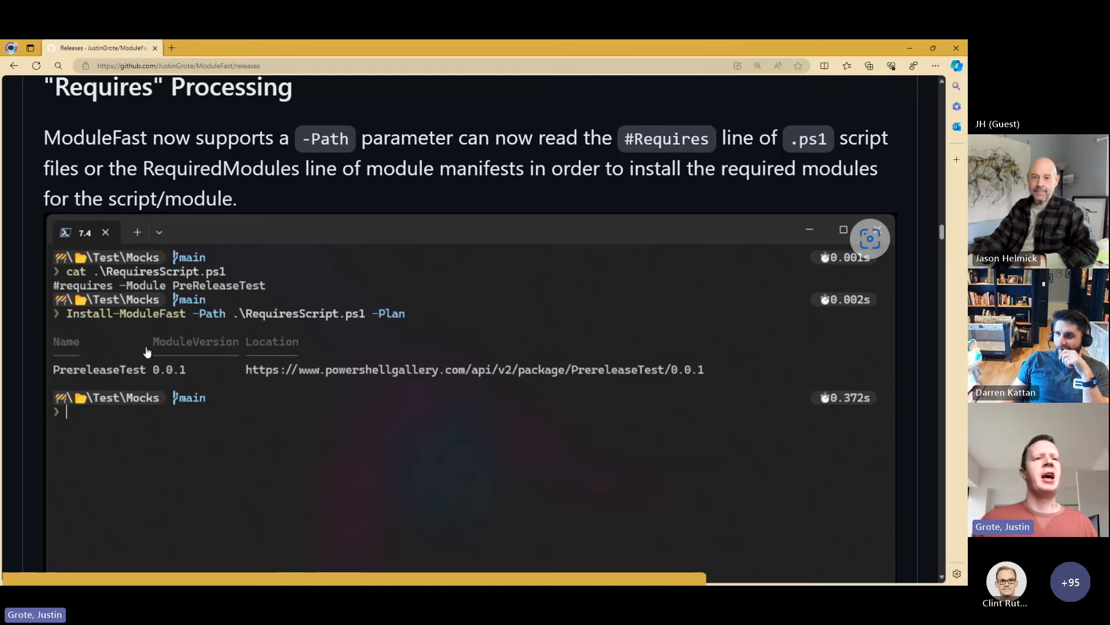
scroll(down, 3)
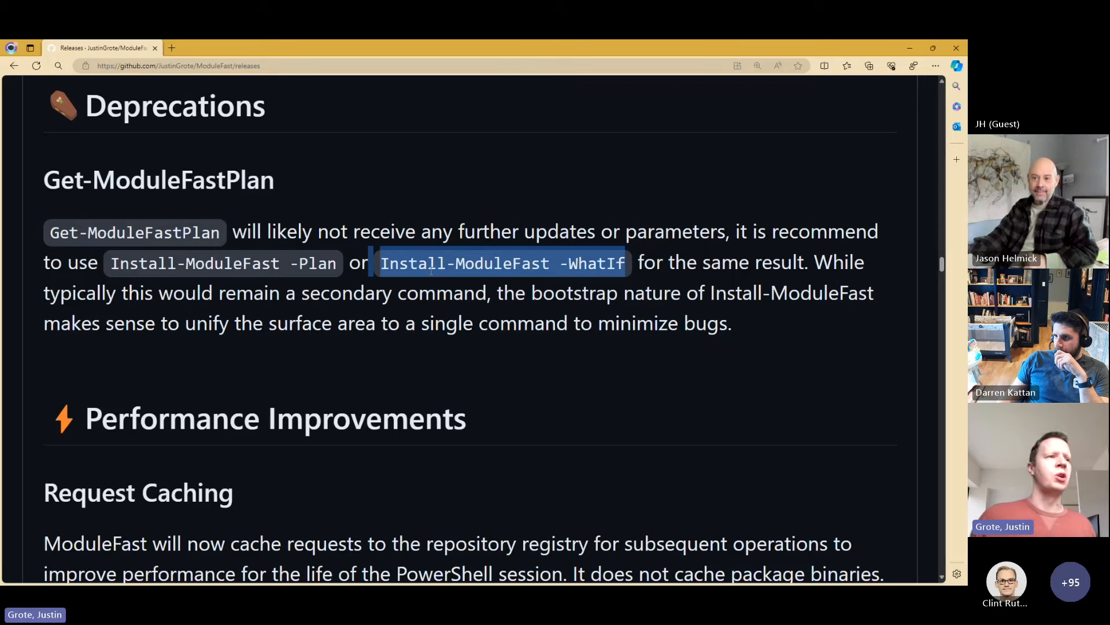
Scroll the release notes slightly further before the share switches to VS Code
scroll(down, 3)
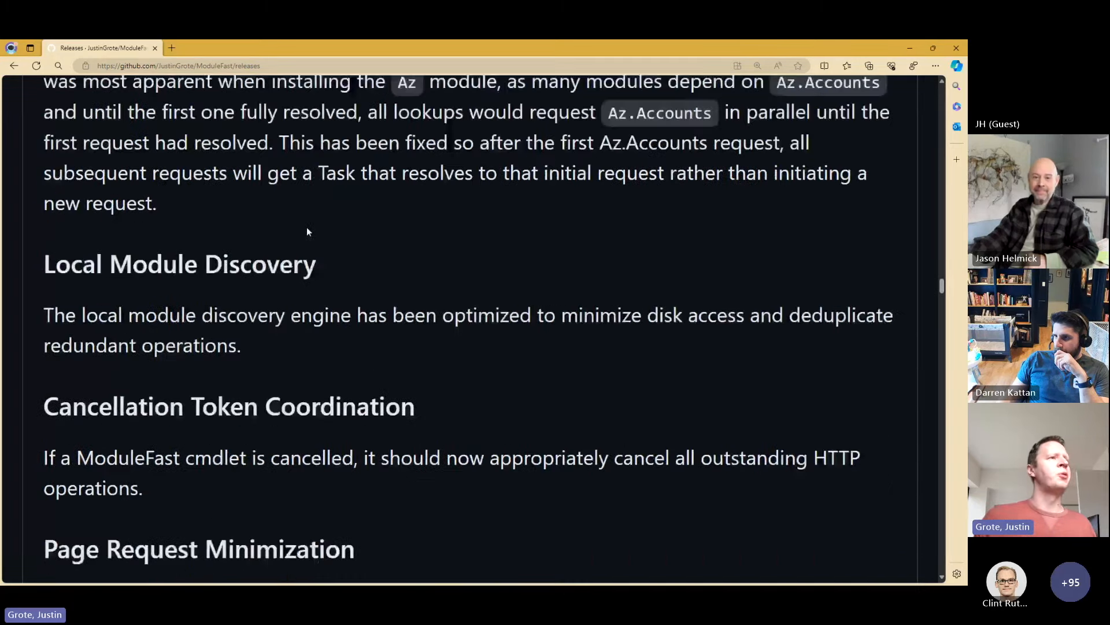
scroll(down, 3)
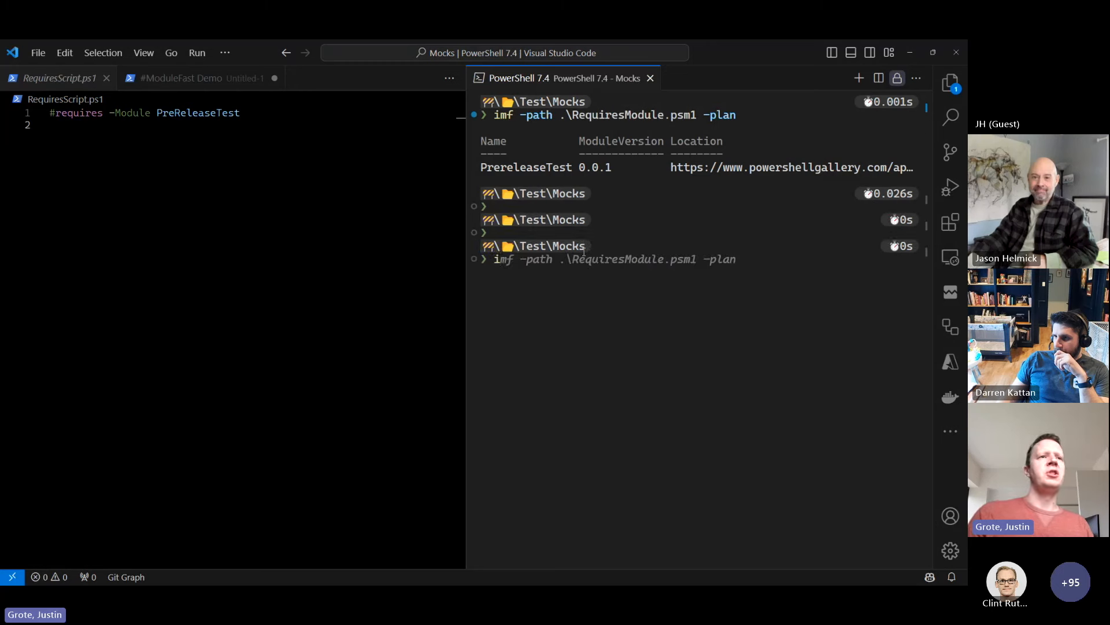
Bootstrap ModuleFast via iwr bit.ly/modulefast | iex, then show Install-ModuleFast help in a window
text(iwr bit.ly/modulefast | iex)
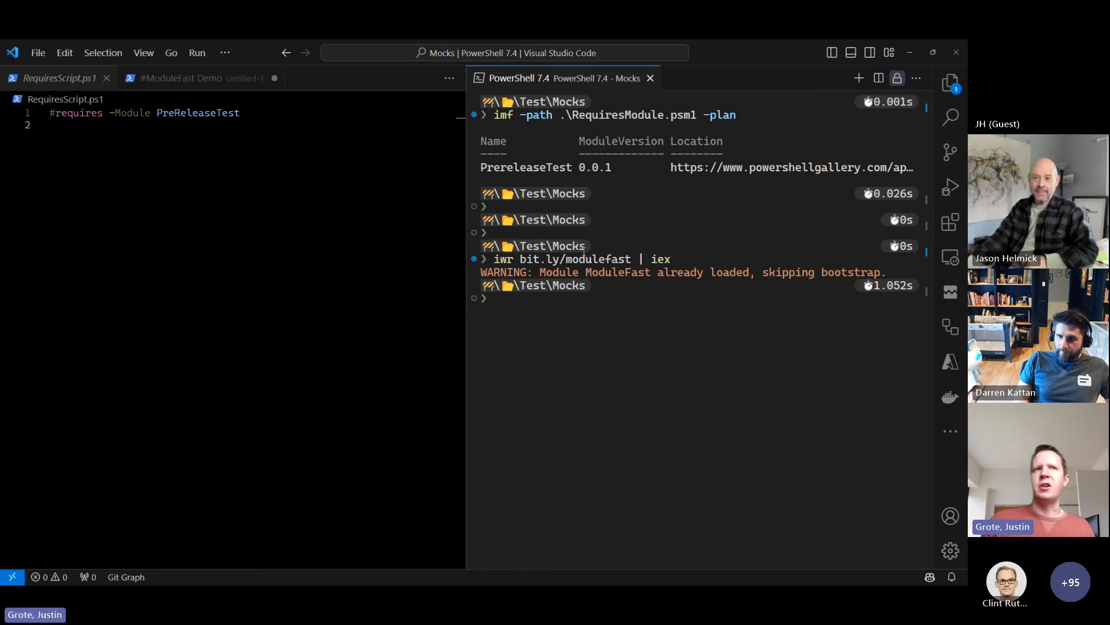
text(help install-modulefast -ShowWindow)
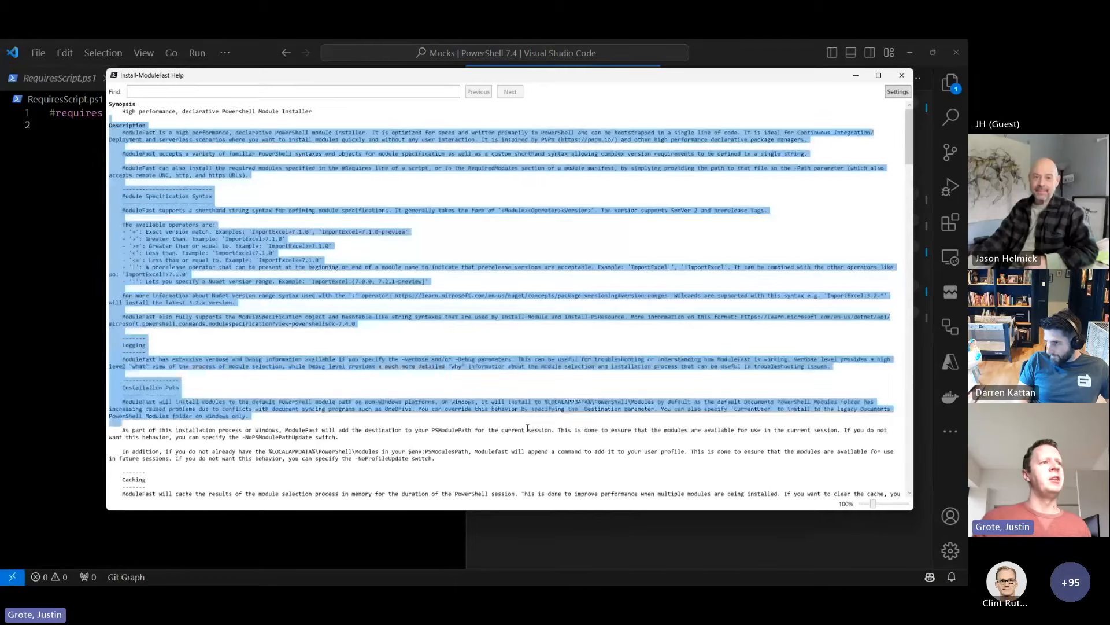
Scroll down through the Install-ModuleFast help window's parameters and examples
scroll(down, 3)
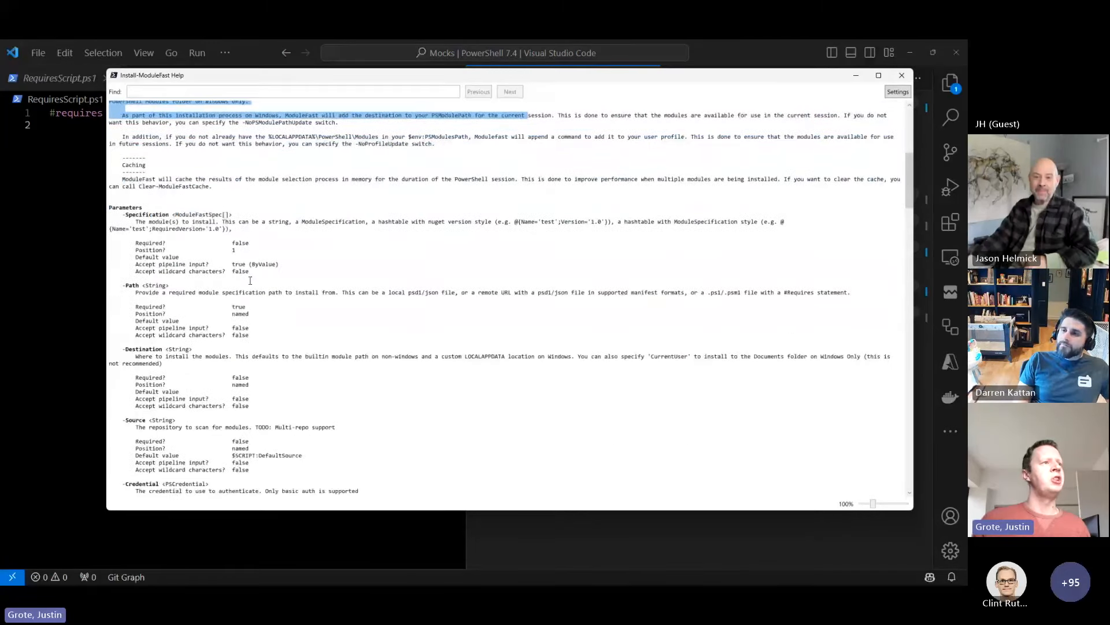
scroll(down, 3)
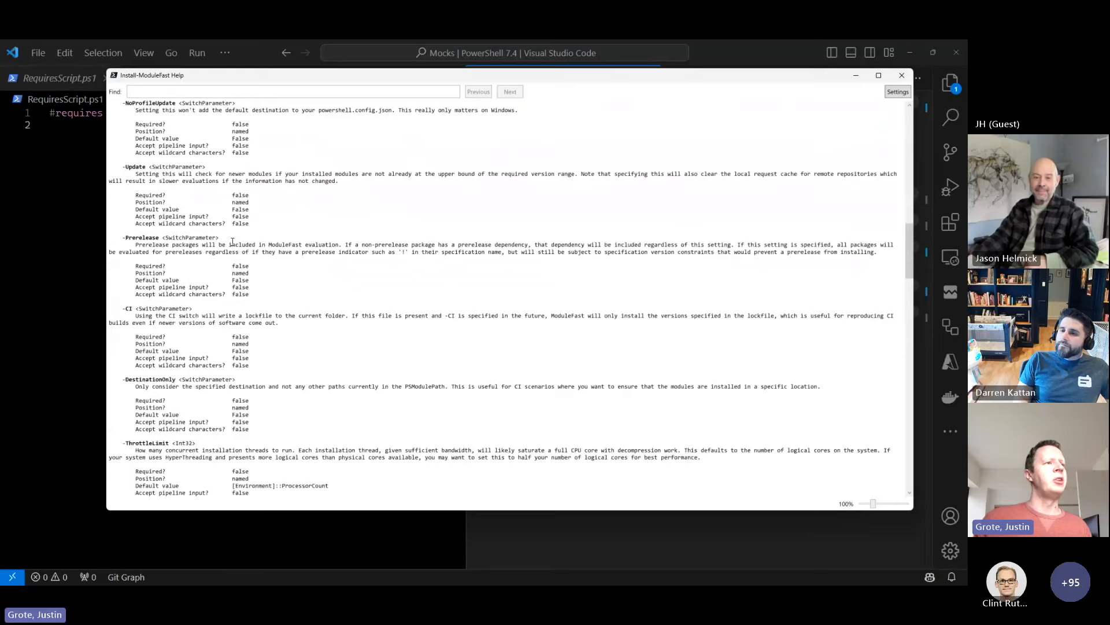
scroll(down, 3)
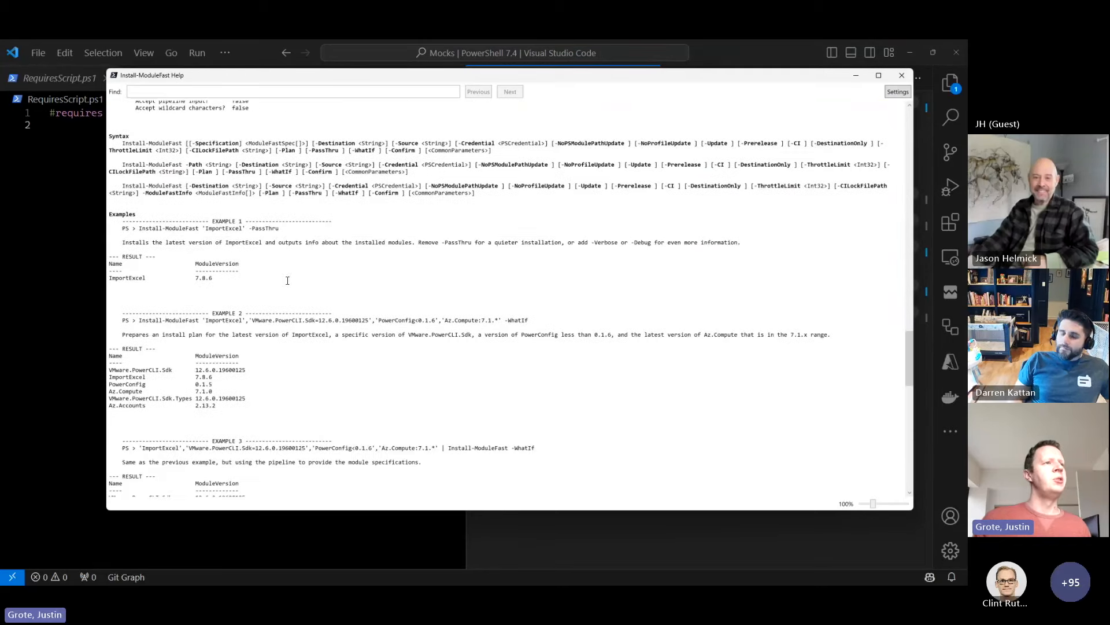
scroll(down, 3)
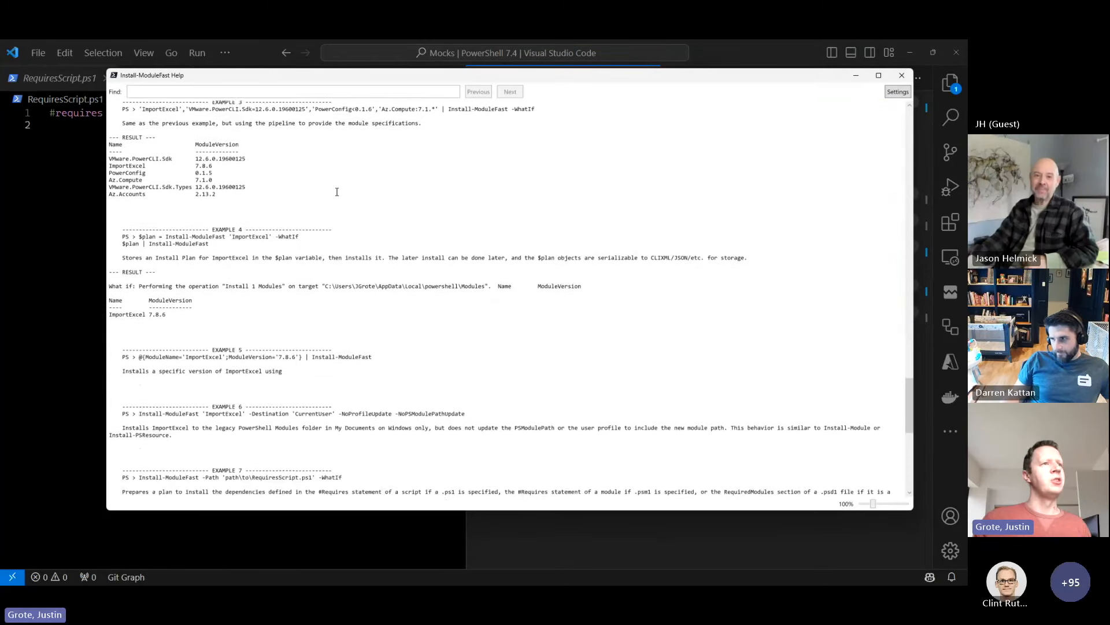
scroll(down, 3)
text(#New         bnjm  bnbvbc)
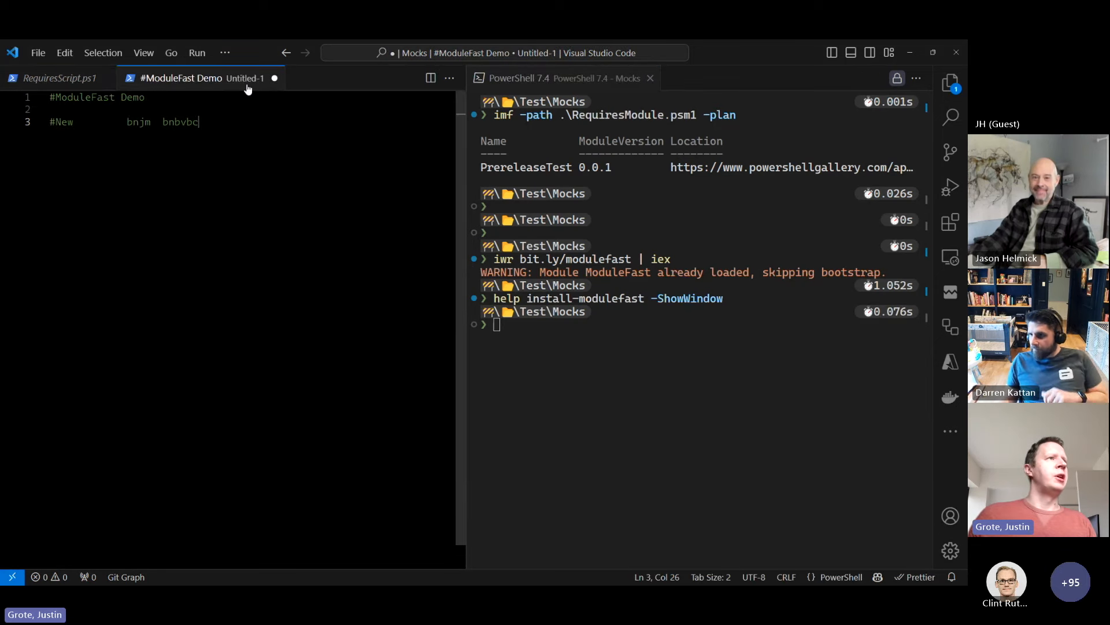
Close the demo note and browse Mocks samples: PSDepend-NotSupported.psd1, ModuleFast.requires.psd1, RequiresModule.psm1, Dynamic.psd1
click(56, 78)
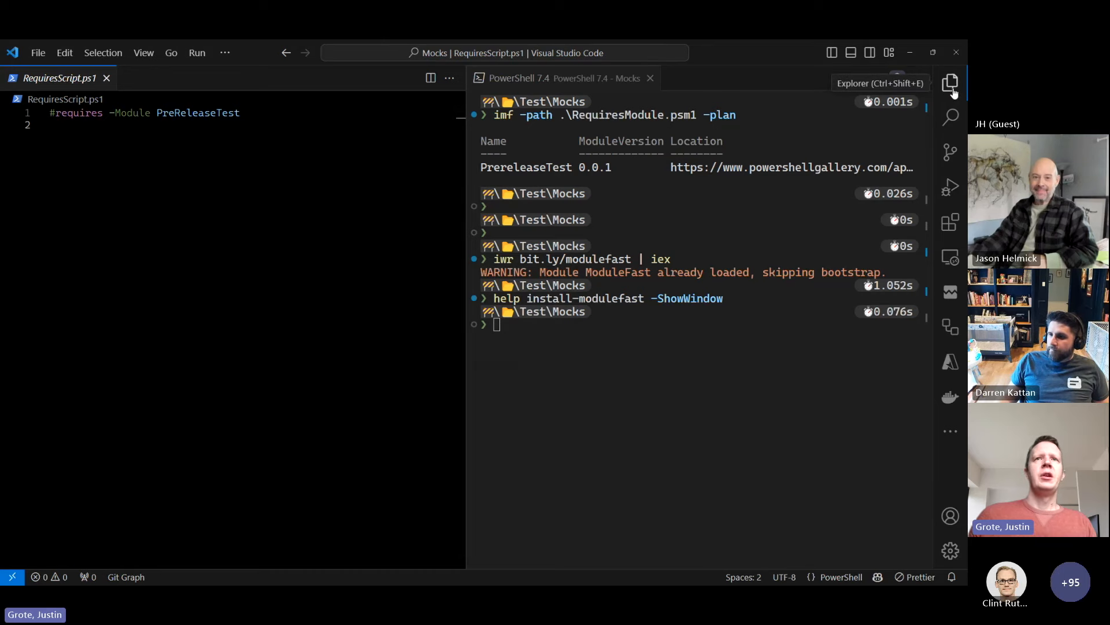
click(951, 84)
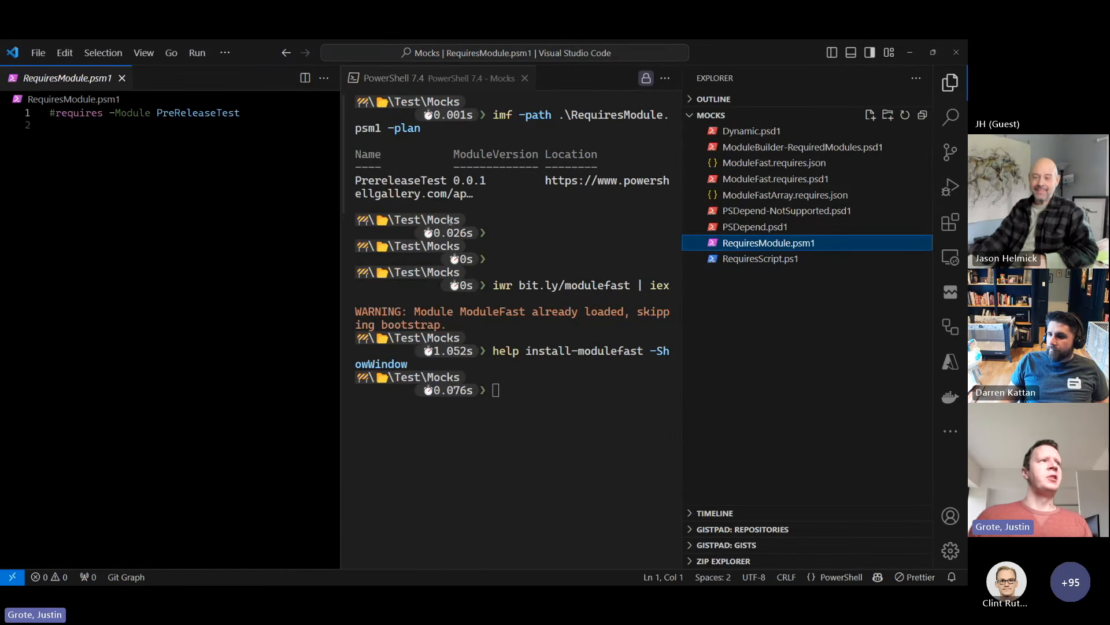
click(786, 210)
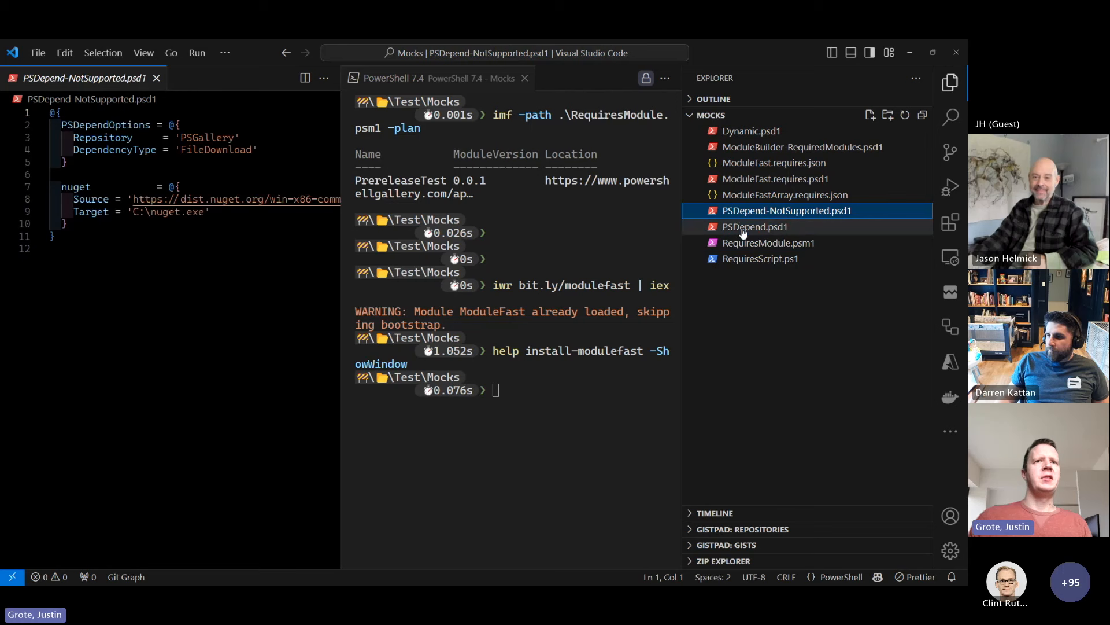
click(773, 178)
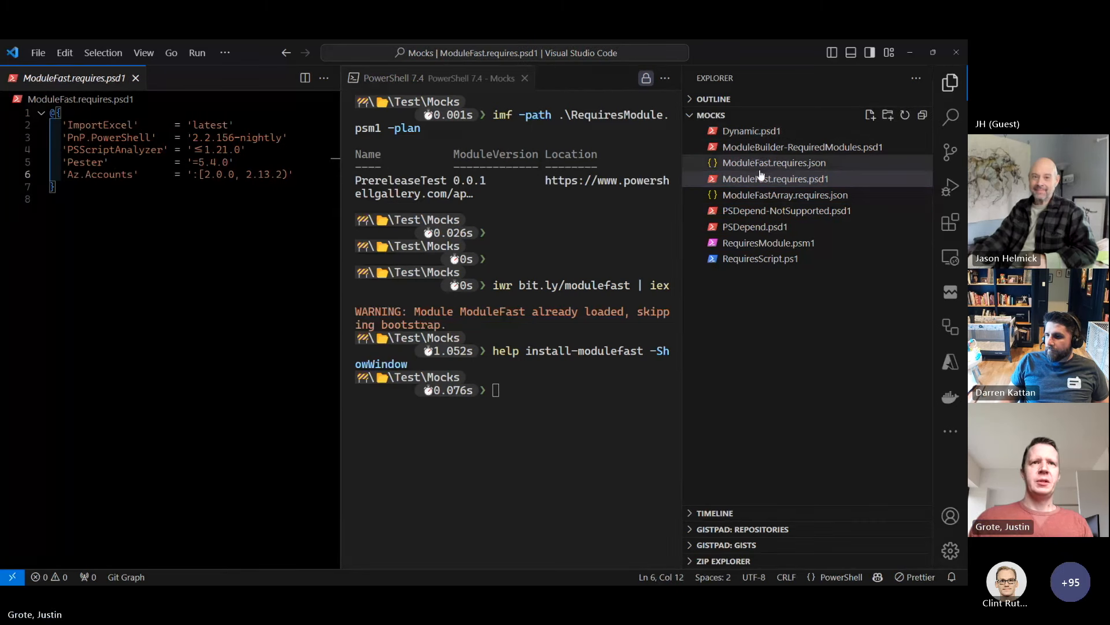
click(768, 242)
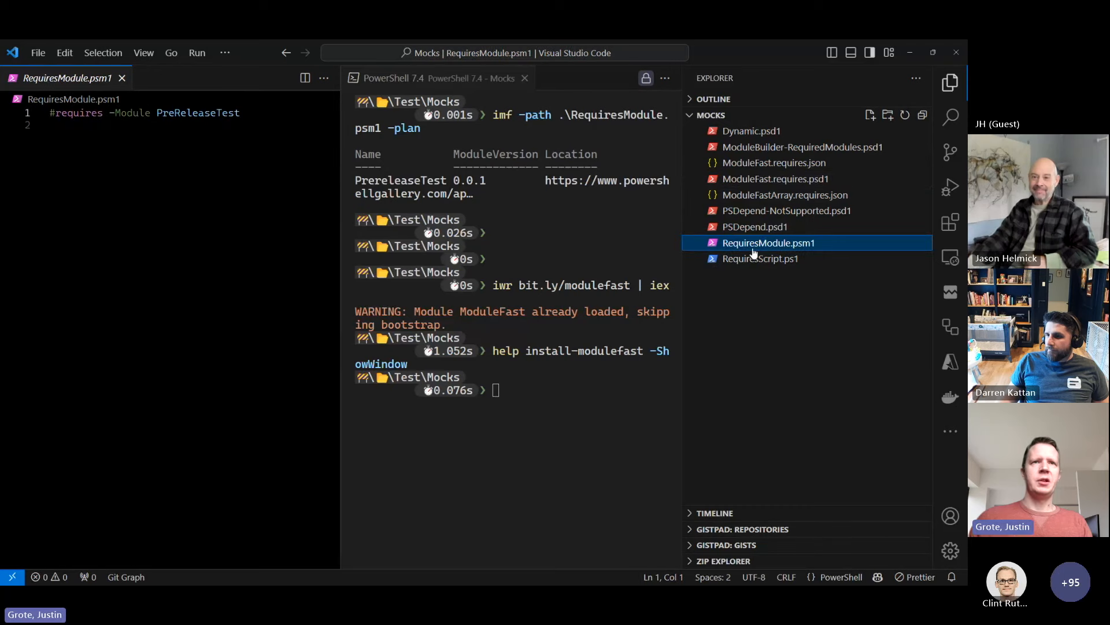
click(775, 178)
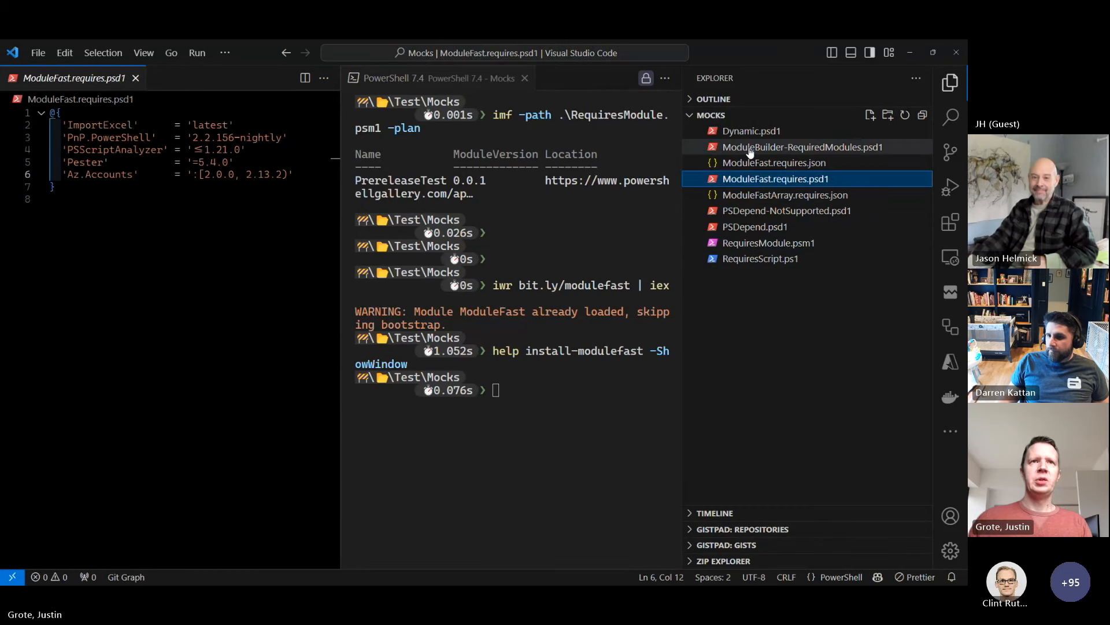
click(751, 131)
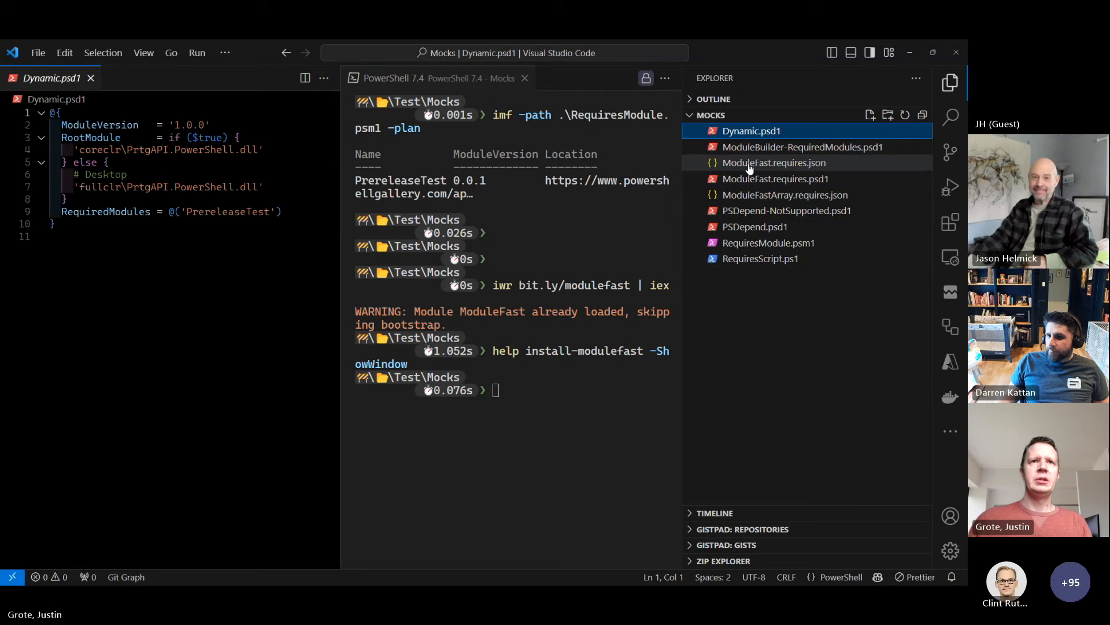
Review PSDepend.psd1 lines 2-23, RequiresModule.psm1 and ModuleFastArray.requires.json, ending on Dynamic.psd1's conditional RootModule
click(755, 226)
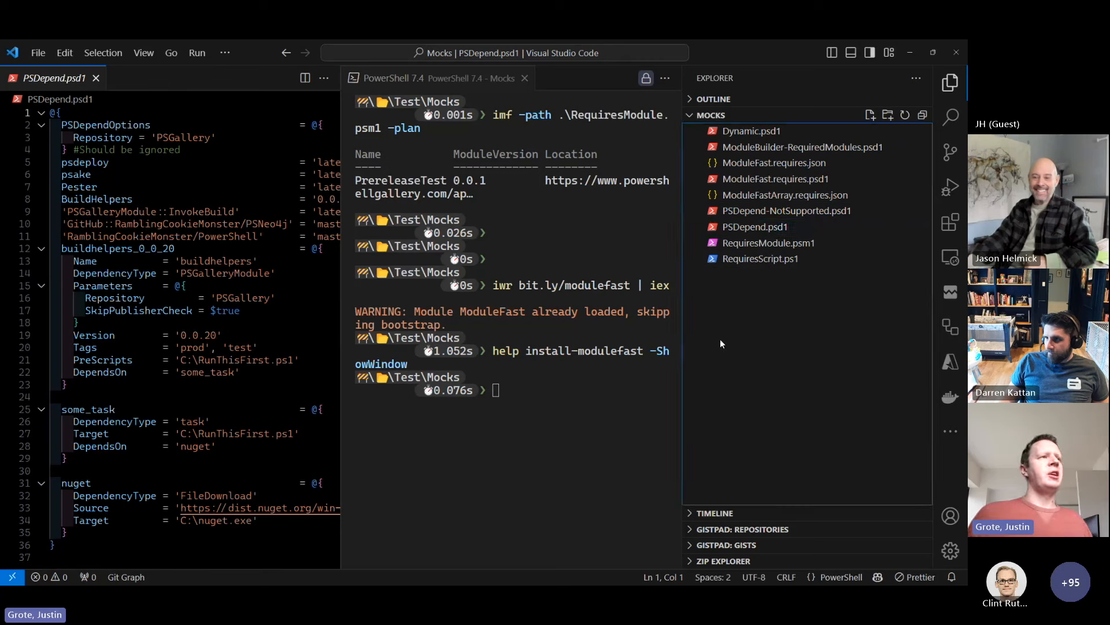
drag(63, 125, 189, 211)
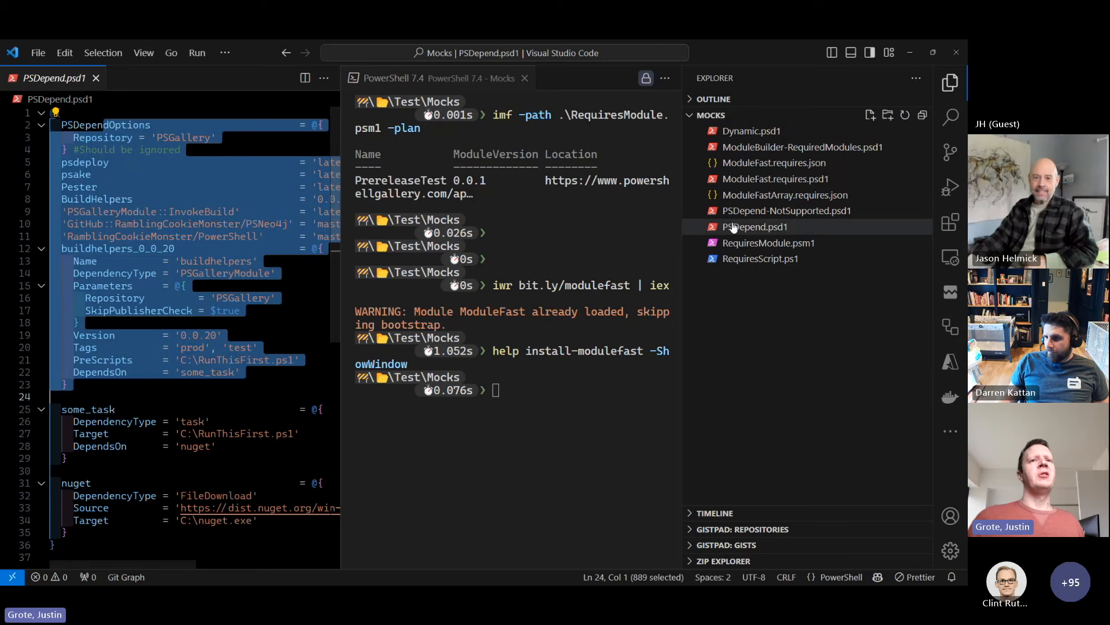
click(768, 242)
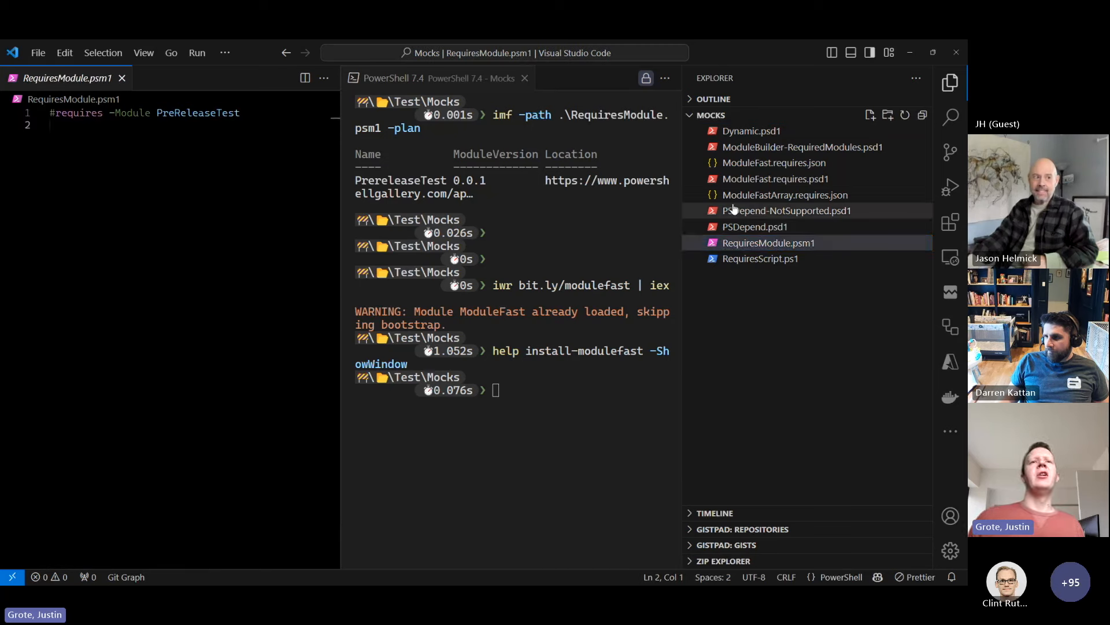
click(784, 194)
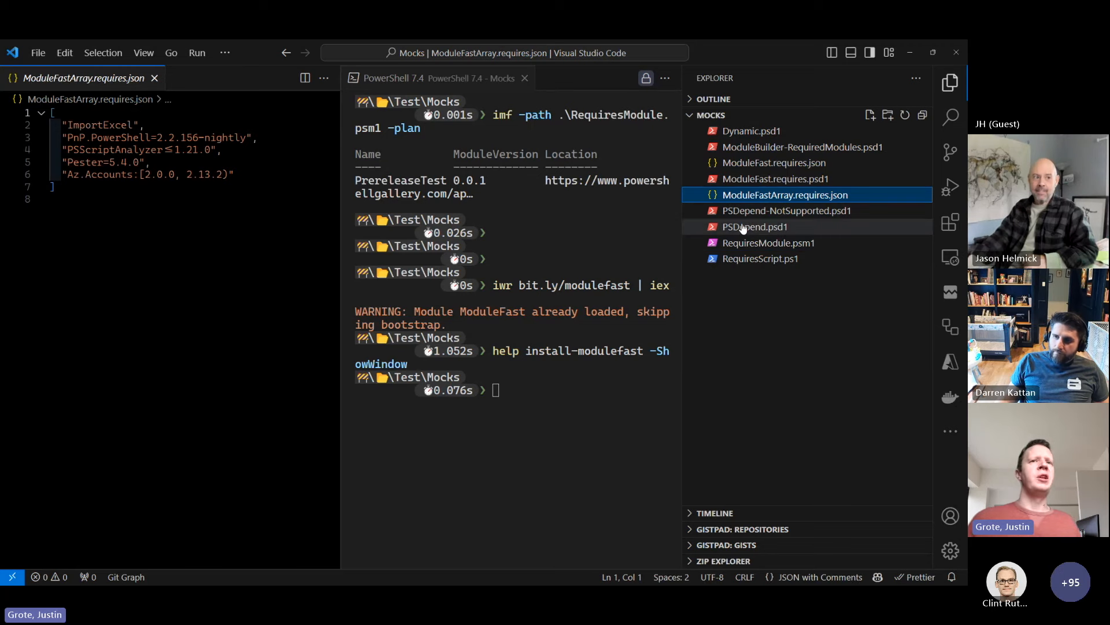
click(755, 227)
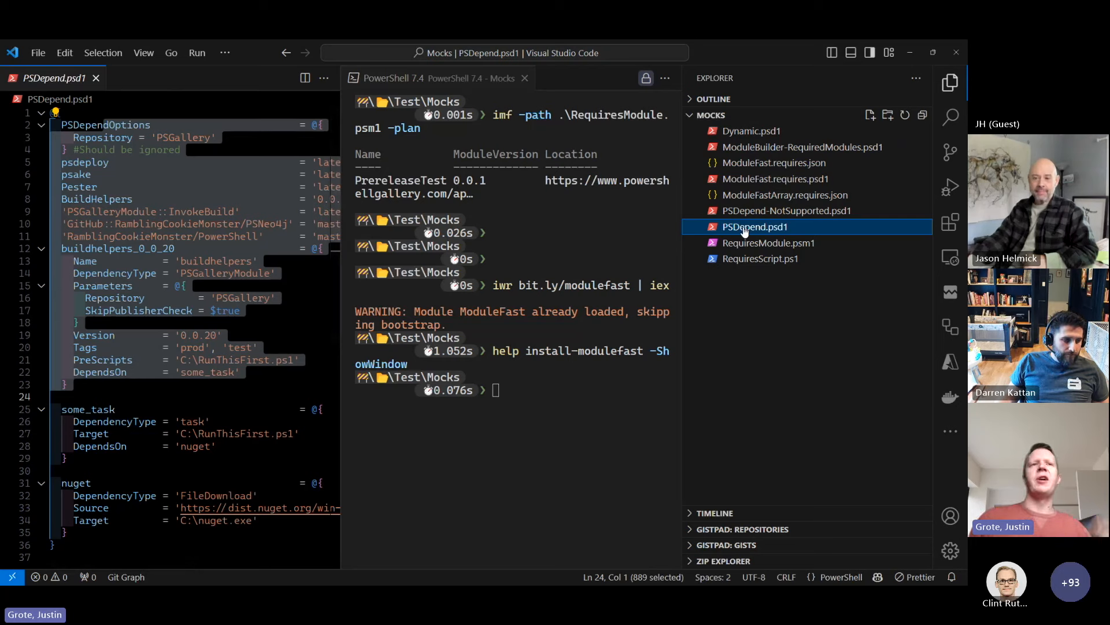
click(786, 210)
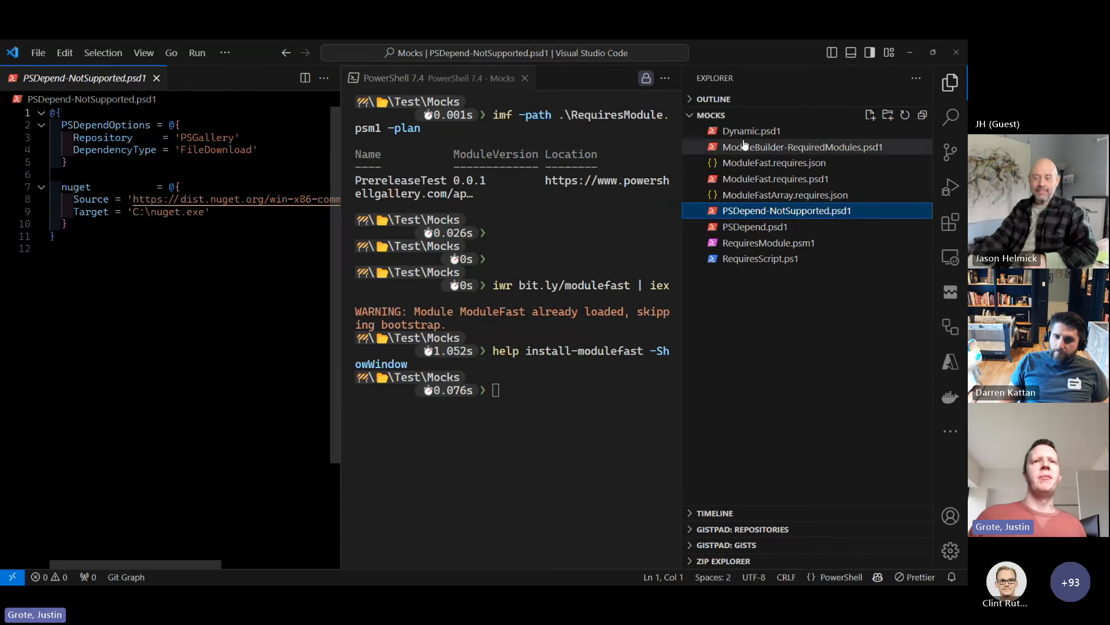
click(752, 131)
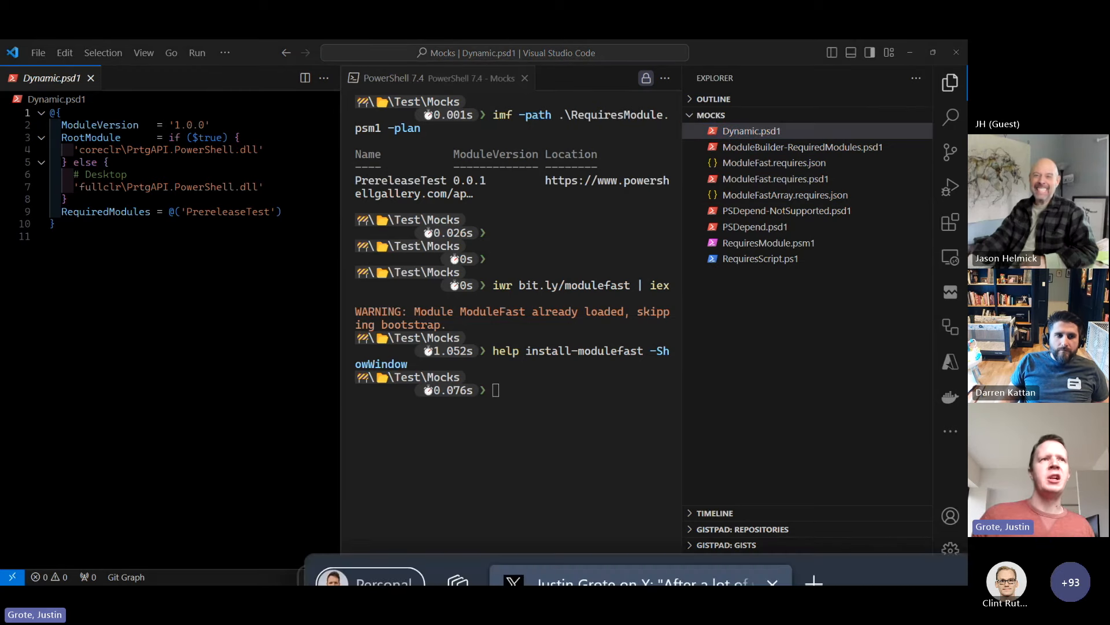
Show the ModuleFast X post and enlarge its benchmark screenshot (7.79 s vs 103.36 s)
click(637, 581)
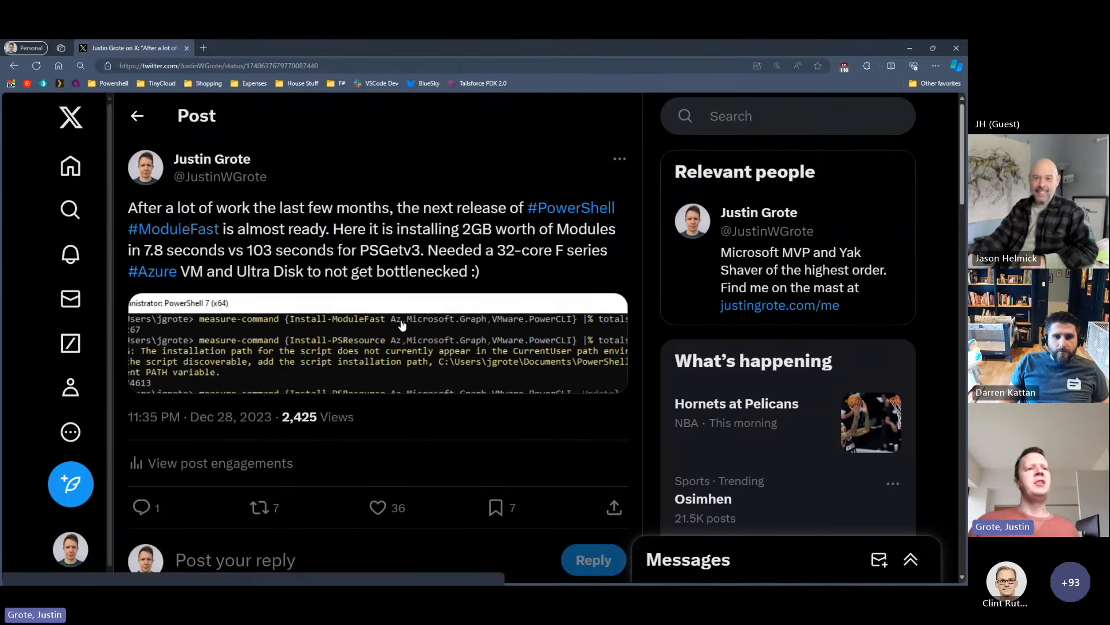
mouse_move(508, 324)
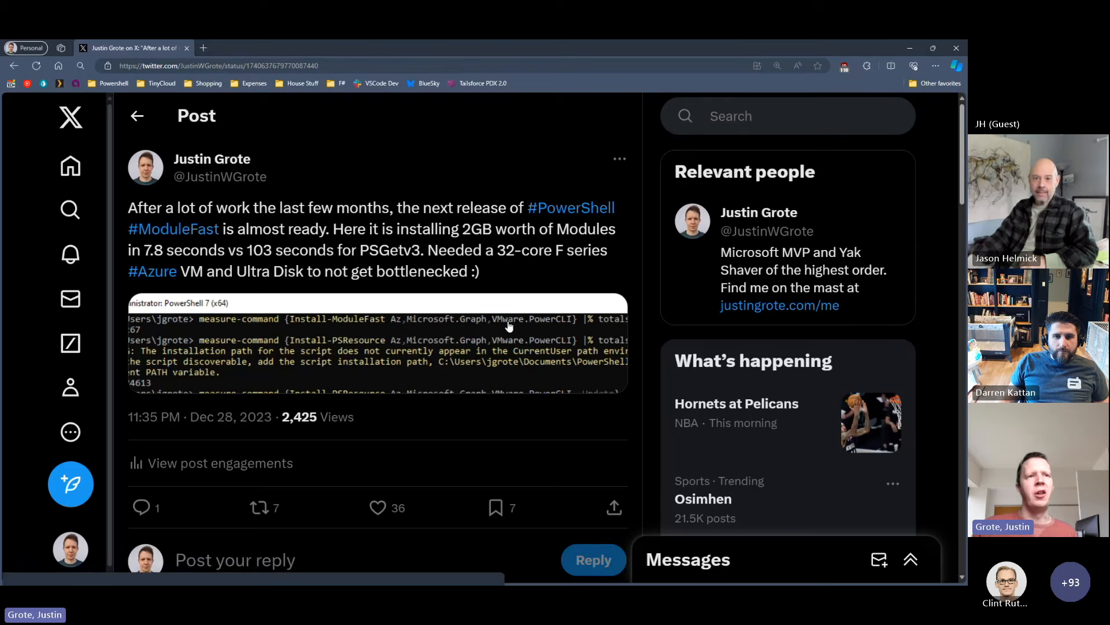
mouse_move(367, 363)
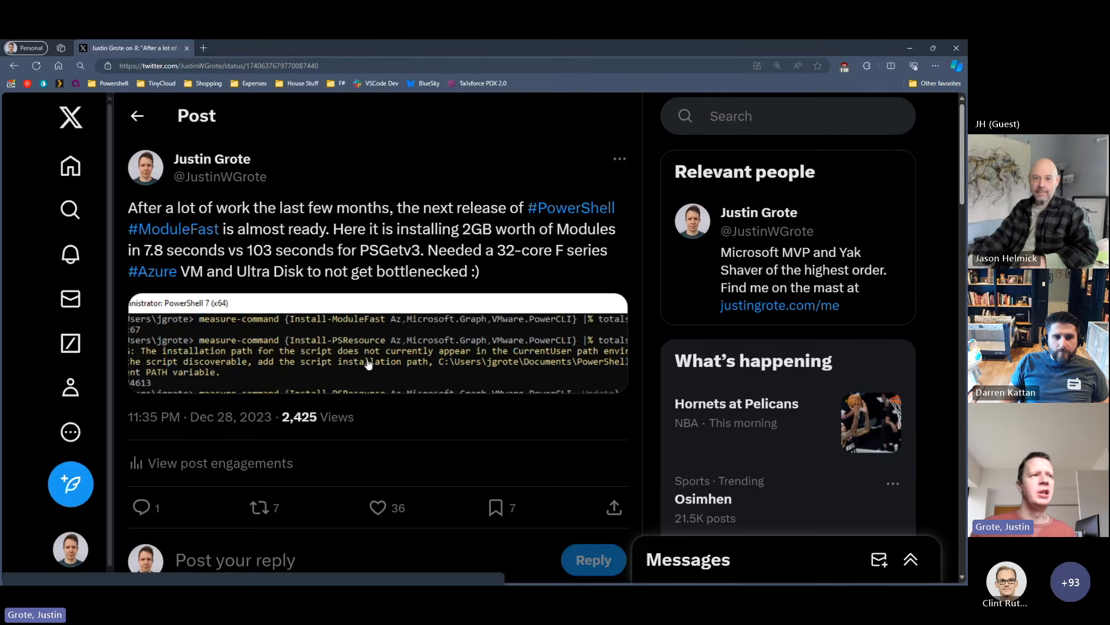
click(367, 347)
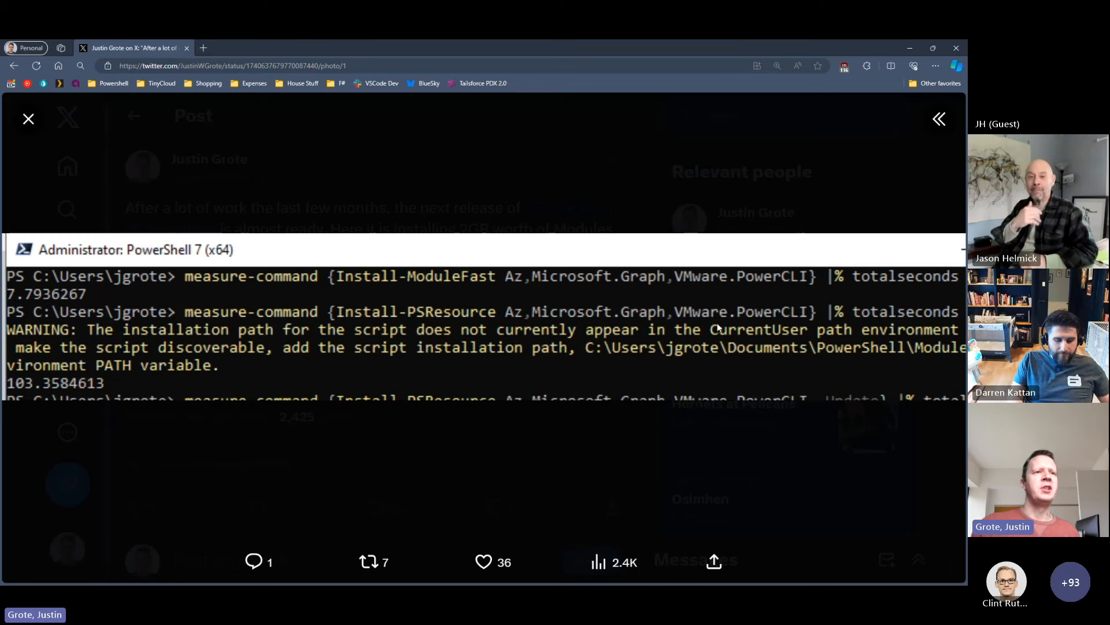
mouse_move(21, 390)
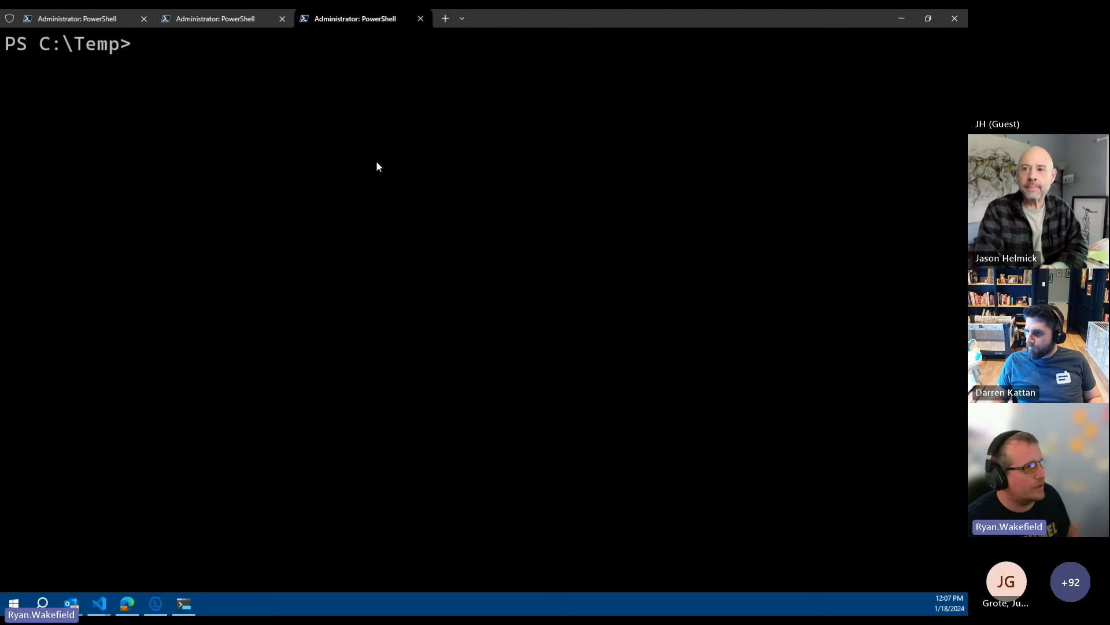
Run 'C:\Temp\Test-PendingReboot.ps1' $servers to list IsPendingReboot results per server
text('C:\Temp\Test-PendingReboot.ps1' $servers)
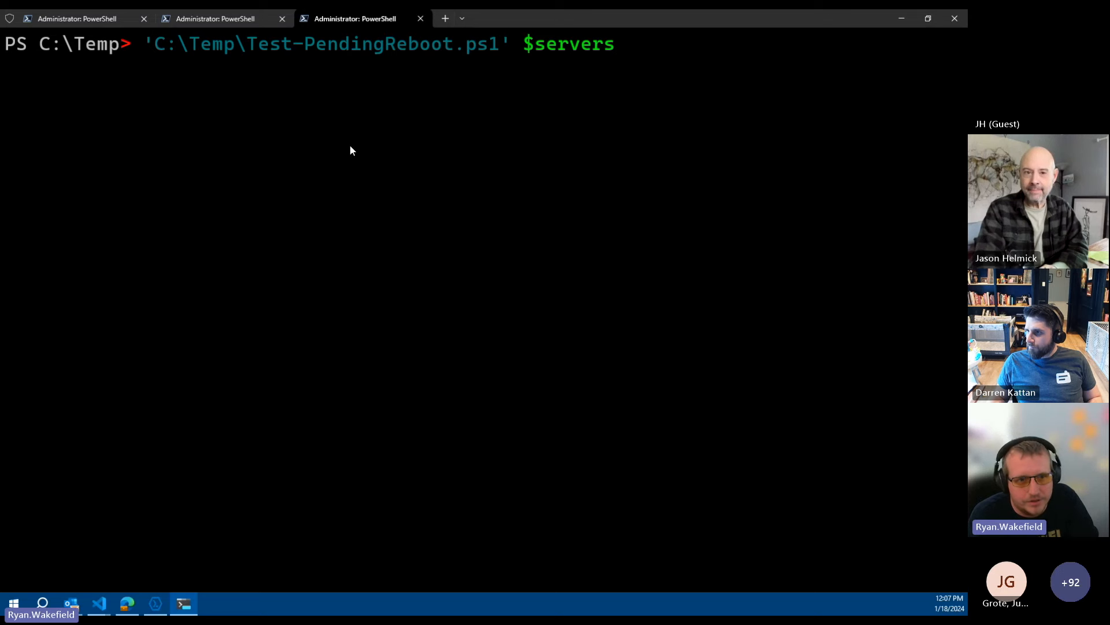
key(enter)
text(& 'C:\Temp\Test-PendingReboot.ps1' $servers)
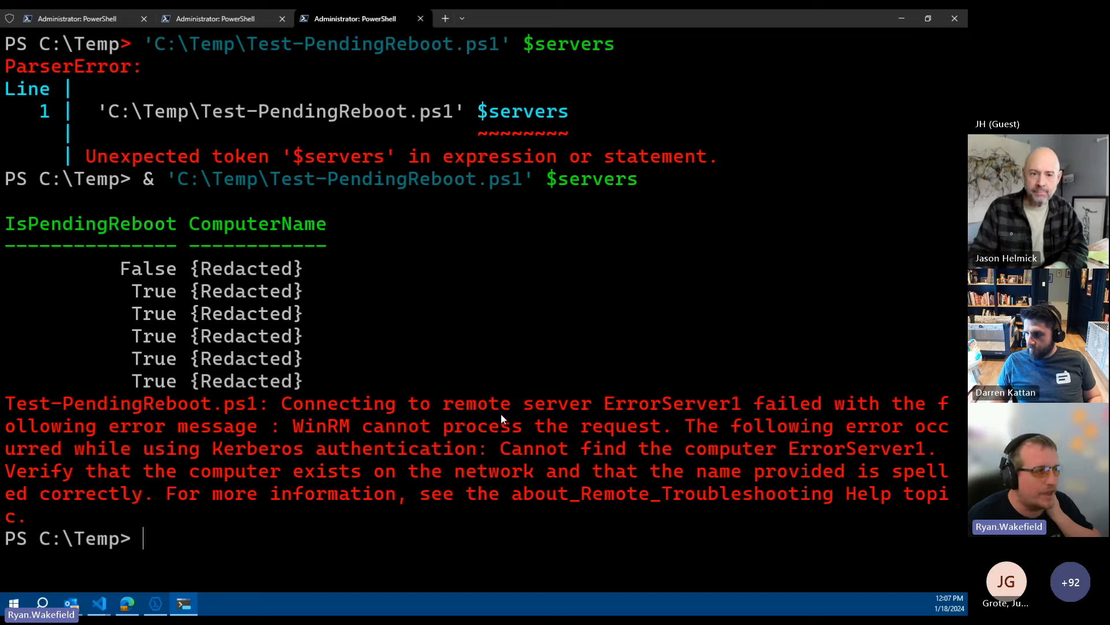
mouse_move(267, 264)
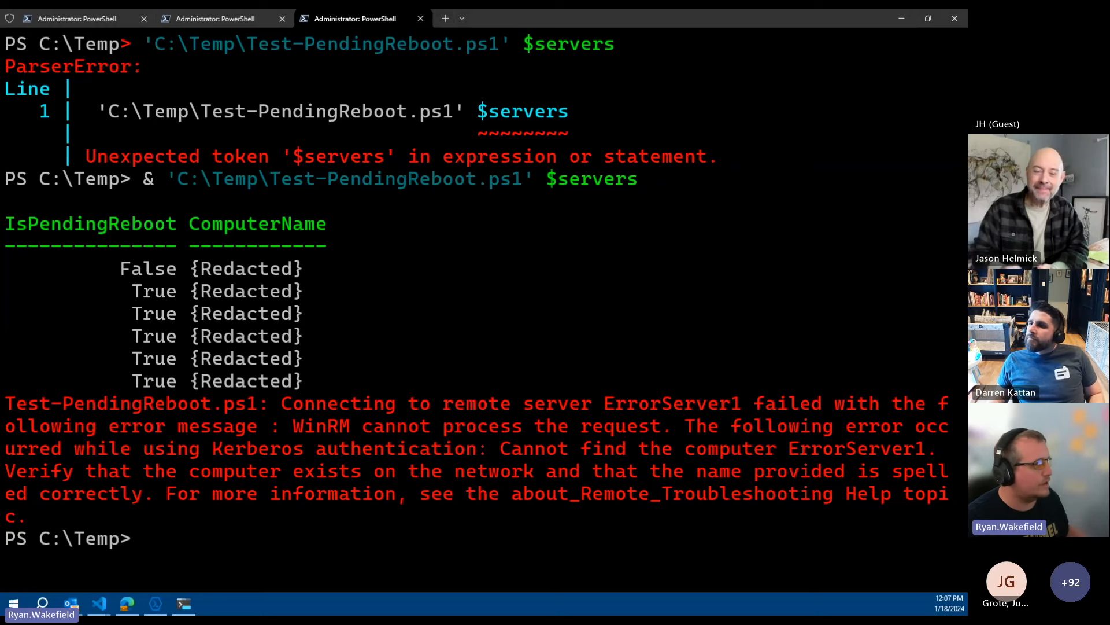
Time Test-PendingReboot.ps1 against $servers2 with Measure-Command (about 7.46 seconds)
text(Measure-Command {& 'C:\Temp\Test-PendingReboot.ps1' $servers2})
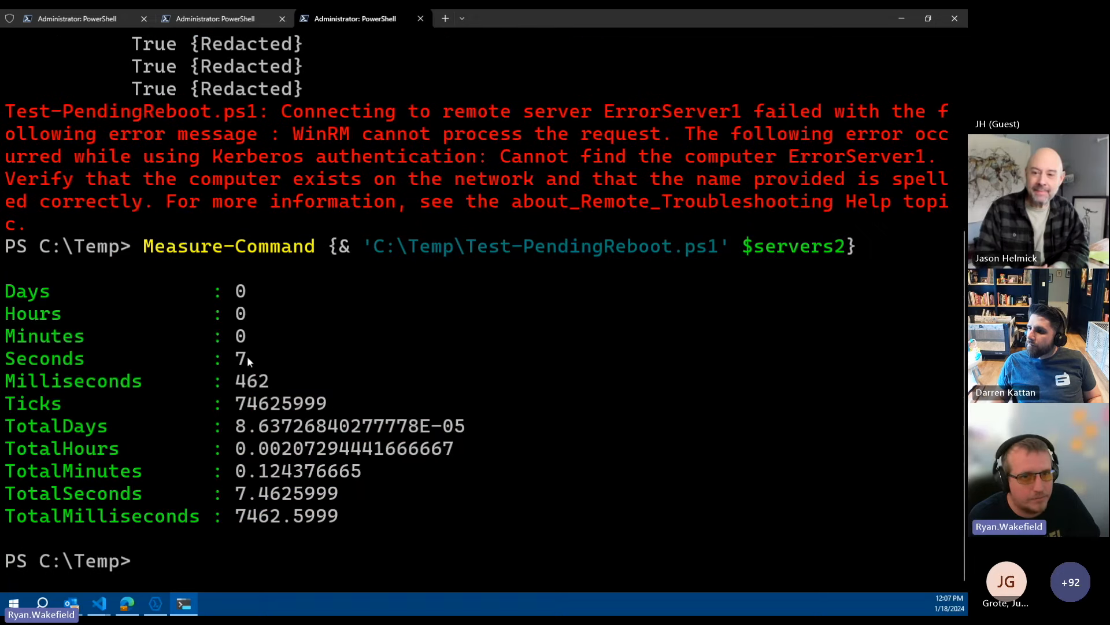
mouse_move(267, 367)
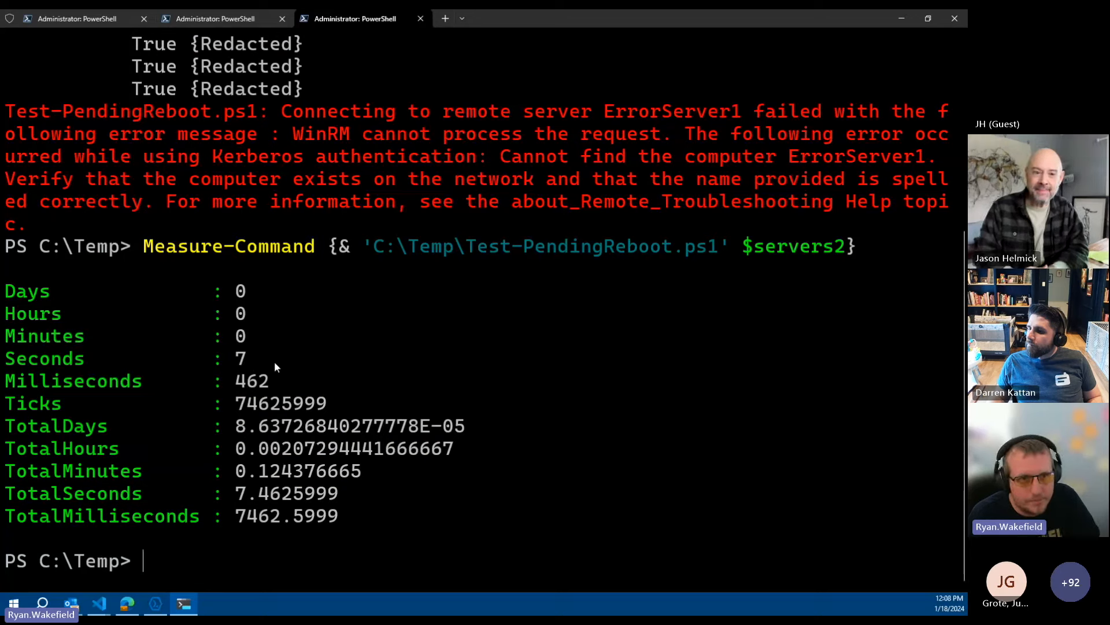
mouse_move(283, 374)
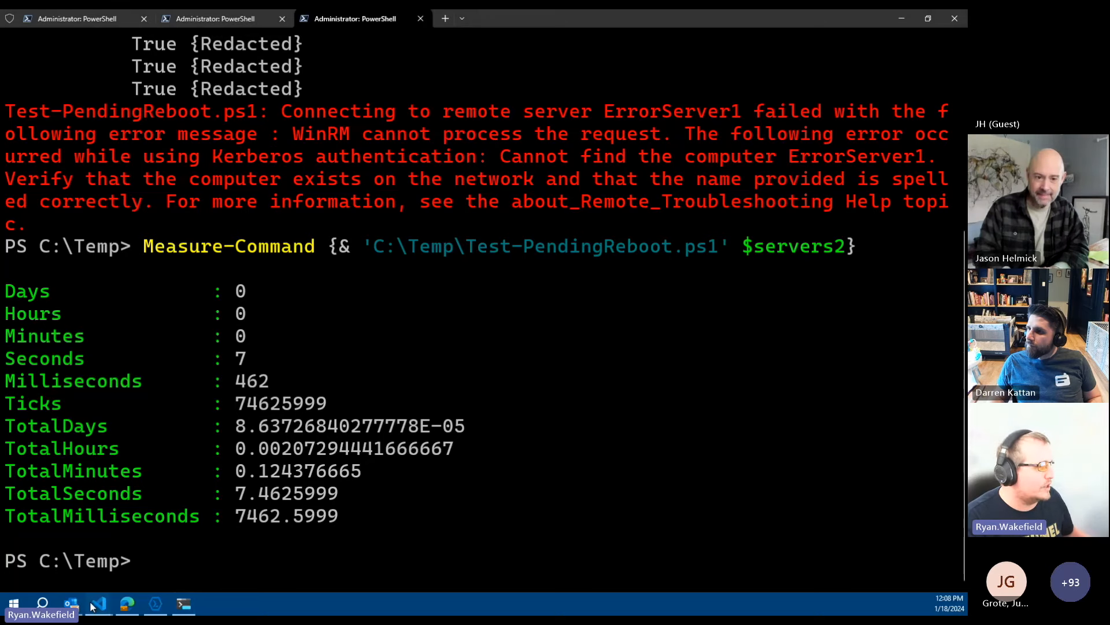
Show Test-PendingReboot_V2_redacted.ps1 maximized in VS Code with its Invoke-Command -AsJob sessions
click(97, 604)
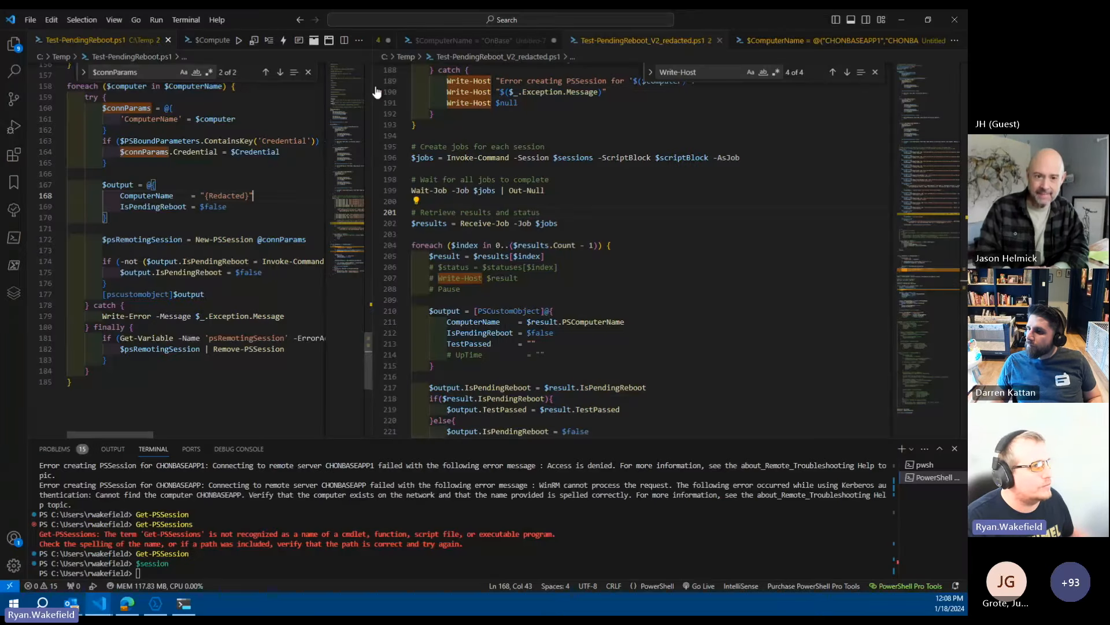
right_click(601, 40)
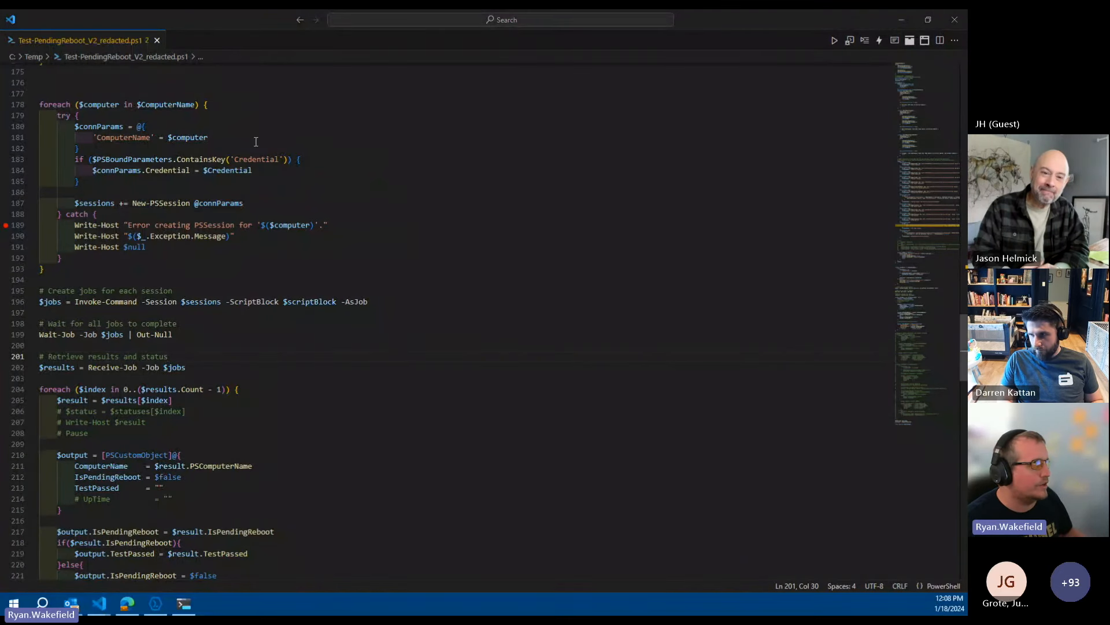
mouse_move(520, 153)
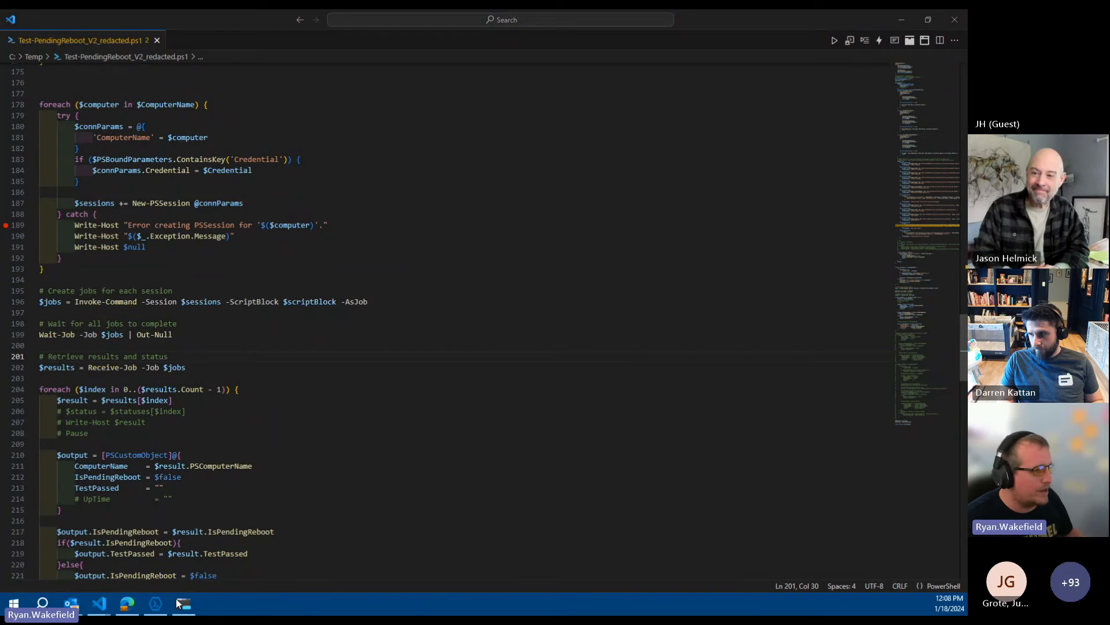
Time Test-PendingReboot_V2.ps1 against $servers in the terminal (about 4.40 seconds) and review the output
click(183, 604)
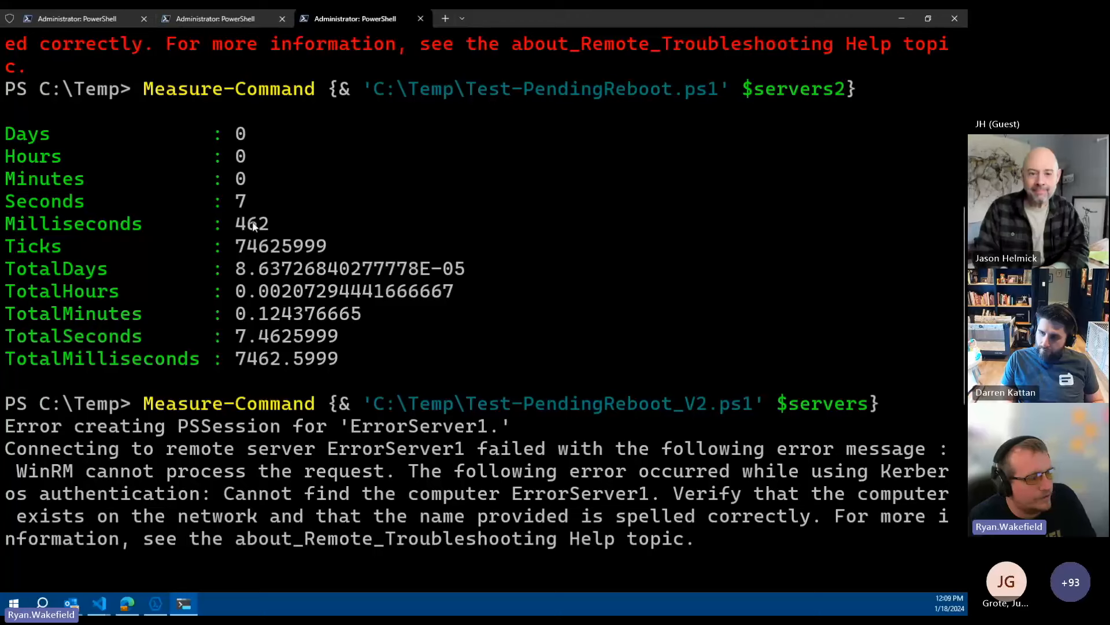
scroll(down, 3)
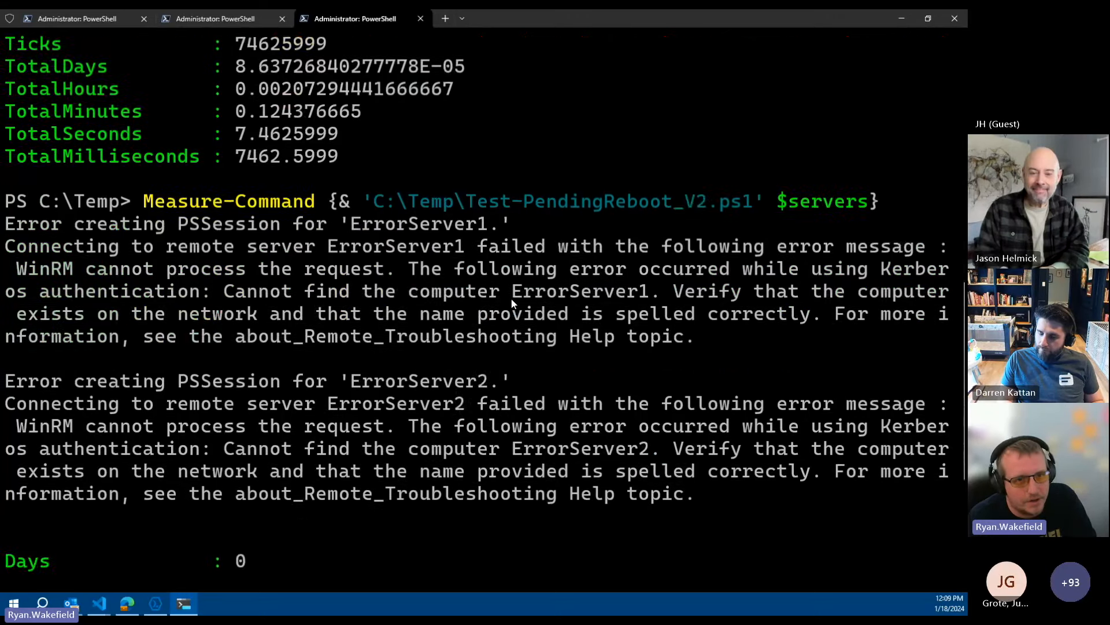
scroll(down, 3)
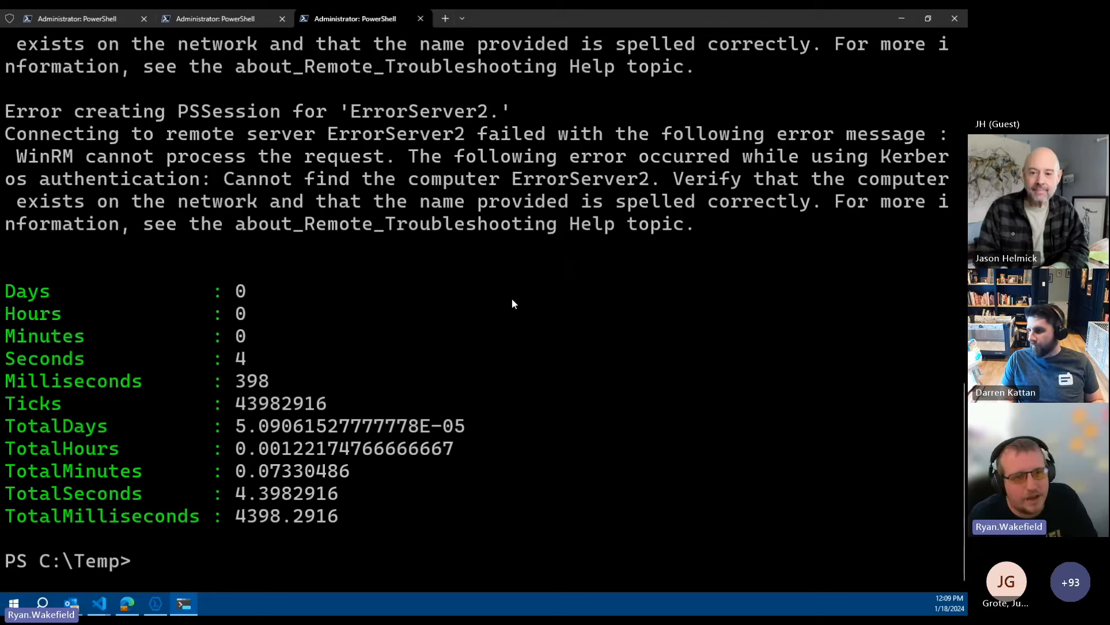
mouse_move(673, 280)
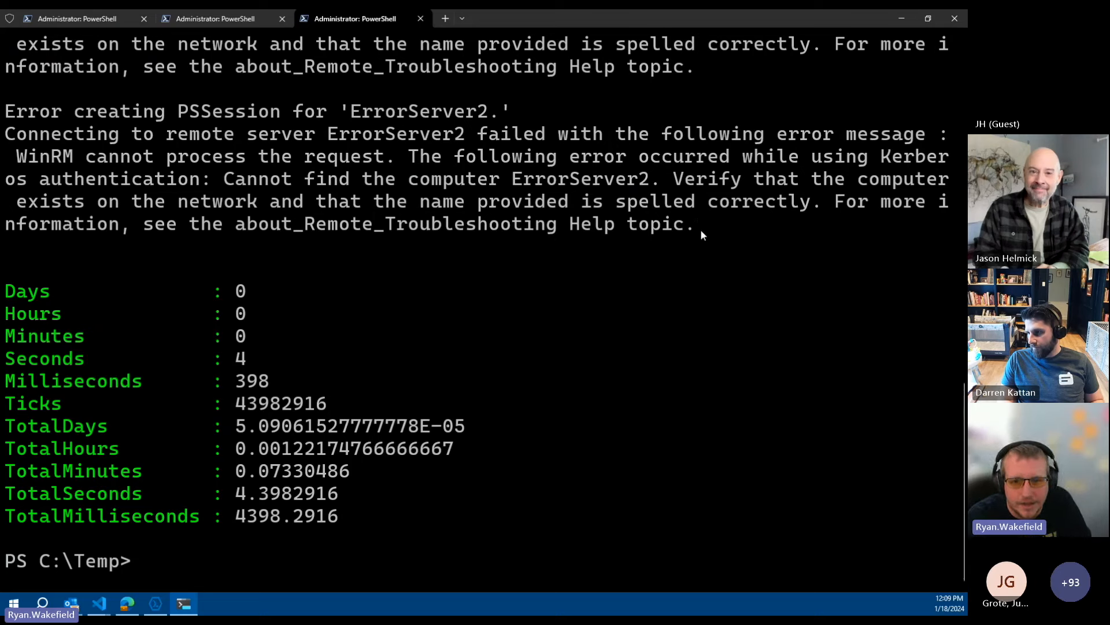
mouse_move(701, 225)
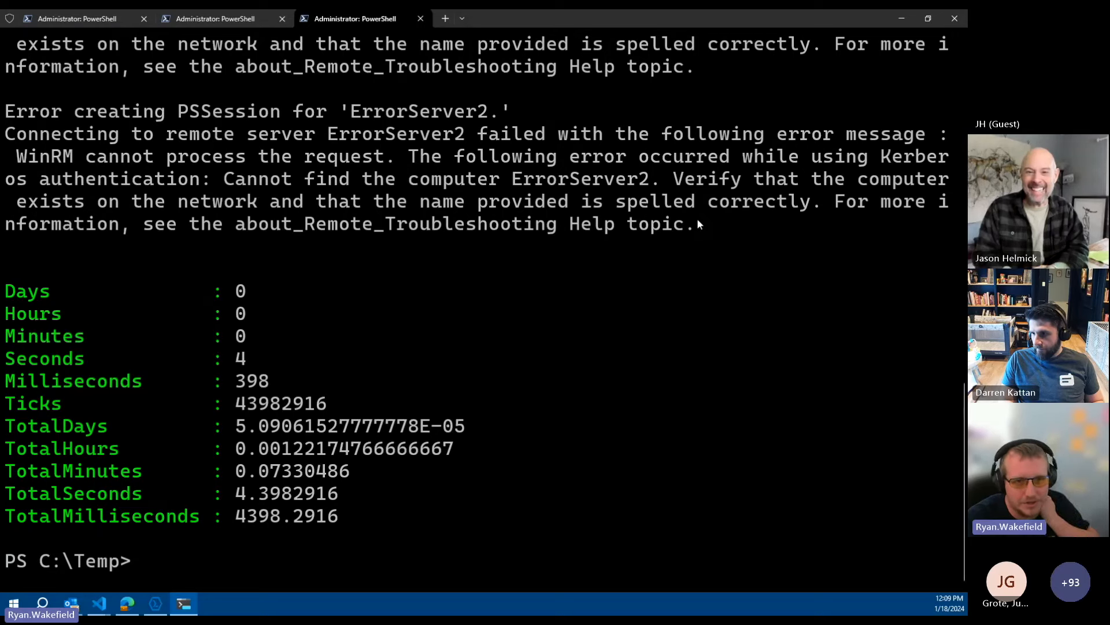
mouse_move(668, 312)
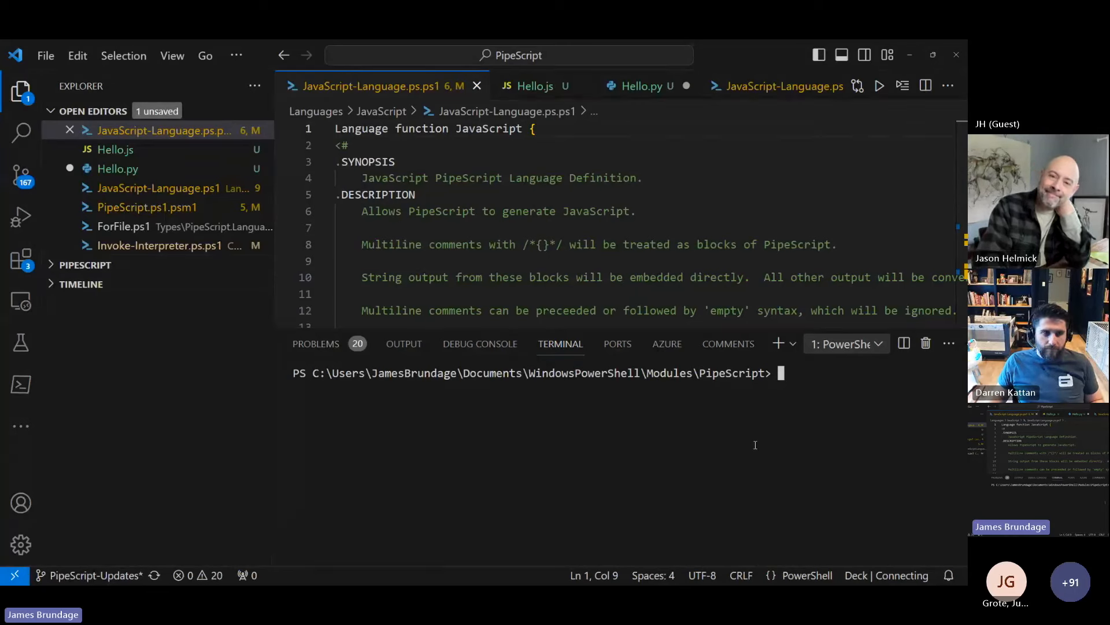
Run .\Hello.js from PowerShell, then capture .\Hello.py output into $out2
text(.\hello.js)
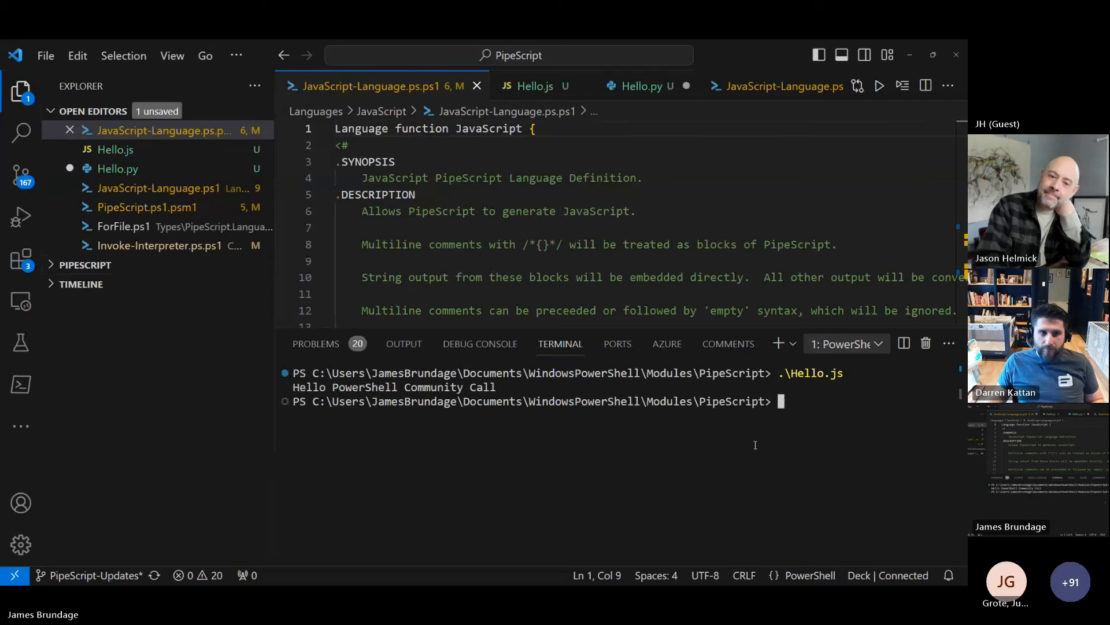
text(.\Hello.js)
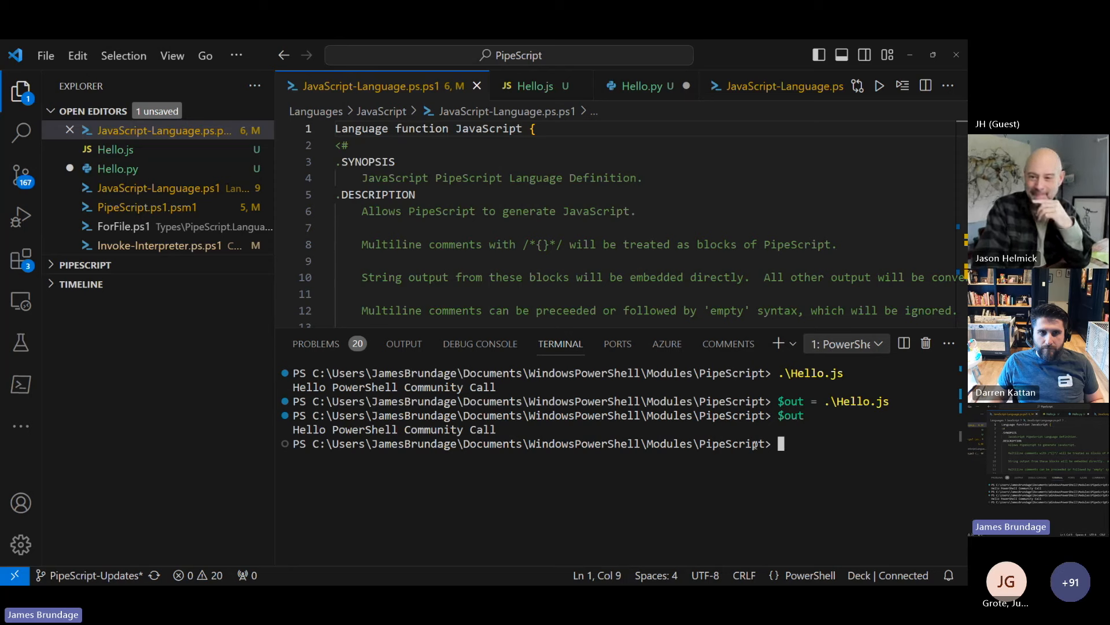
text($out2 =)
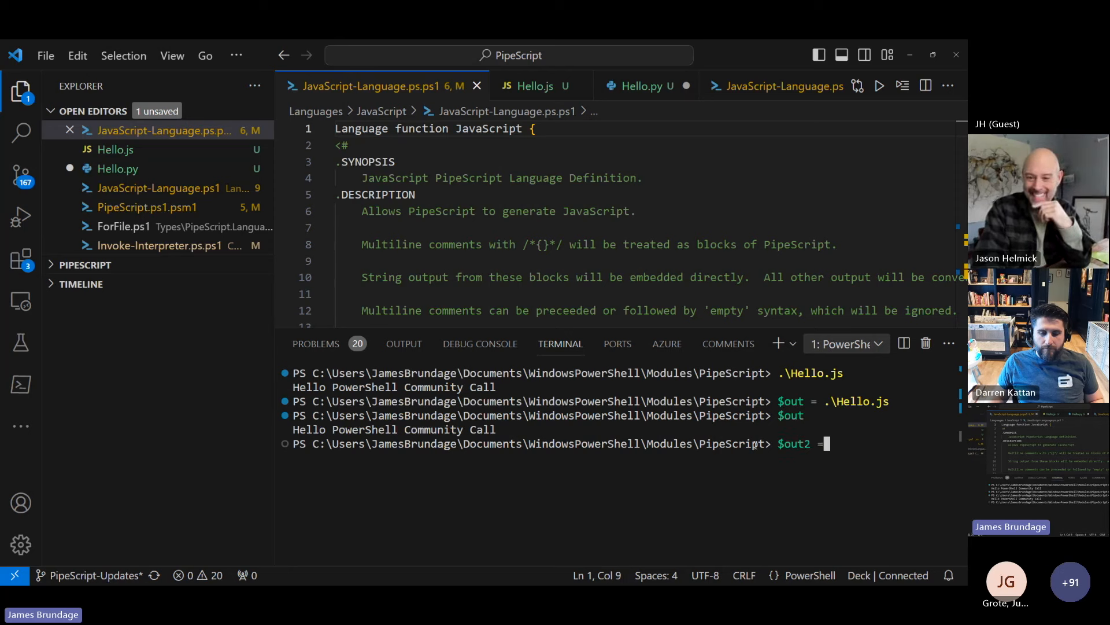
text(.\Hello.py)
text($out2)
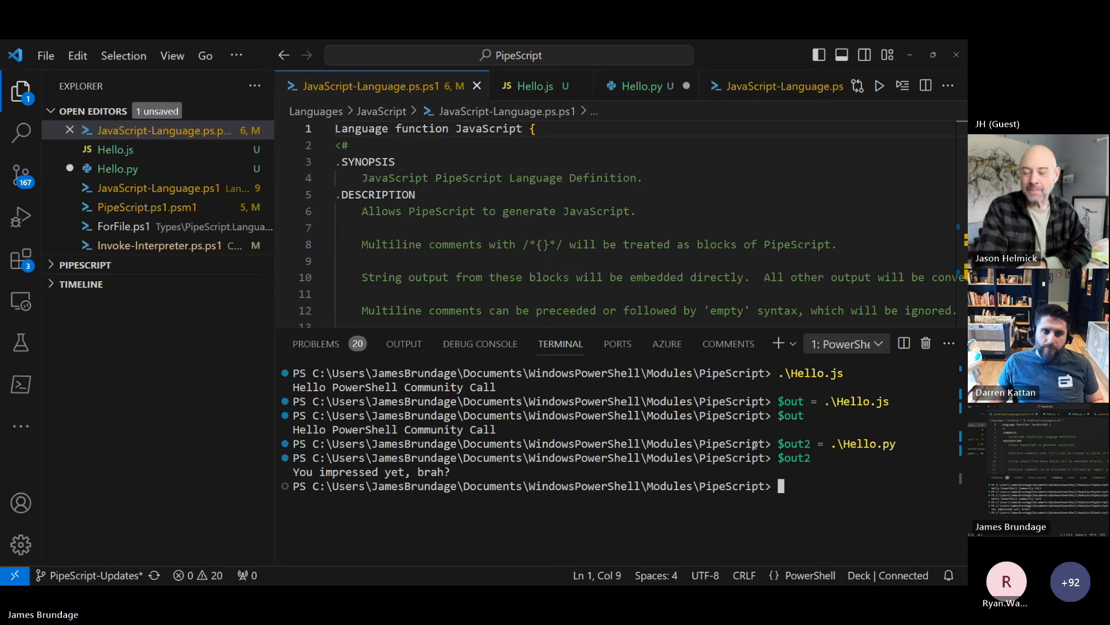
mouse_move(115, 149)
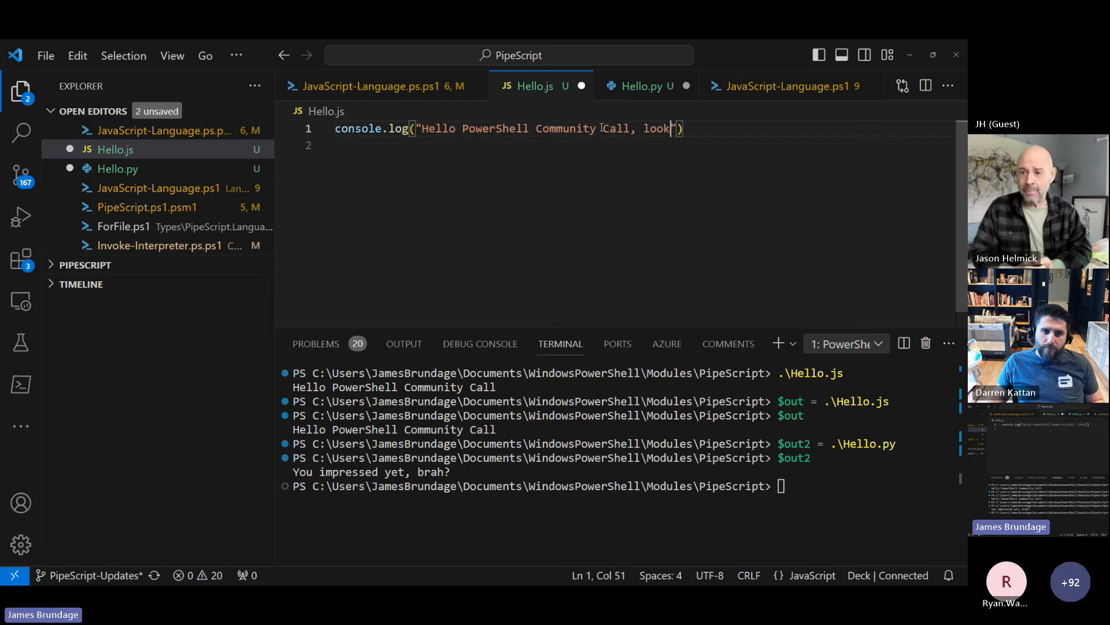
Extend Hello.js's message with ', look, this is a live demo', rerun it, then run code .\PipeScript.ps1.psm1
text(, this is a live d)
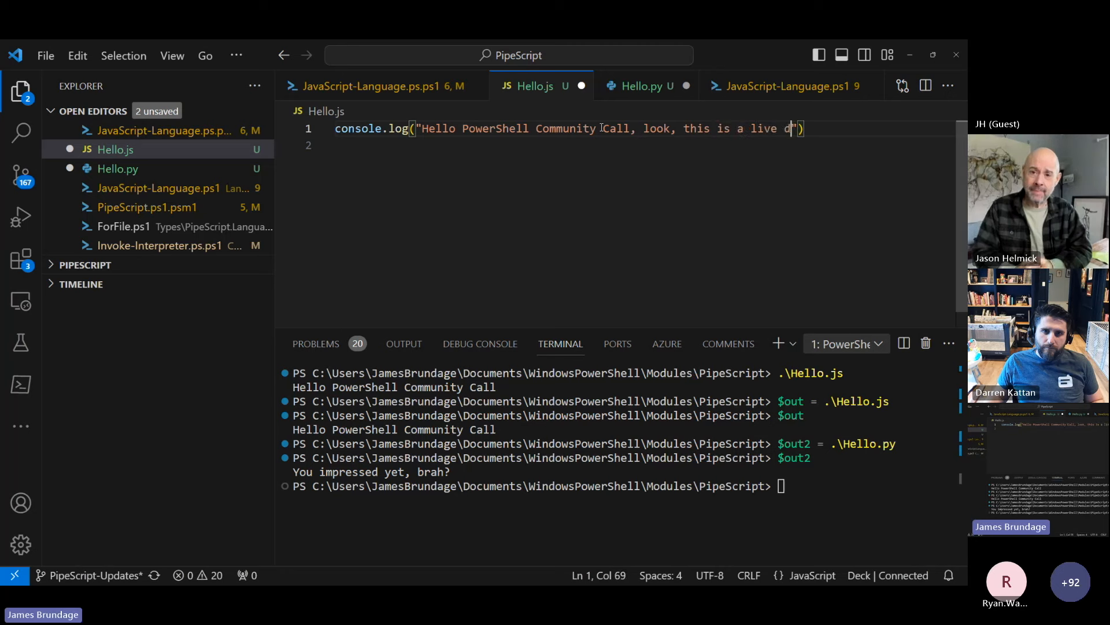
text(emo)
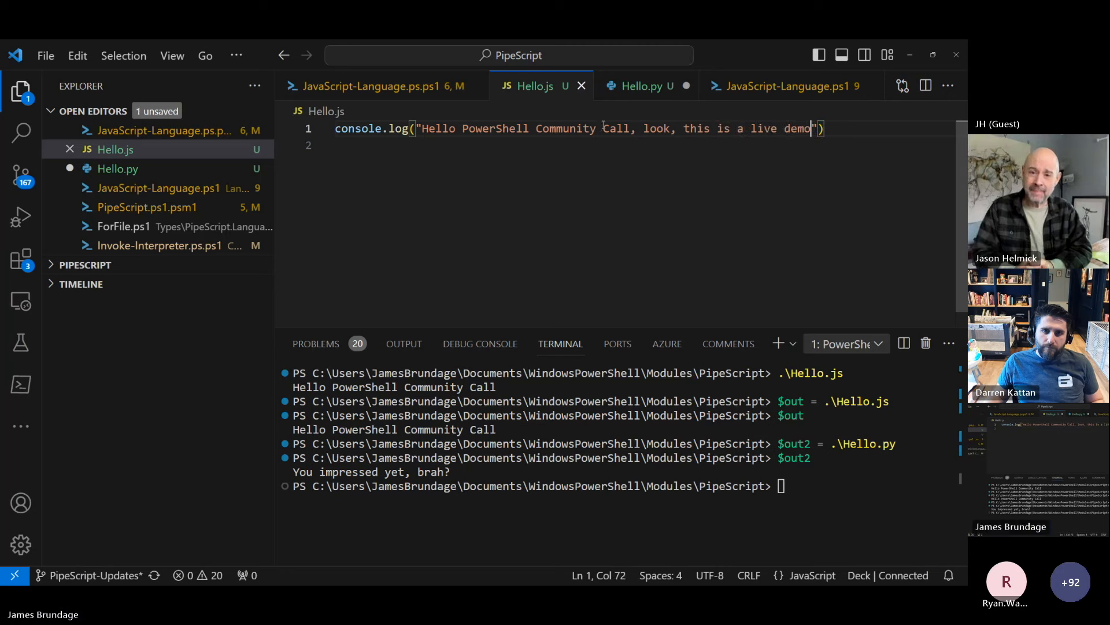
text(.\Hello.js)
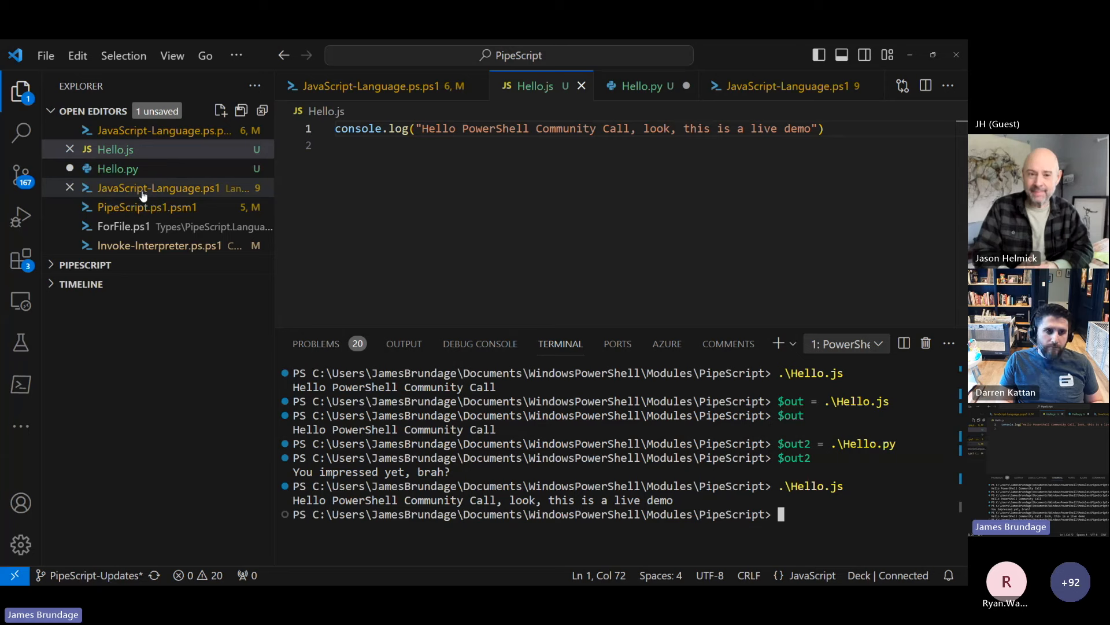
mouse_move(163, 138)
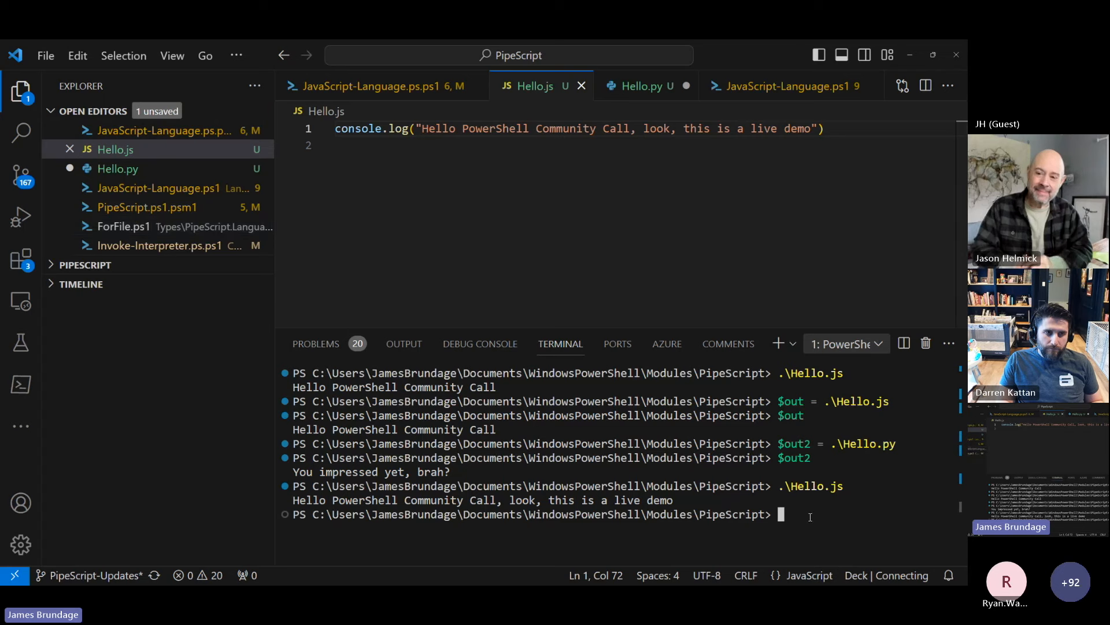
text(code .\PipeScript.ps1.psm1)
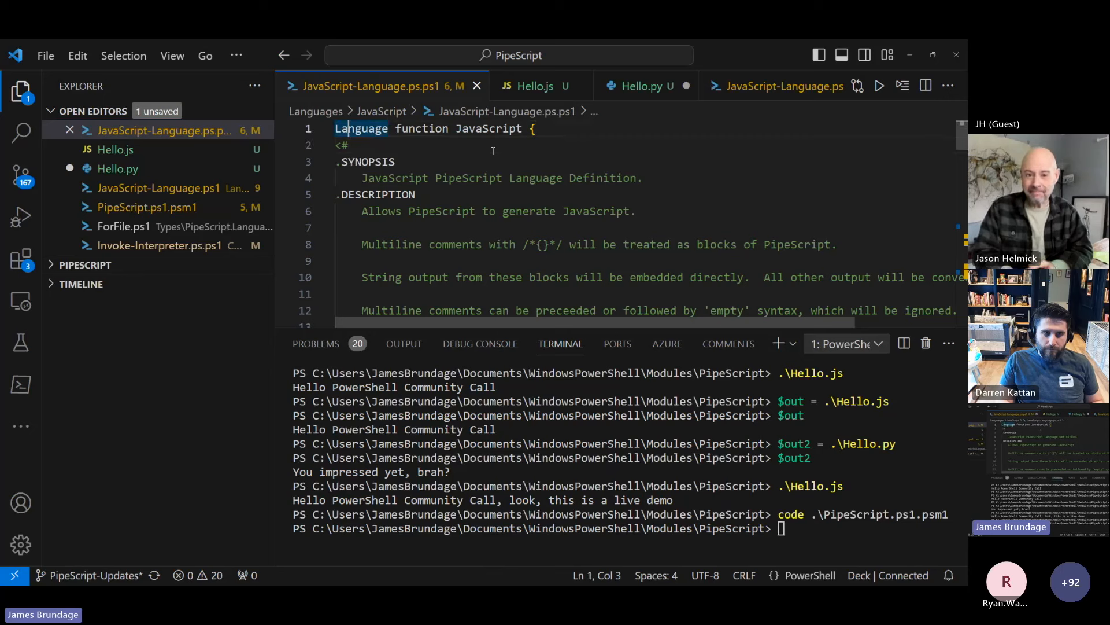
Walk through JavaScript-Language.ps.ps1, highlighting the Language keyword and its .EXAMPLE and param sections
drag(335, 128, 520, 128)
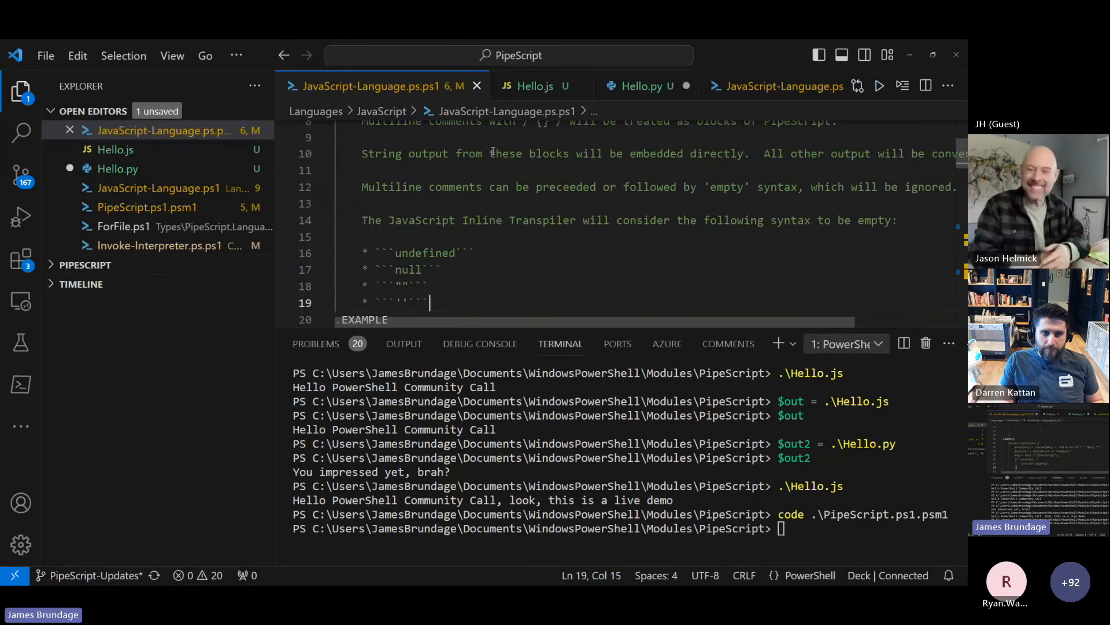
scroll(down, 3)
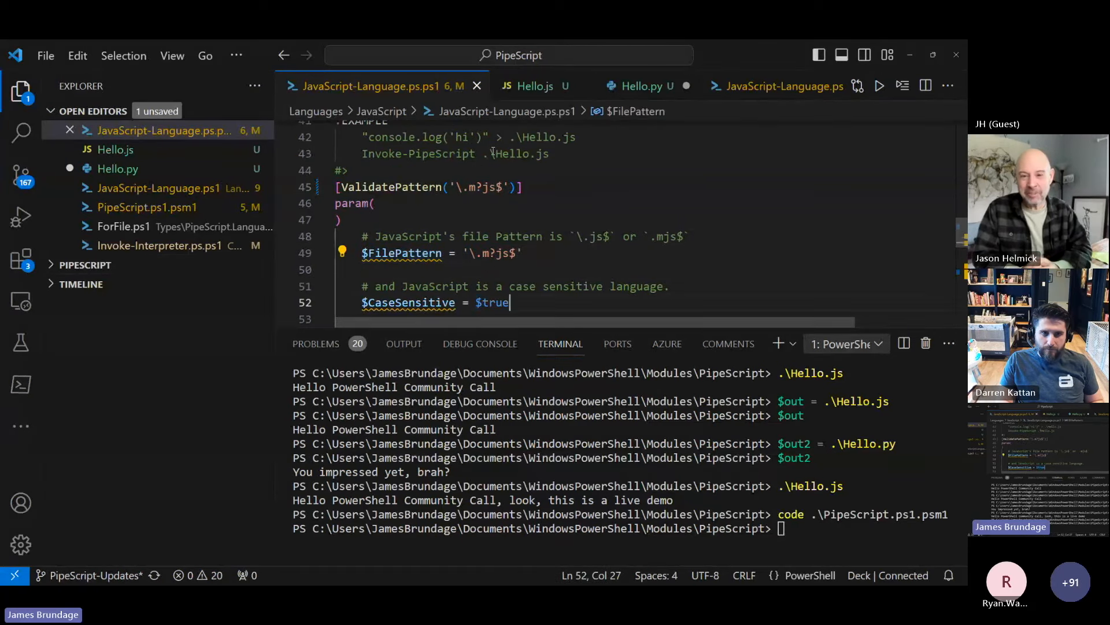
double_click(490, 268)
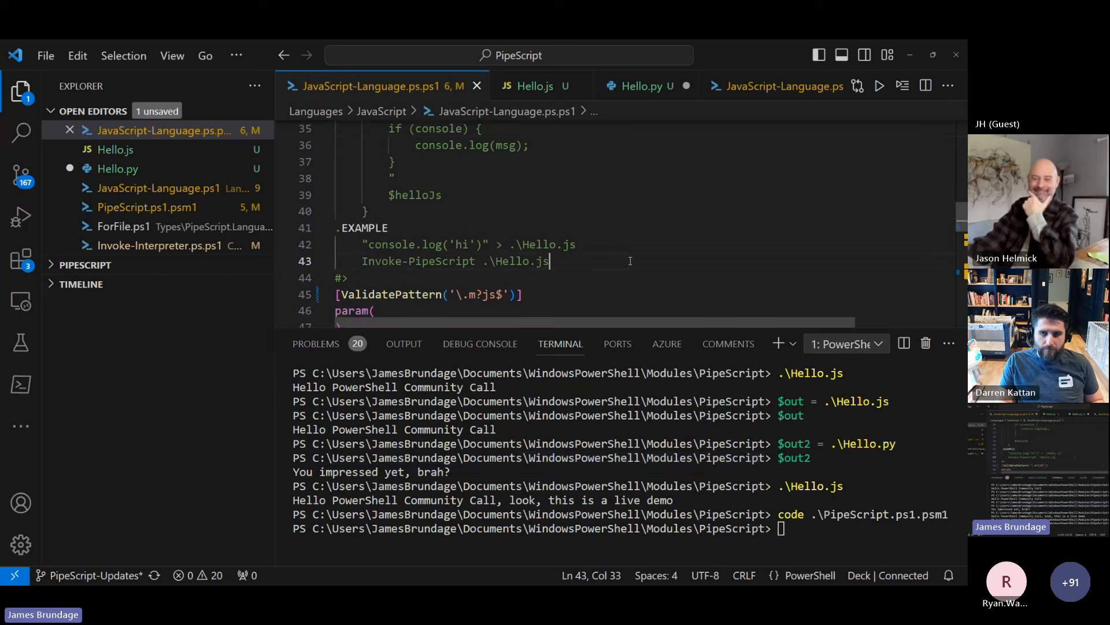
scroll(down, 3)
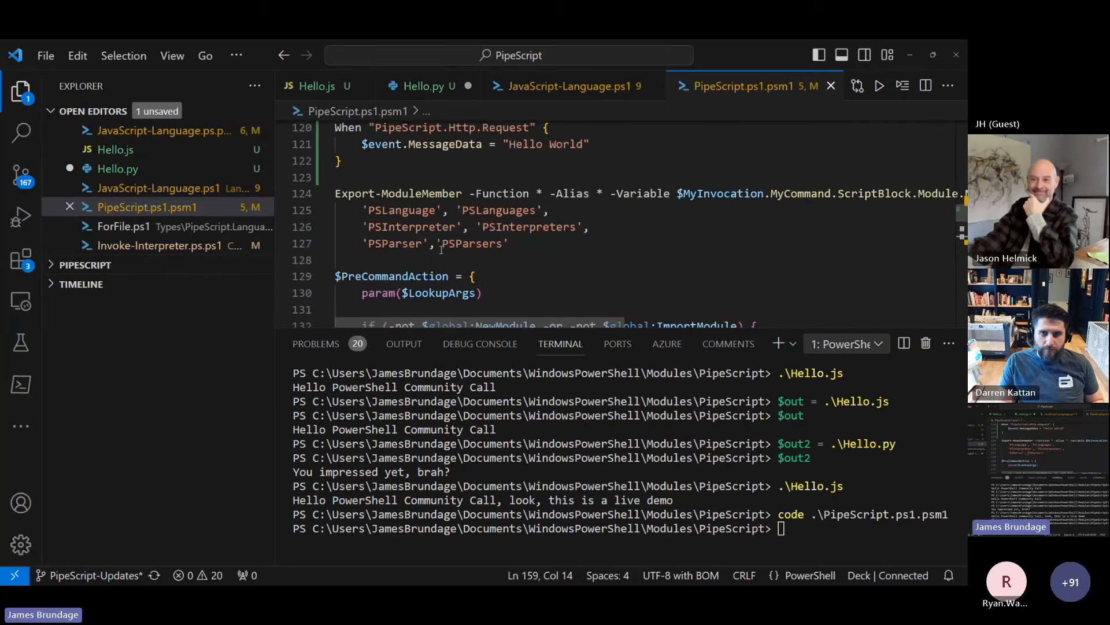
Walk PipeScript.ps1.psm1 from the GetCommands lookup down to the Invoke-Interpreter alias on line 152
double_click(391, 276)
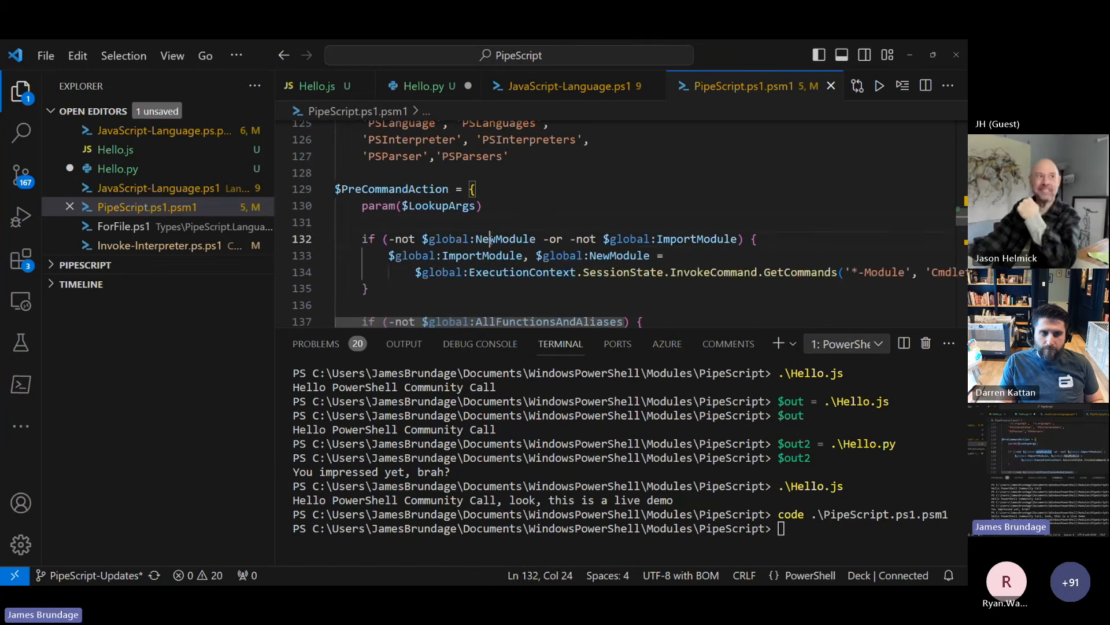
double_click(488, 238)
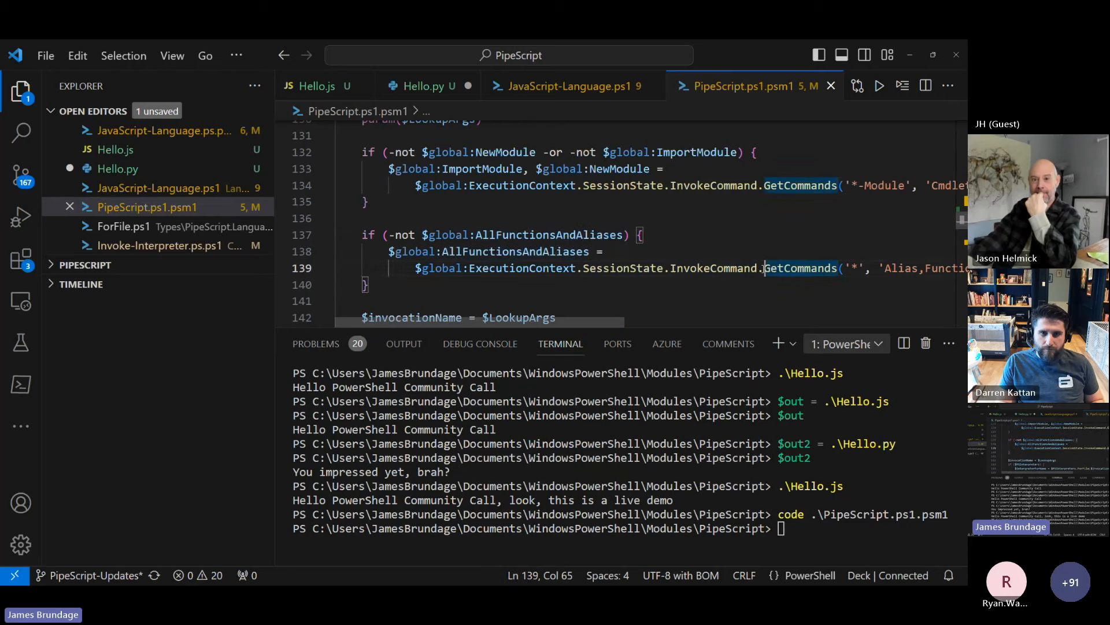
scroll(down, 3)
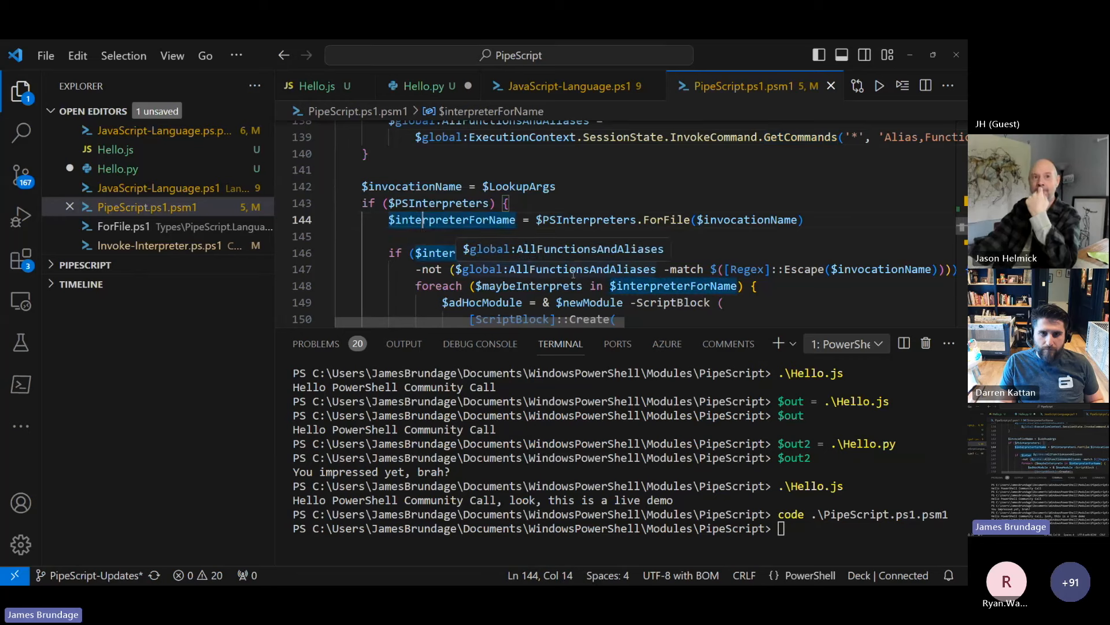
scroll(down, 3)
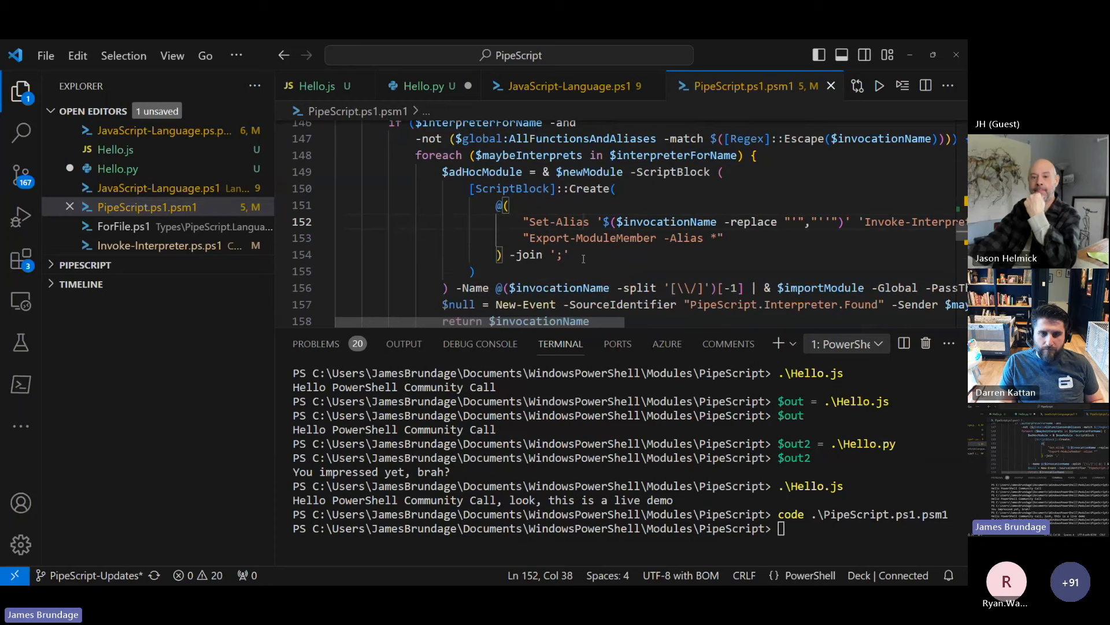
scroll(down, 3)
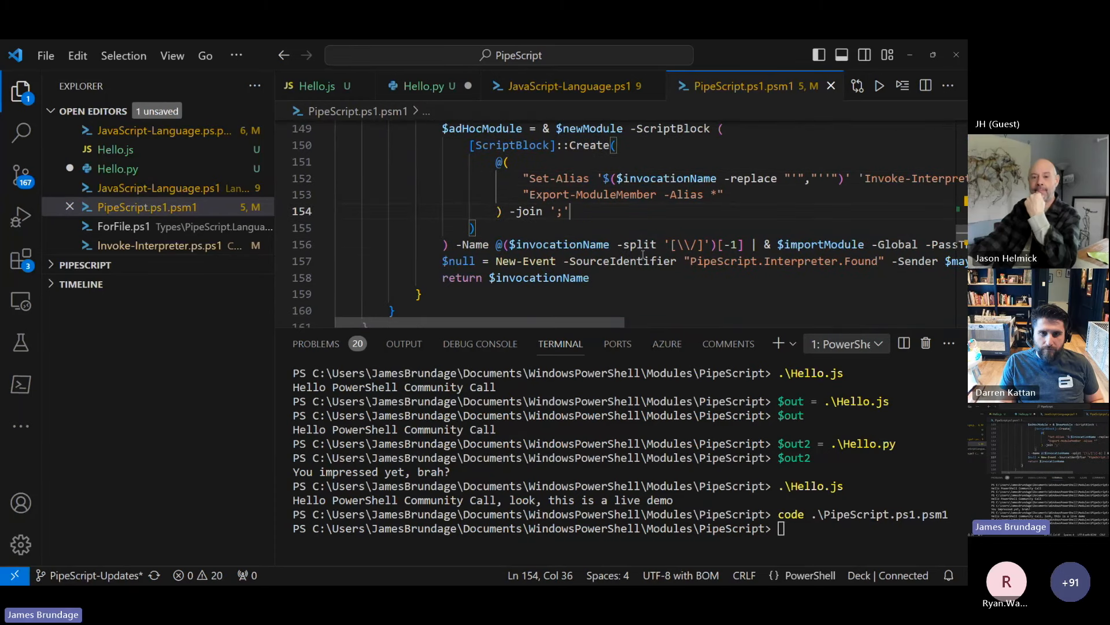
double_click(540, 278)
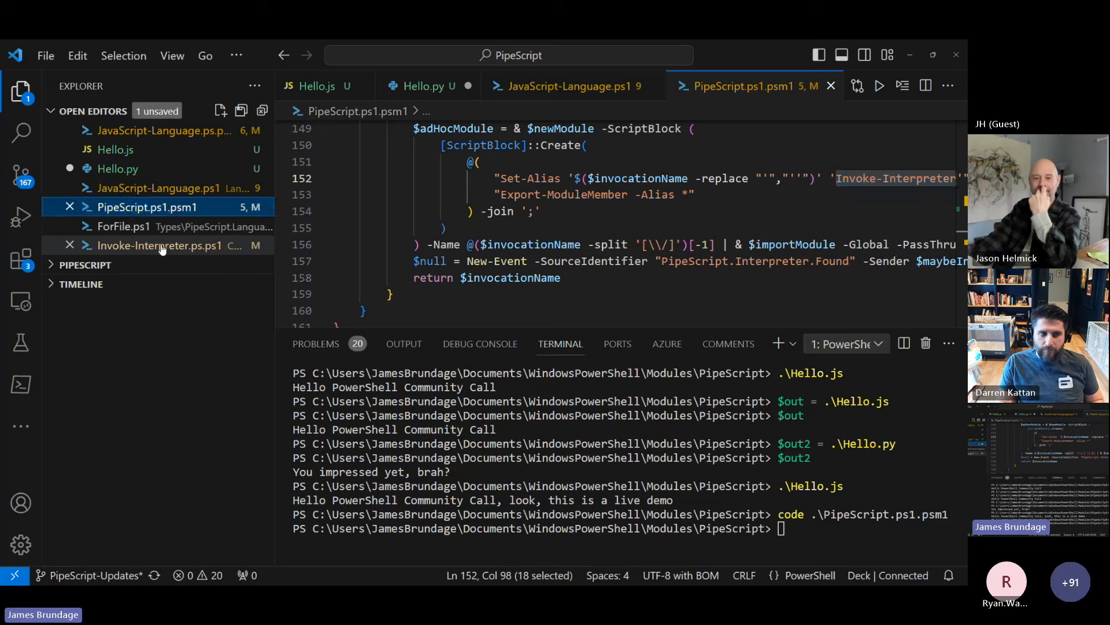
click(159, 245)
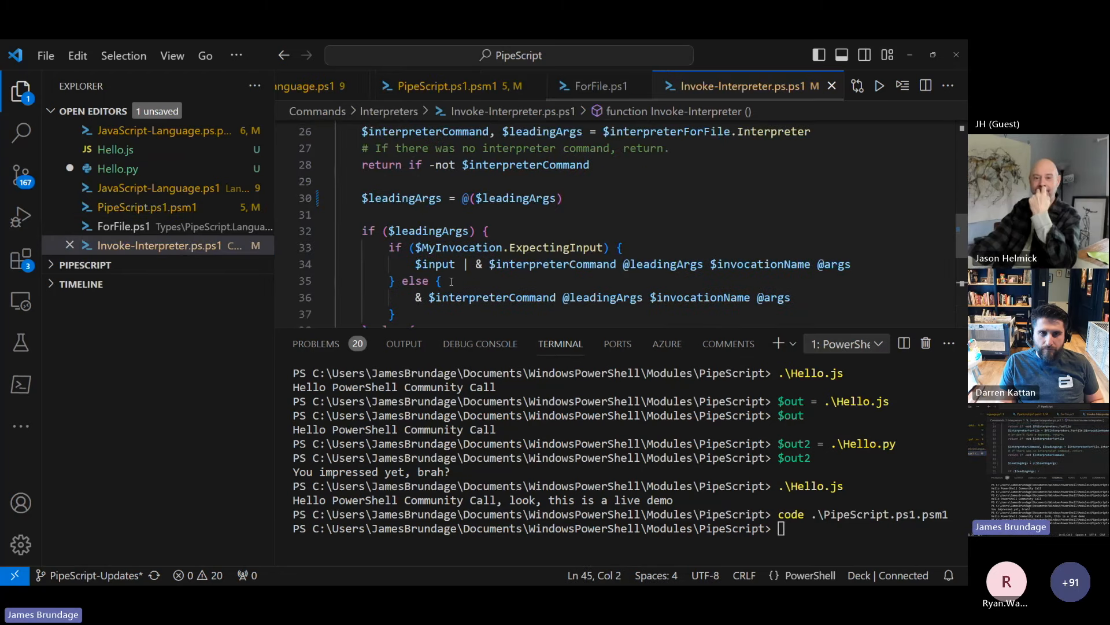
scroll(down, 3)
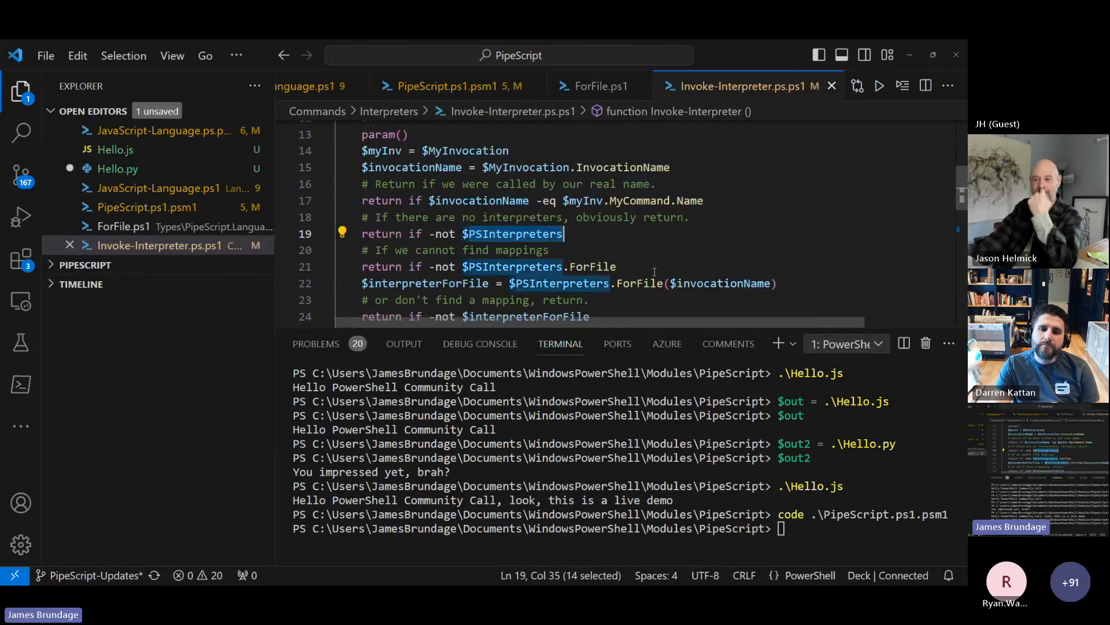
scroll(down, 3)
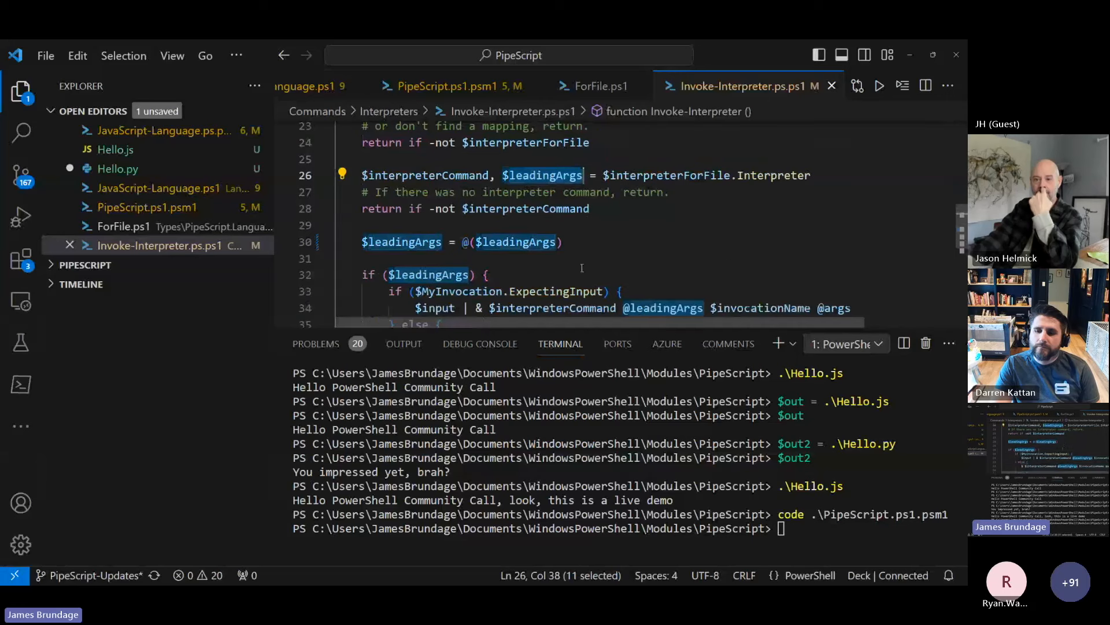
scroll(down, 3)
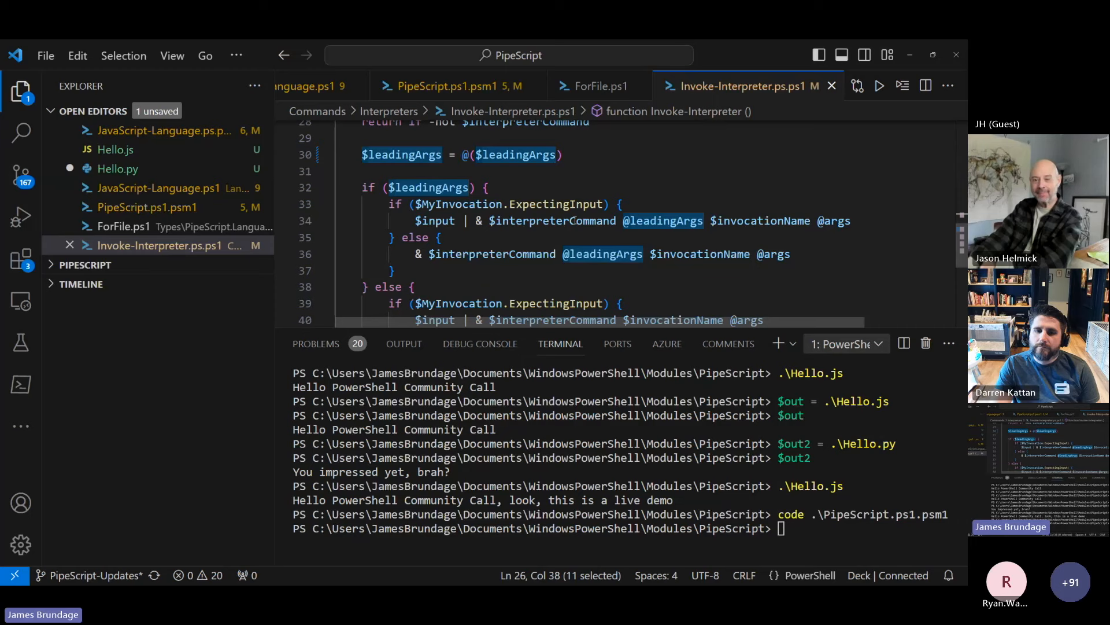
click(528, 204)
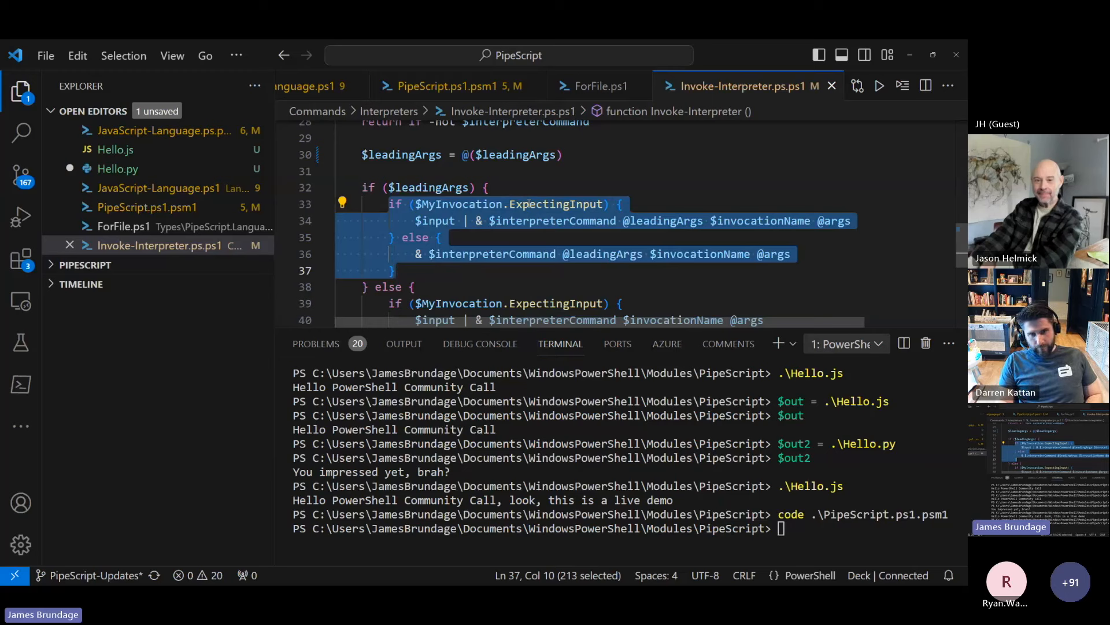
click(390, 287)
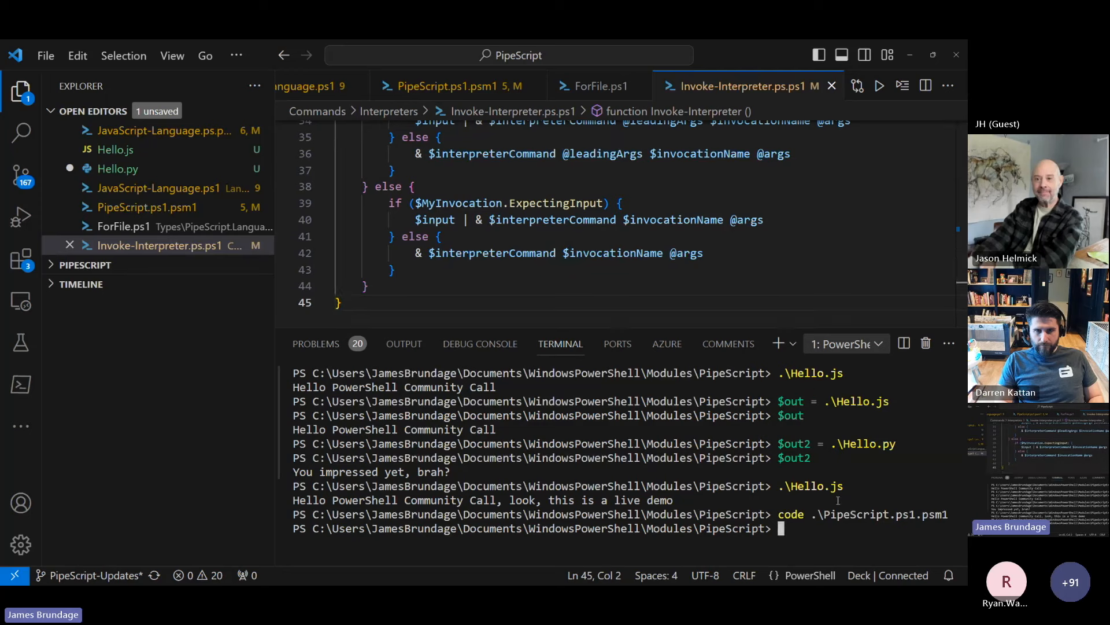
mouse_move(162, 257)
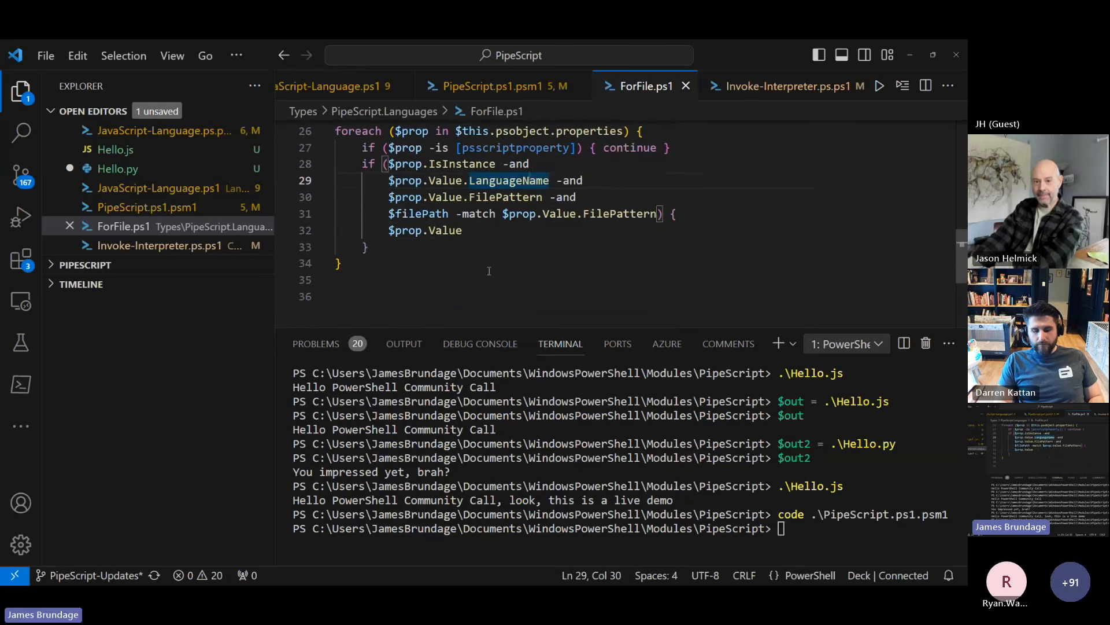
double_click(509, 181)
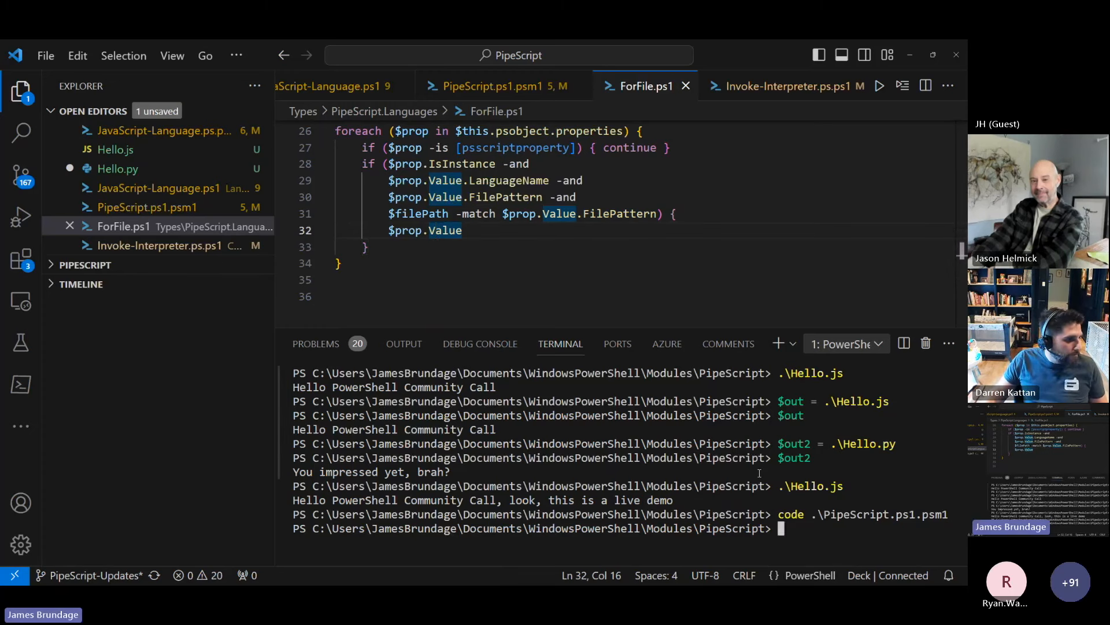
Run $PSLanguage in the terminal to list the 64 shipped languages starting with ADA, Arduino, ATOM, Bash
text($out2)
text($PSLanguage)
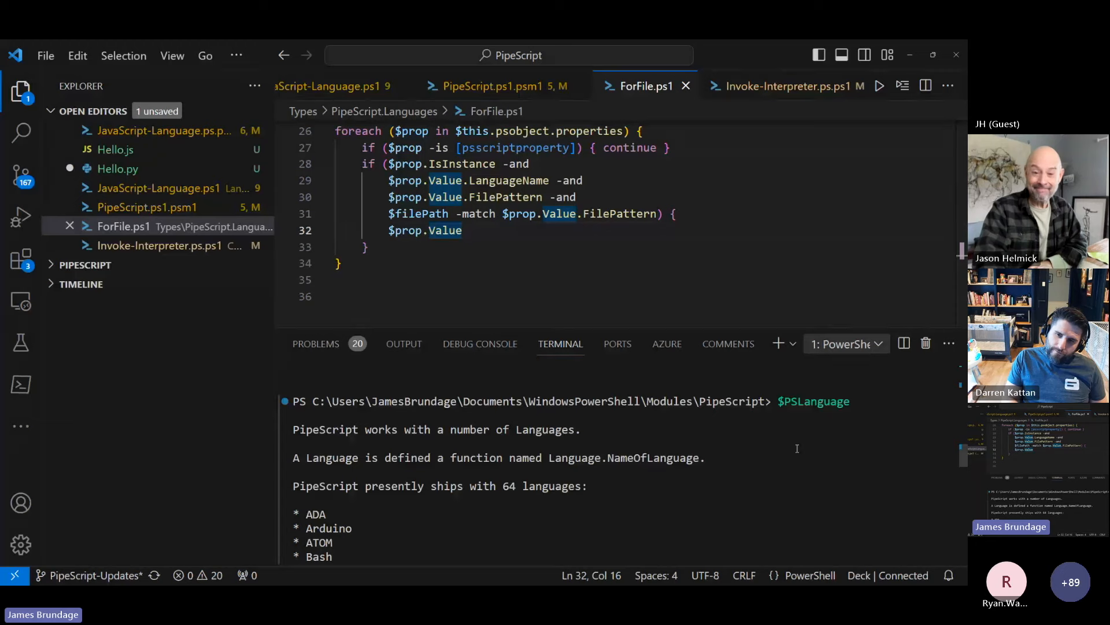
mouse_move(114, 150)
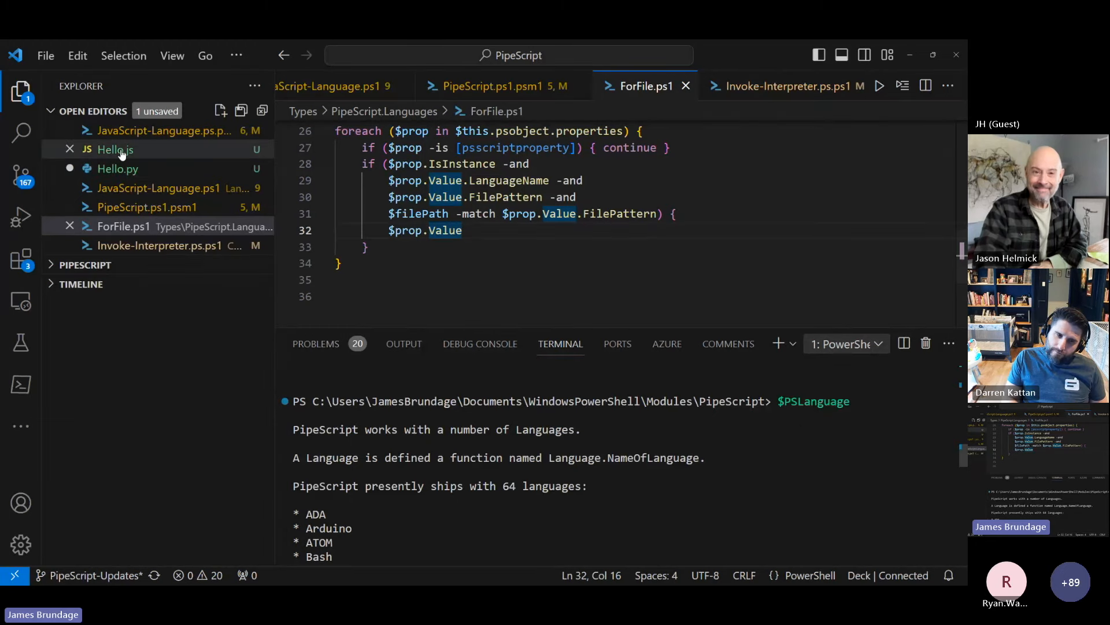
Open Hello.js and begin rewriting its console.log greeting to 'All your base belong to us!'
click(114, 150)
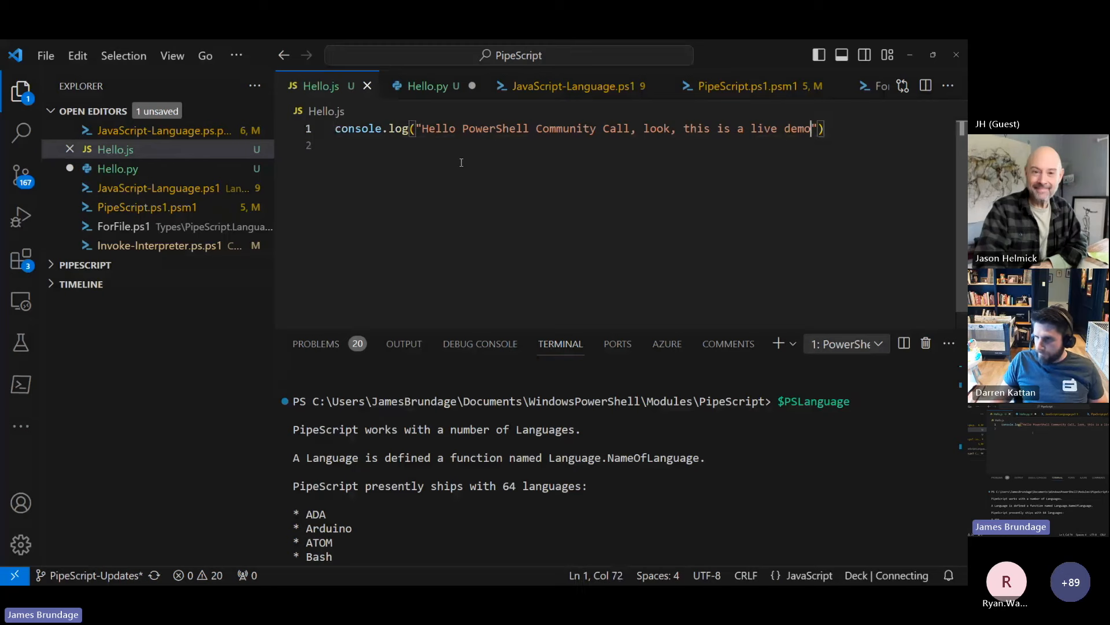
text(All your base belong to us!"))
click(622, 460)
text(docker run -p "1001:80" -it pipescript-test)
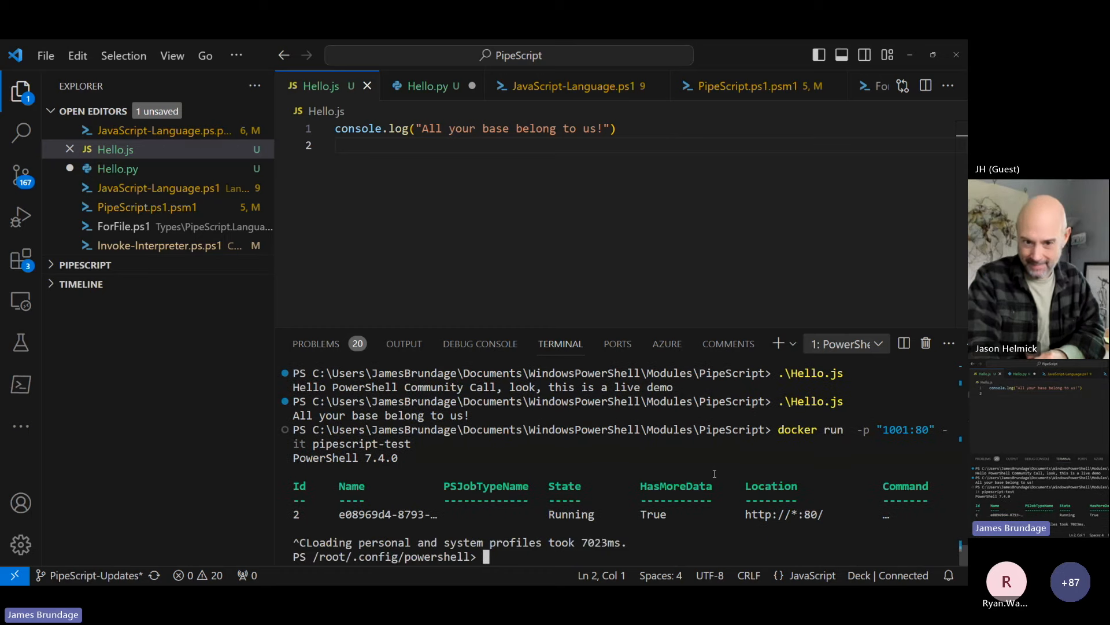
text(Get-)
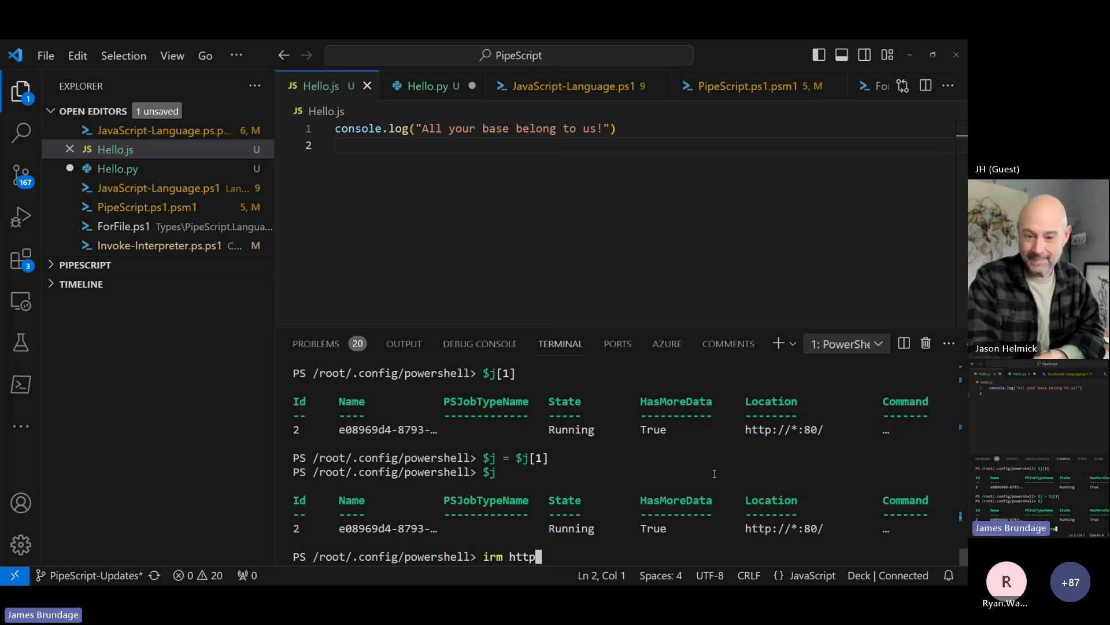
text(://localhost/)
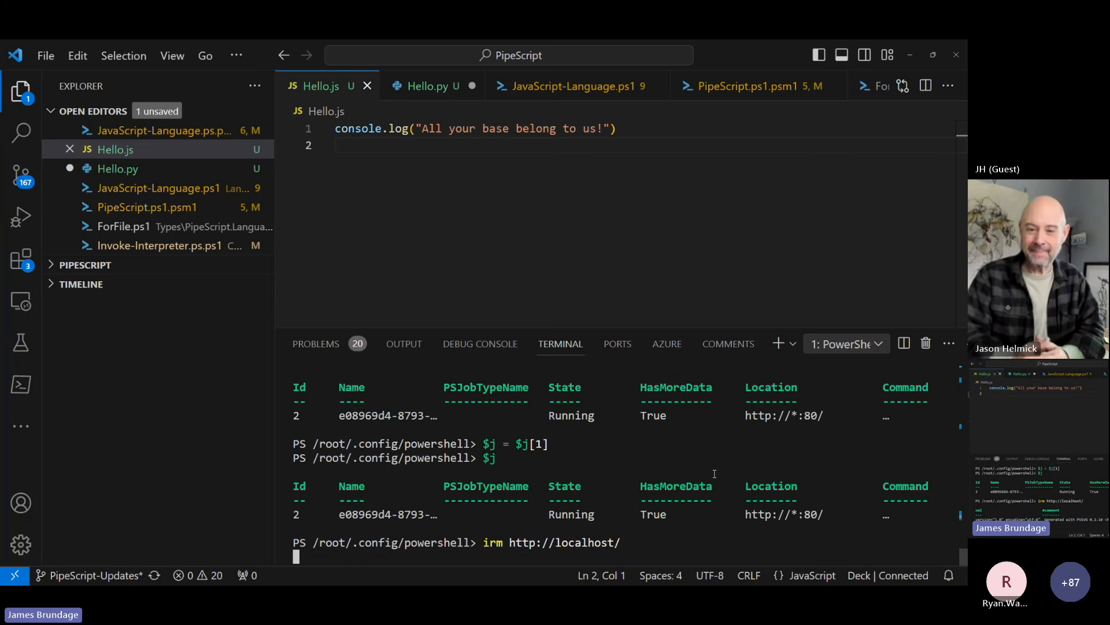
key(Enter)
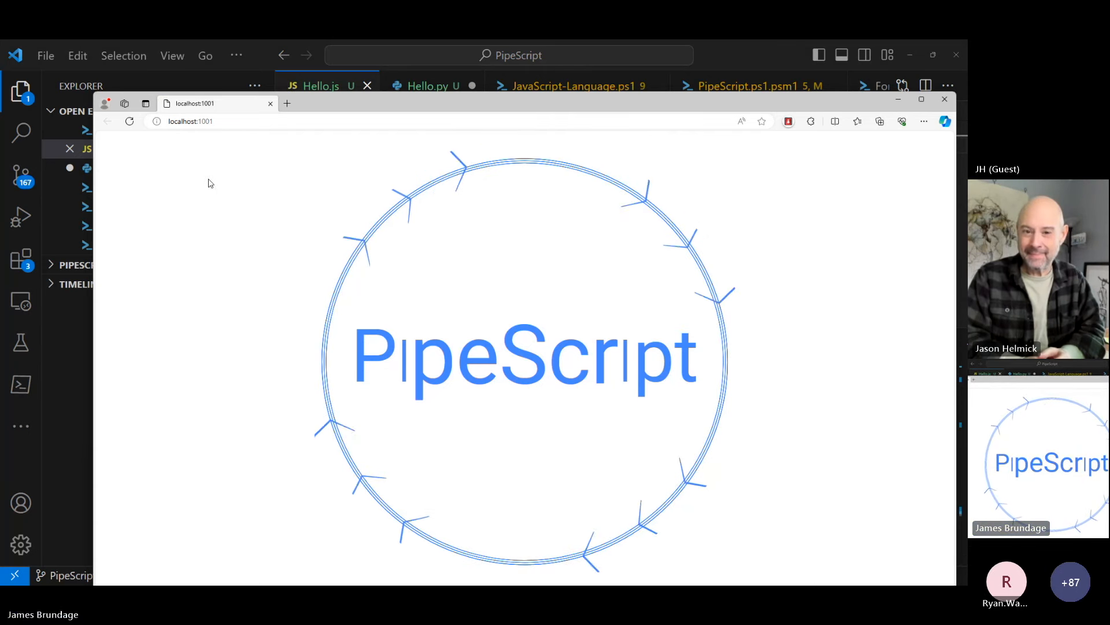
View the animated PipeScript logo page at localhost:1001 in Edge
click(189, 122)
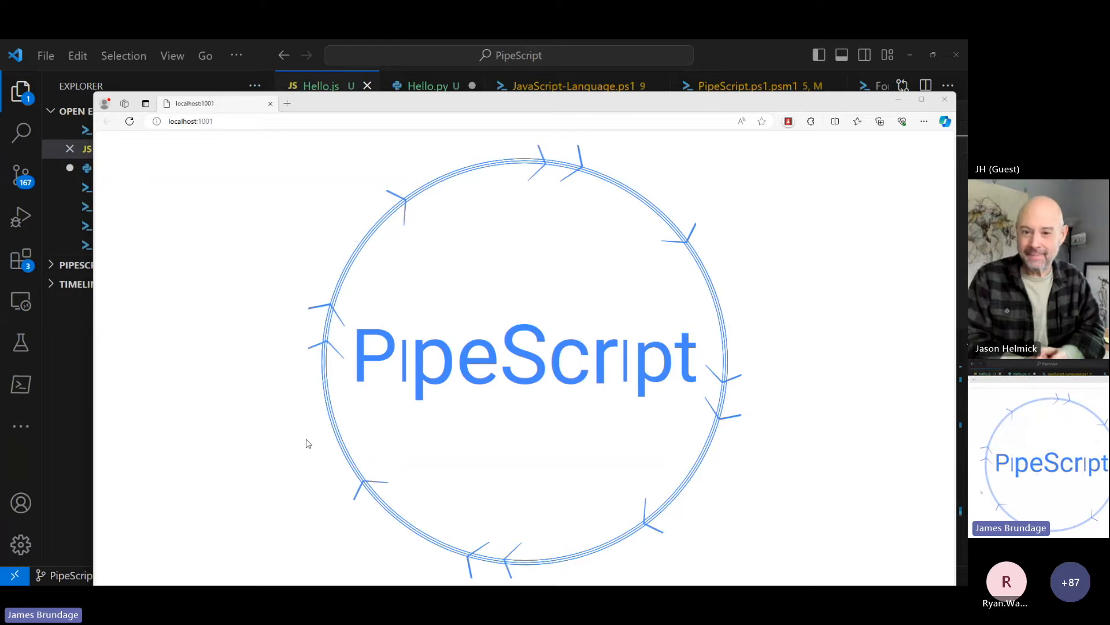
click(943, 99)
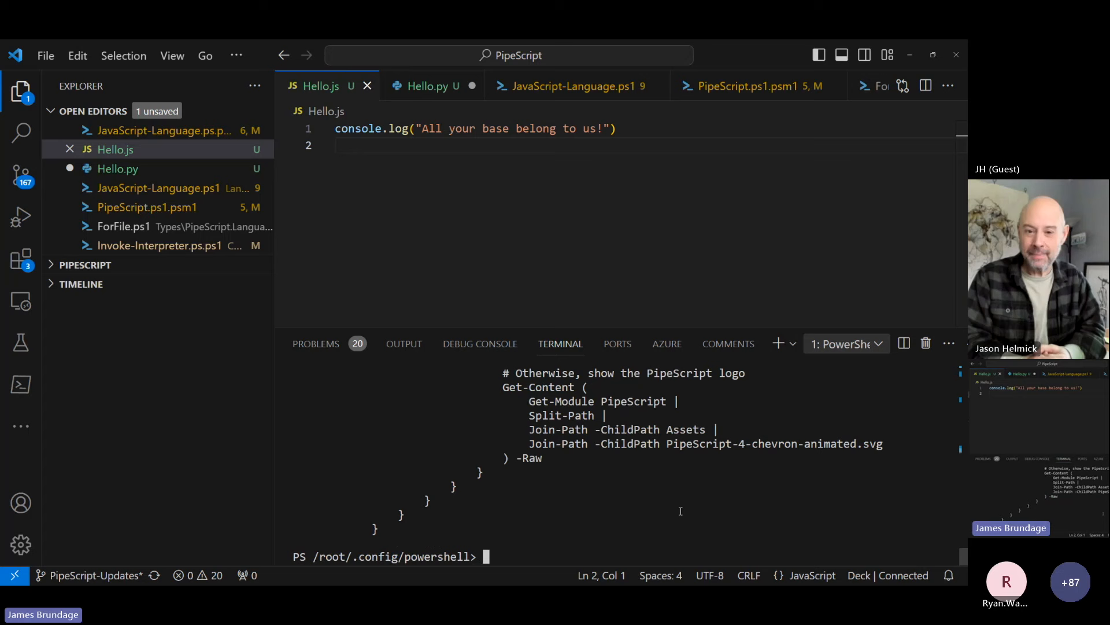
Set $j.PSNodeAction to write "hey community call", Get-Random, then Stop-Process on $pid
text($j.PSNodeAction = {)
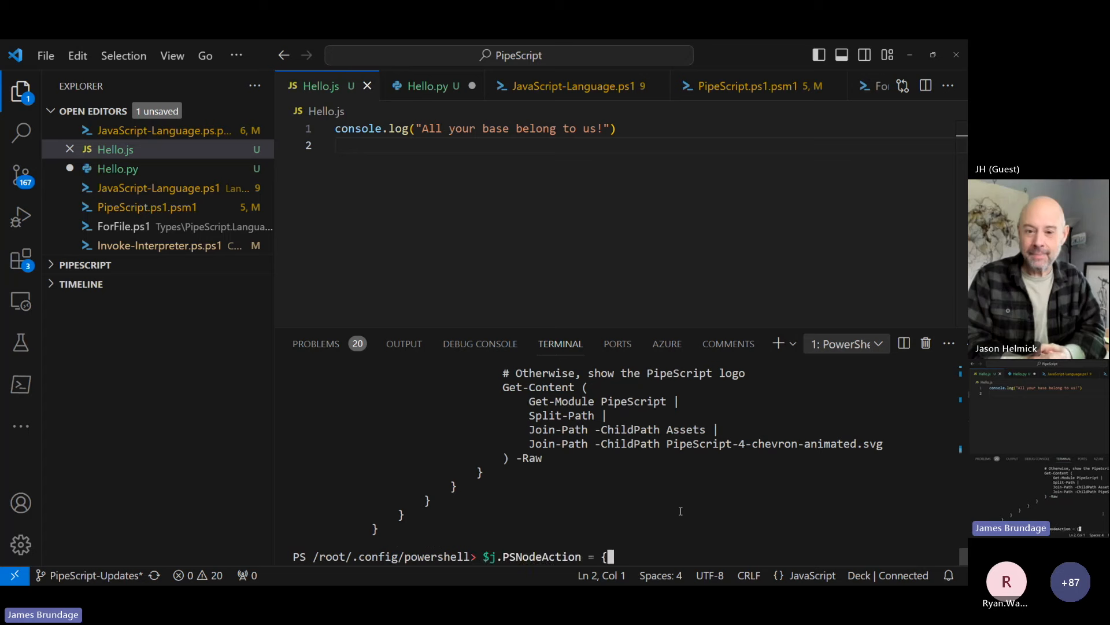
text("h)
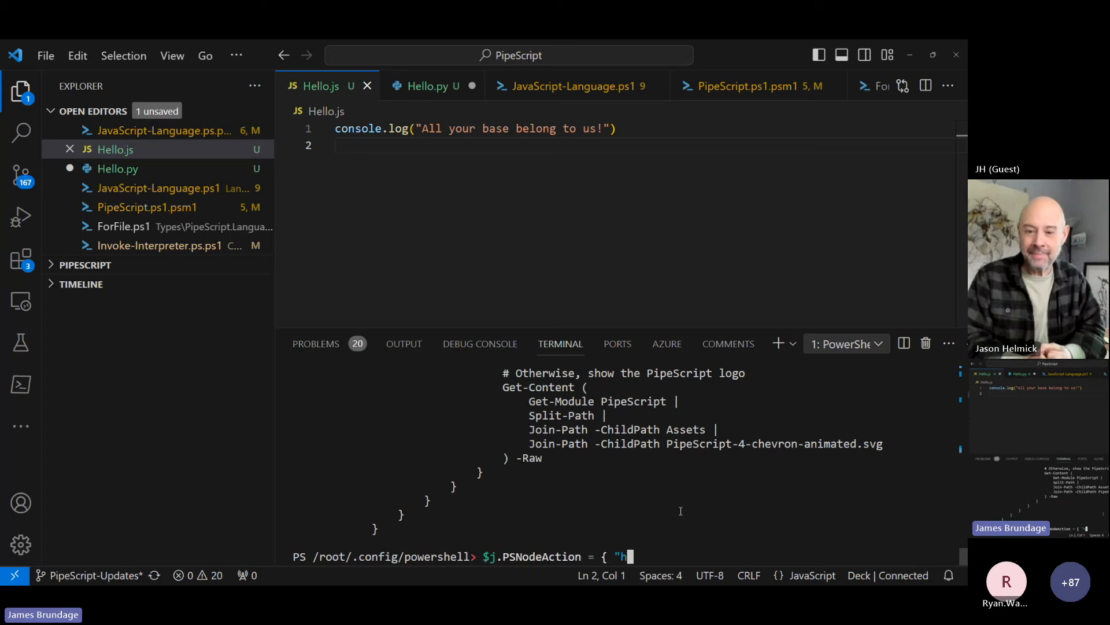
text(ey communit)
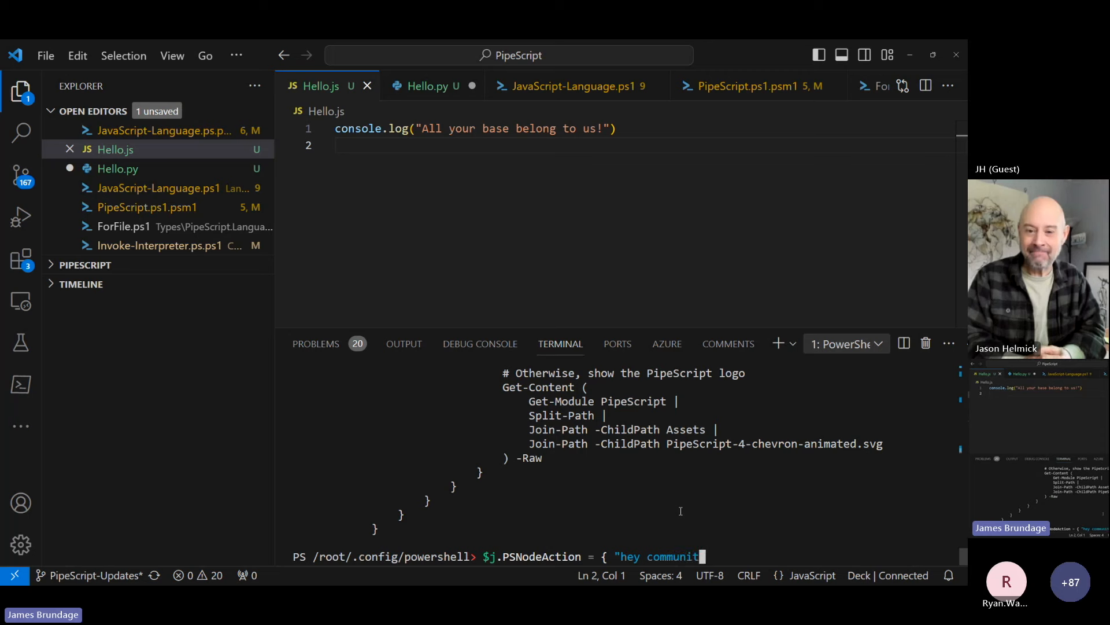
text(call".)
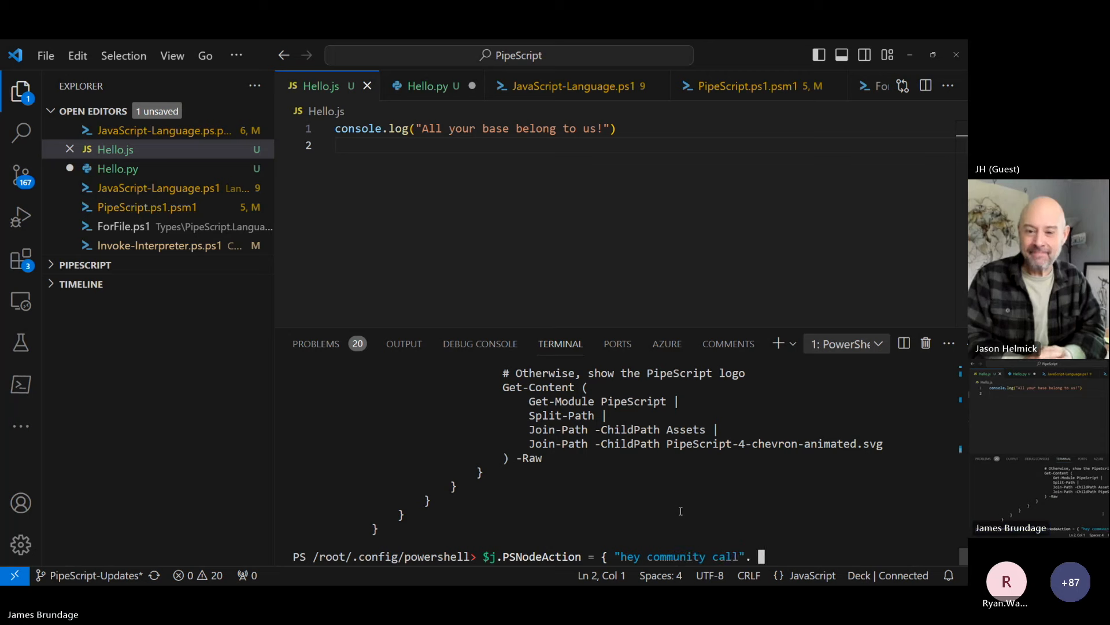
text(Get-)
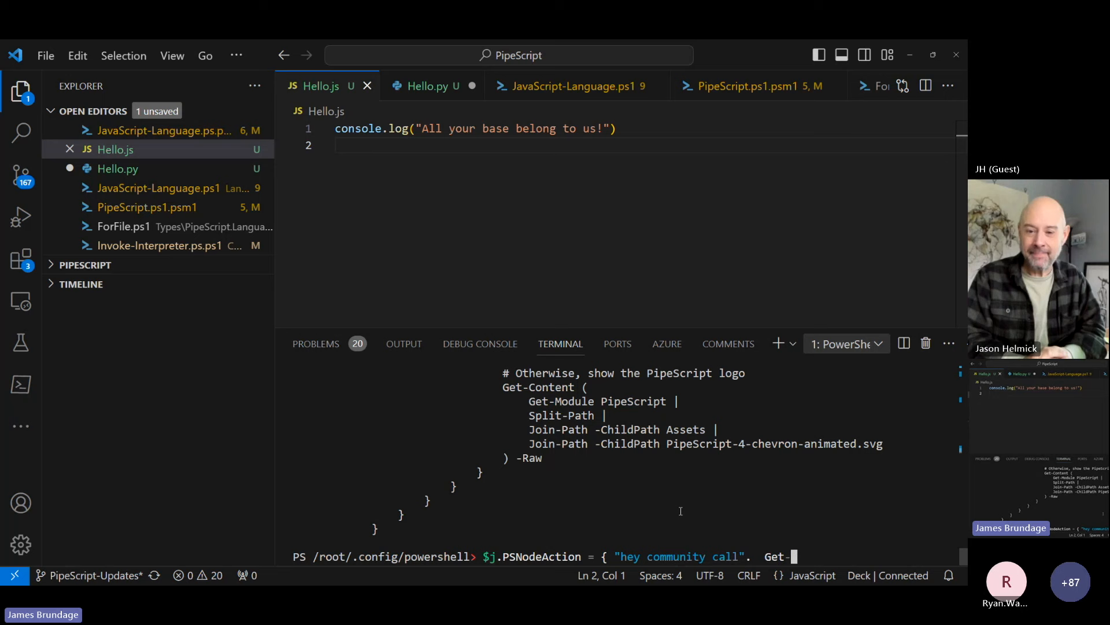
text(;)
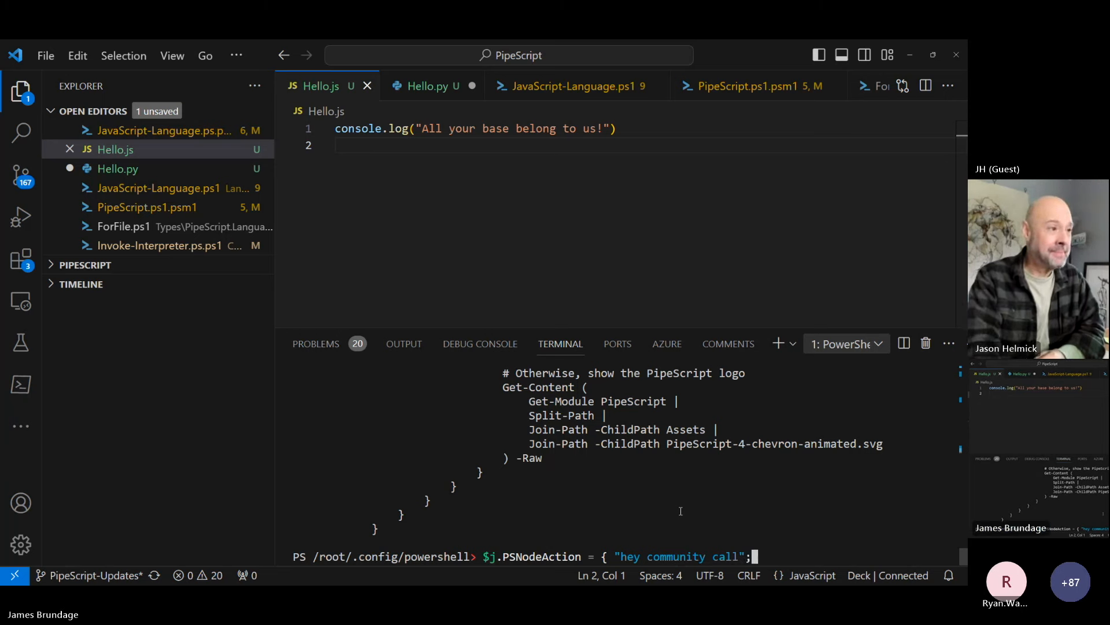
text(Get-Process)
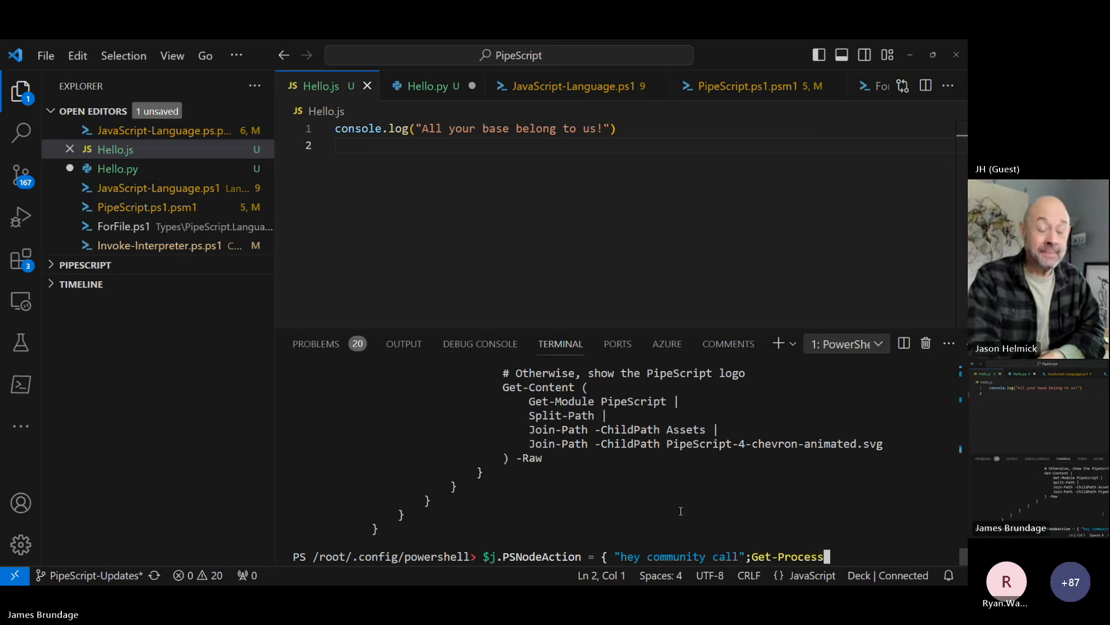
text(-id $pid | S)
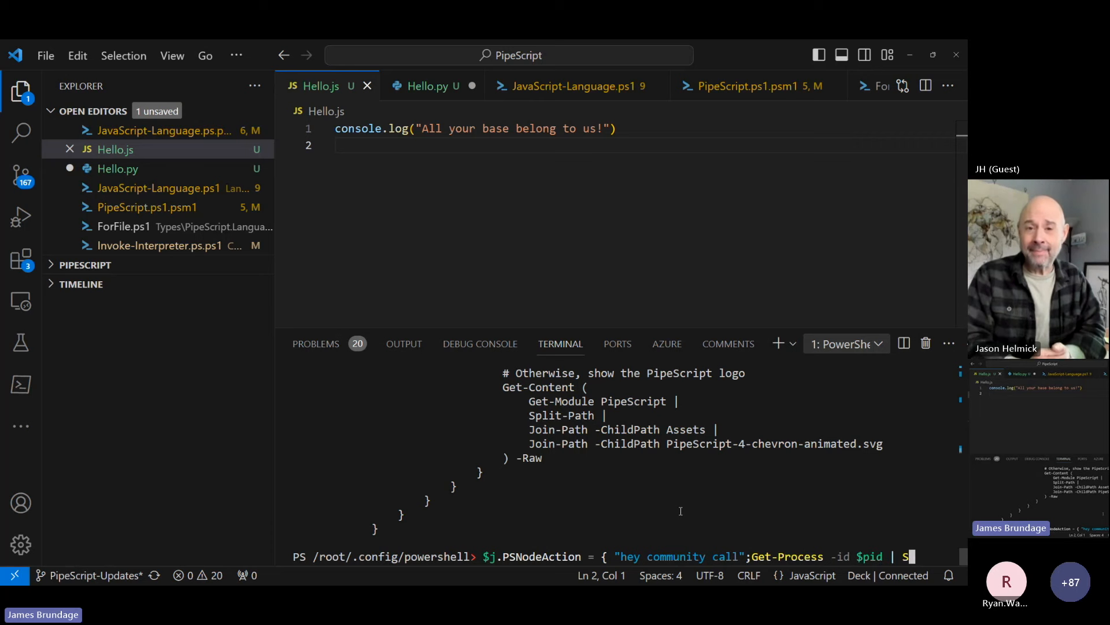
text(top-Process)
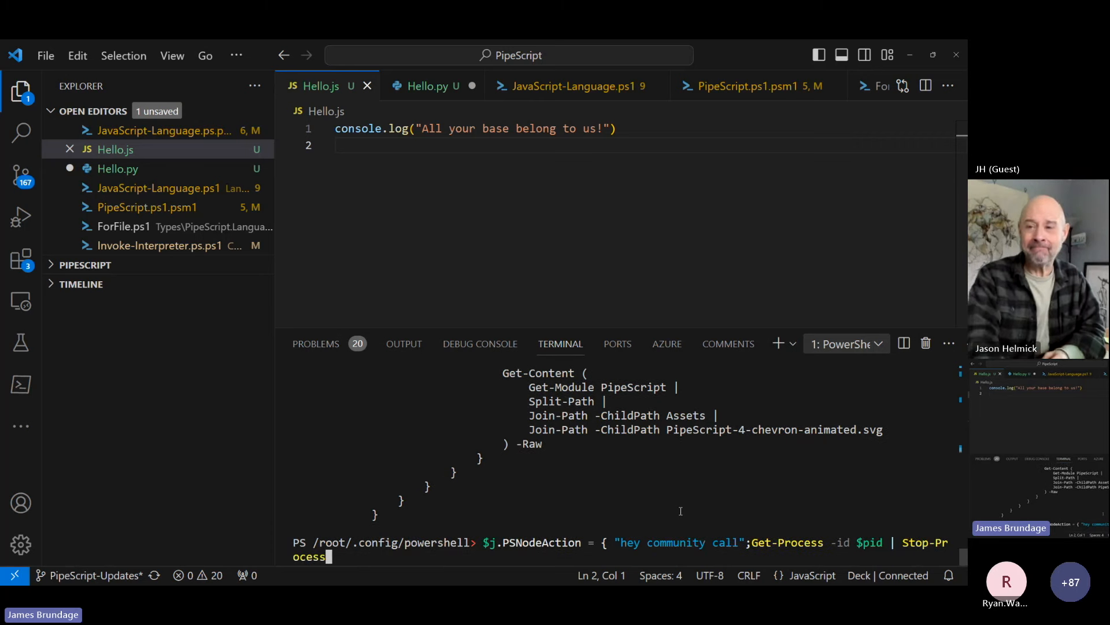
text(})
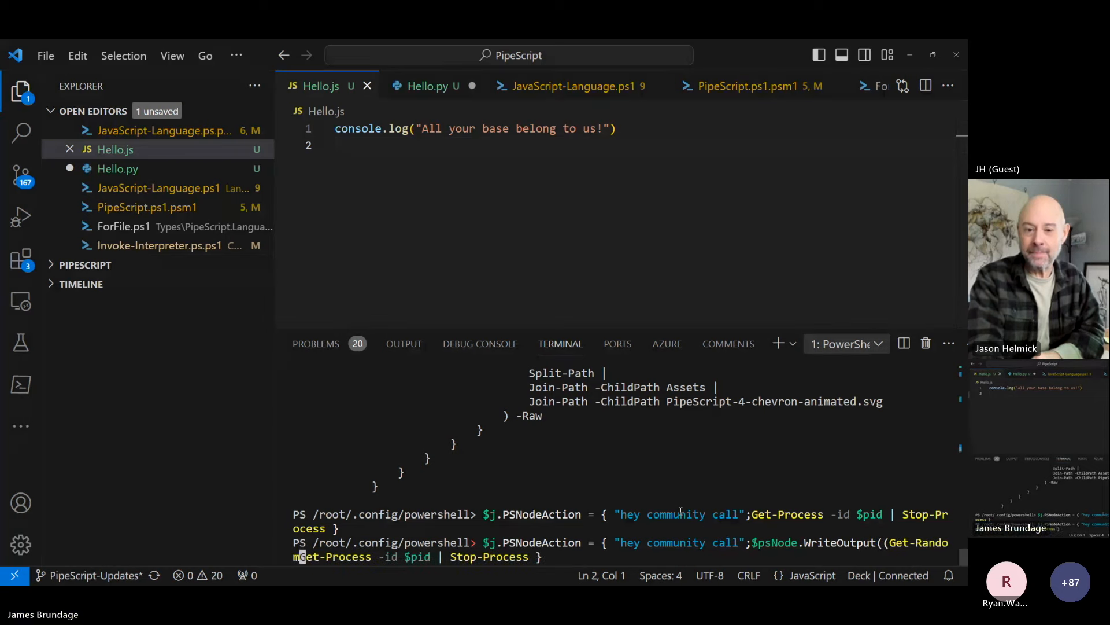
text());)
key(Enter)
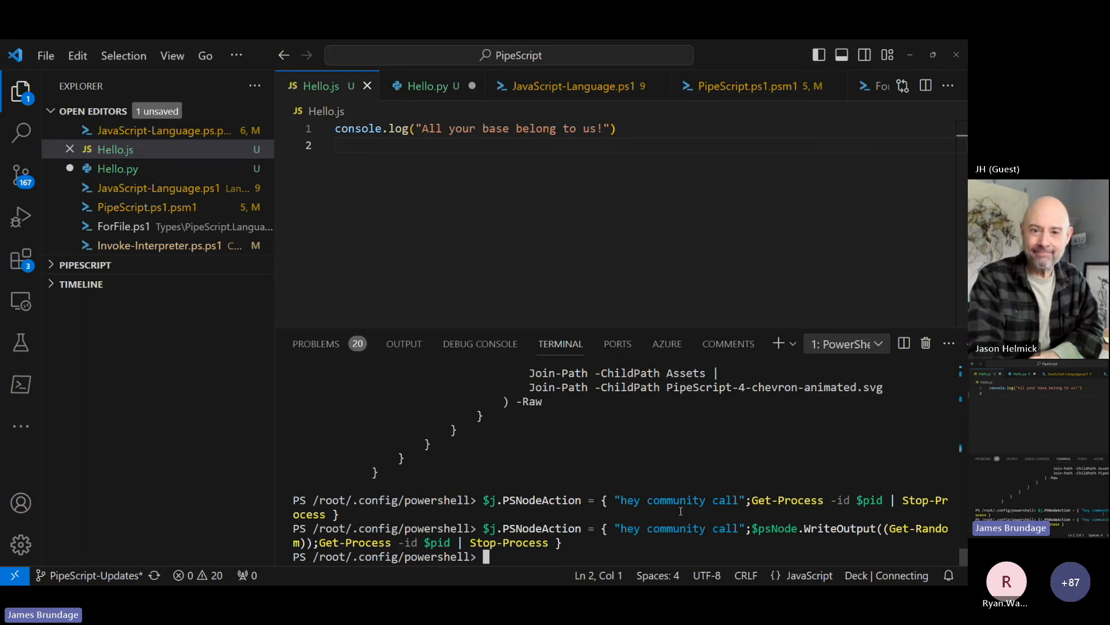
List the jobs with Get-Job, showing the port 80 server job running
text(Get-job)
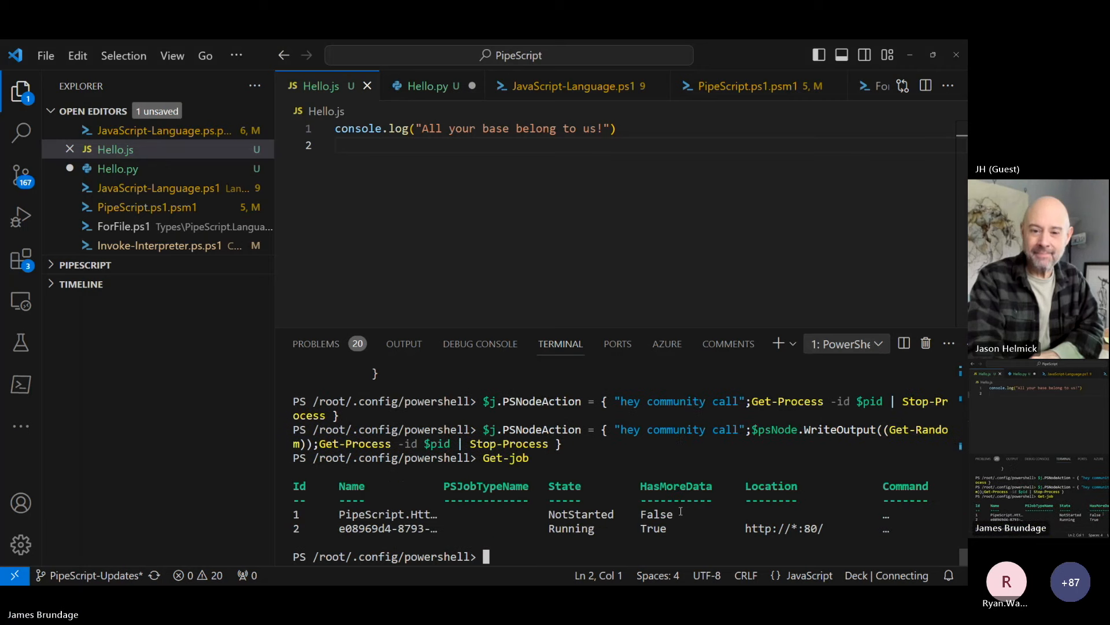